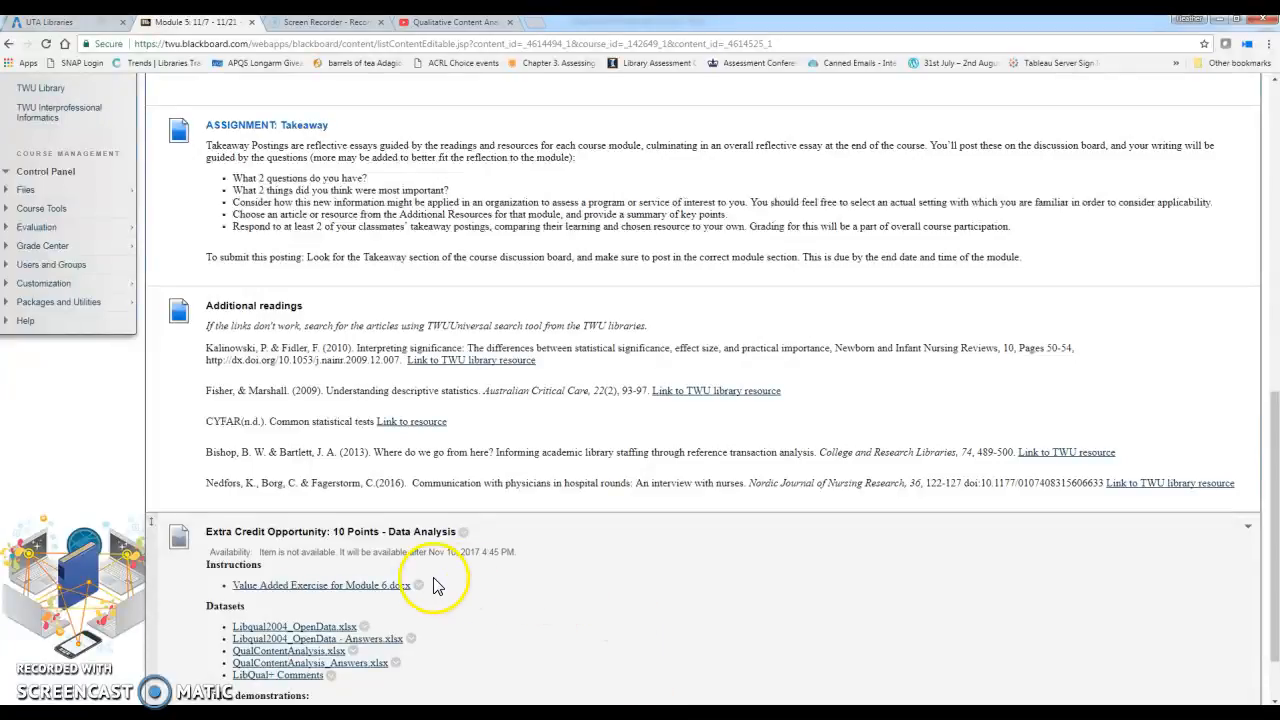
mouse_move(548, 568)
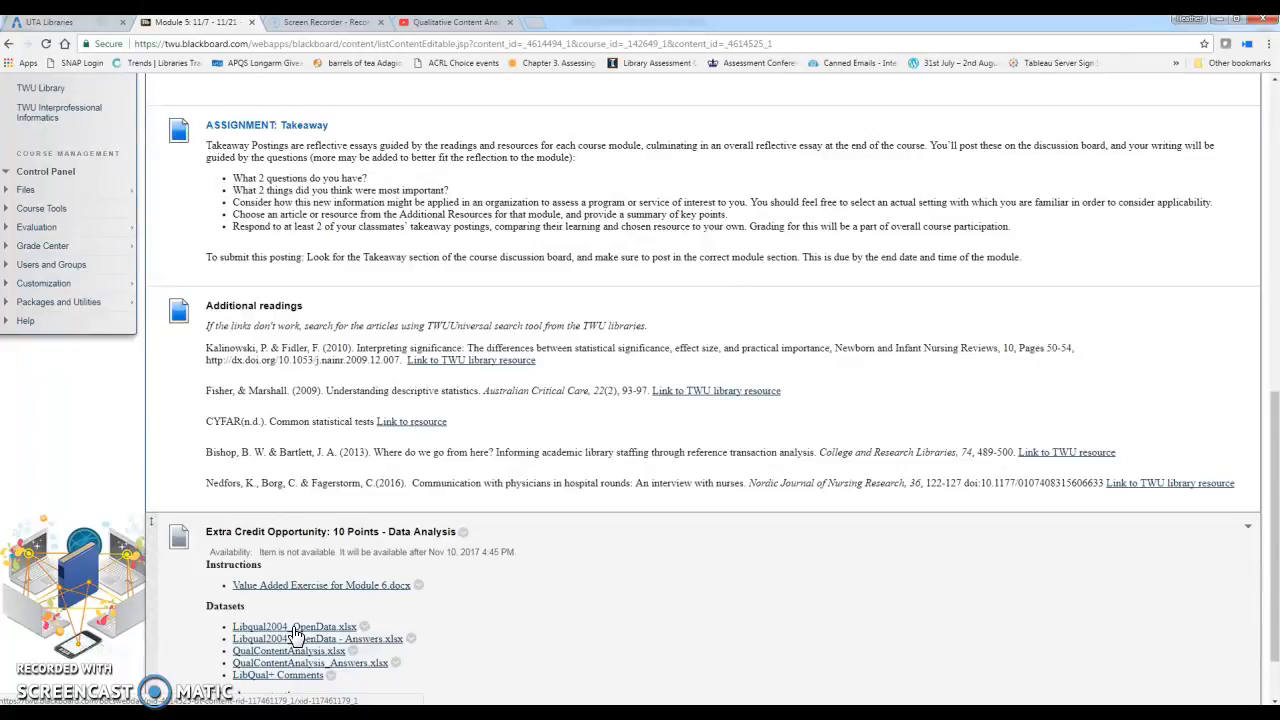
mouse_move(306, 630)
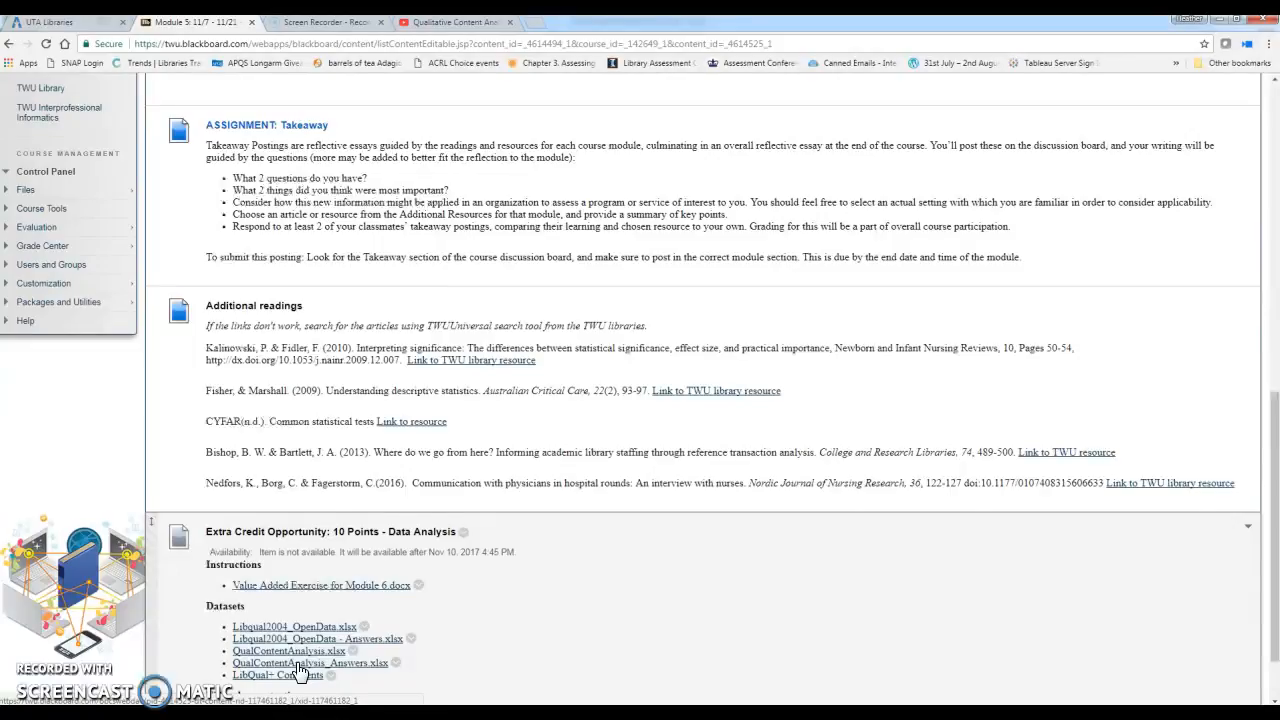
mouse_move(464, 622)
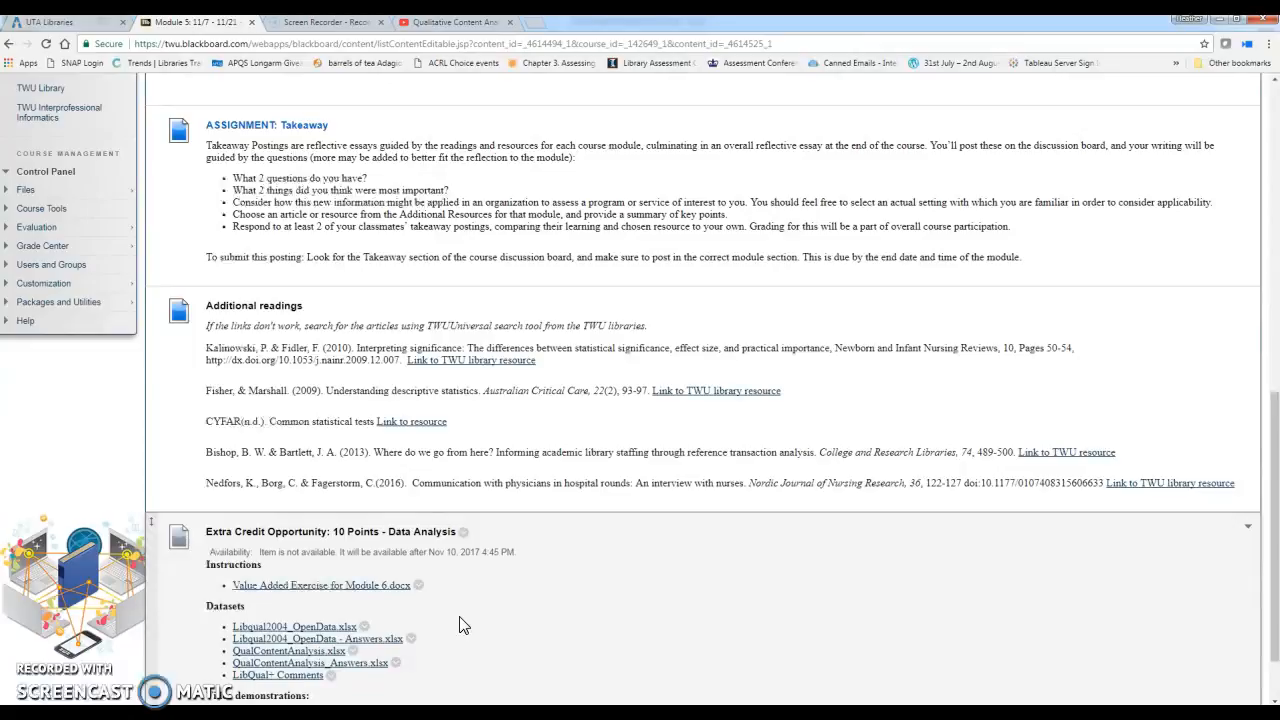
mouse_move(470, 624)
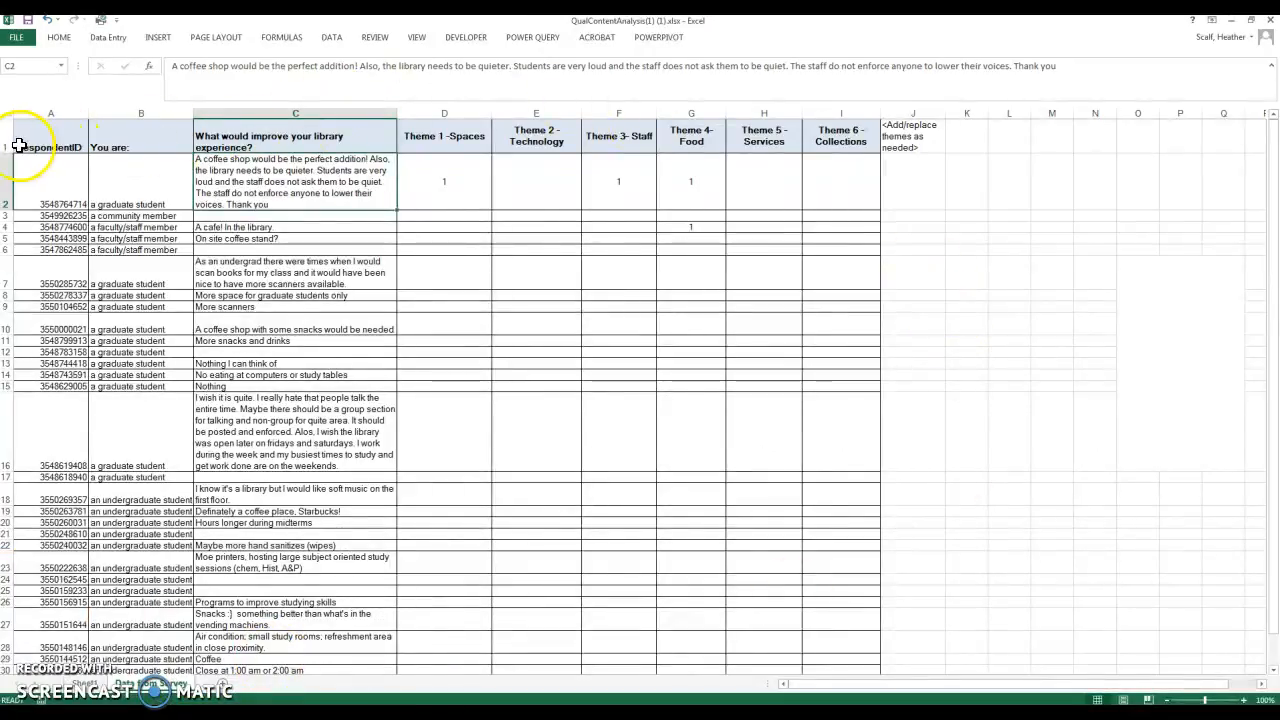
mouse_move(238, 128)
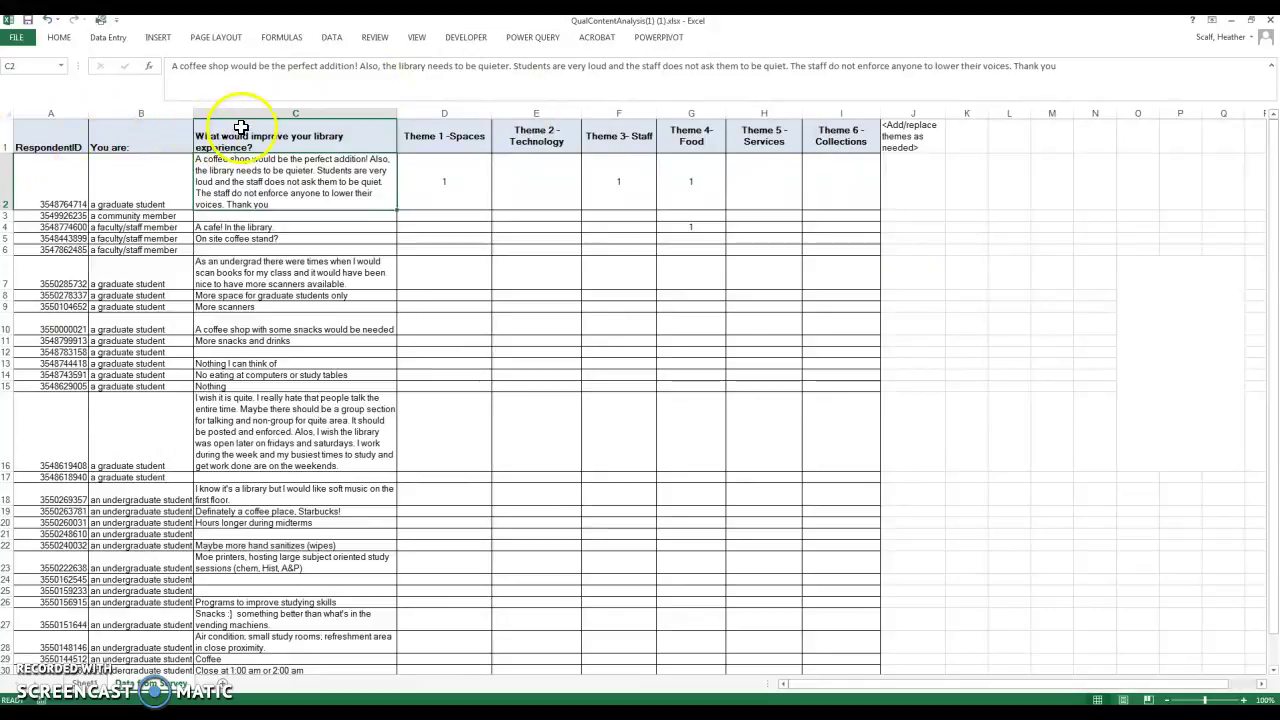
mouse_move(284, 140)
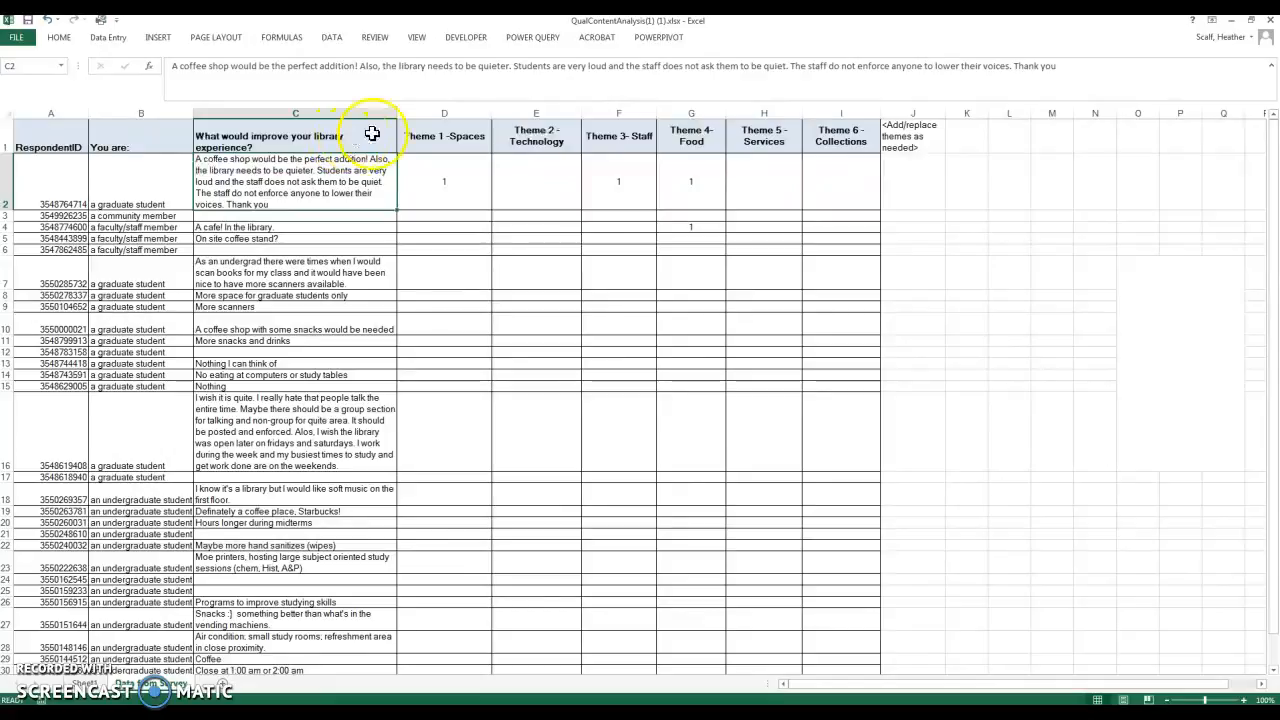
mouse_move(442, 132)
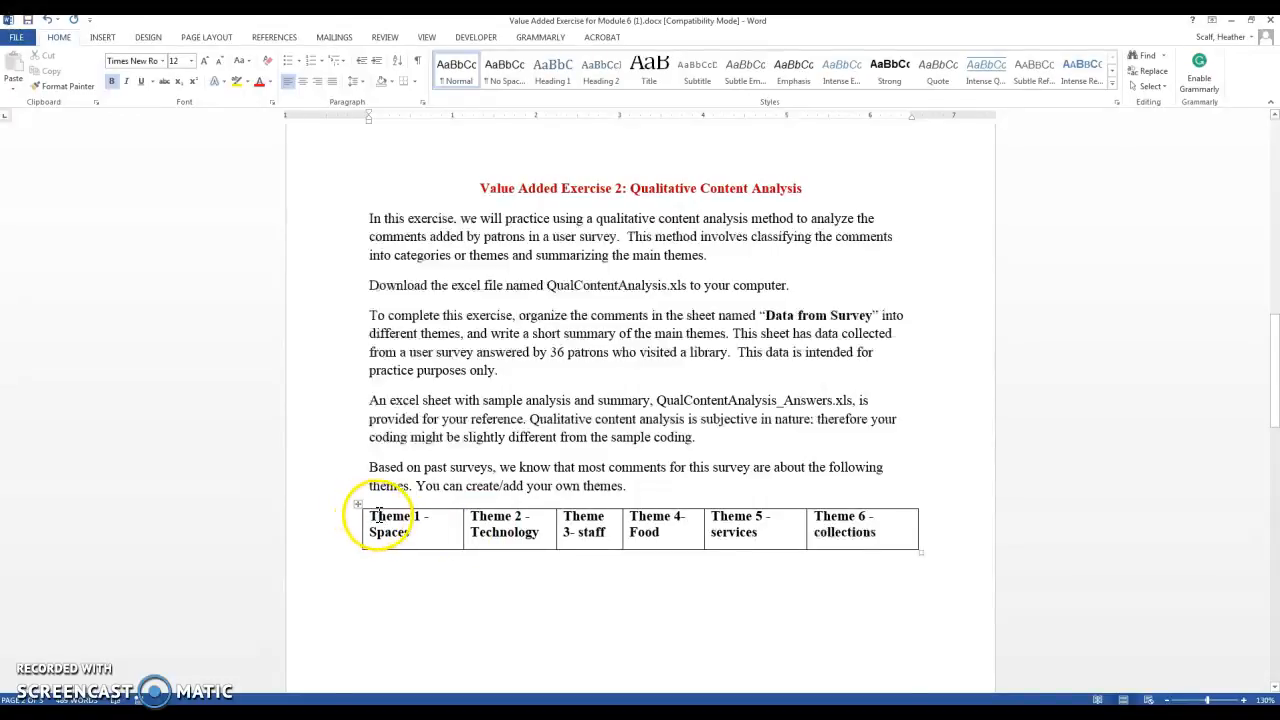
mouse_move(538, 536)
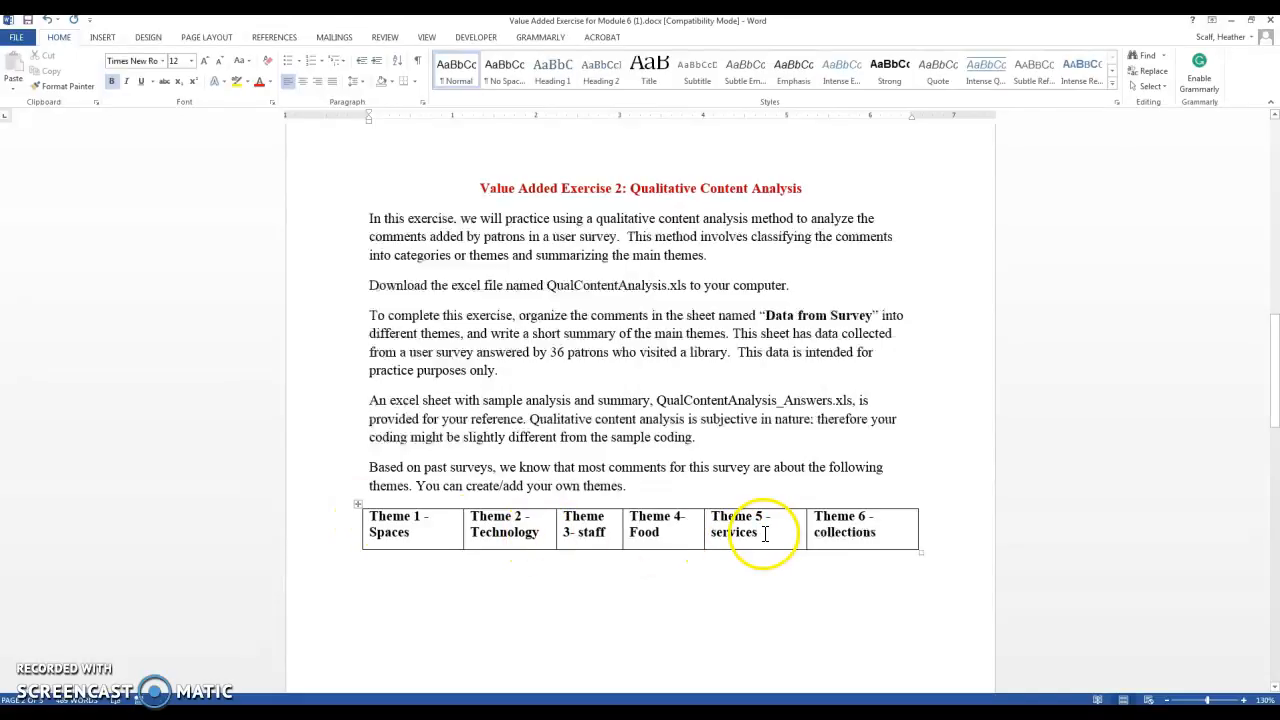
mouse_move(886, 540)
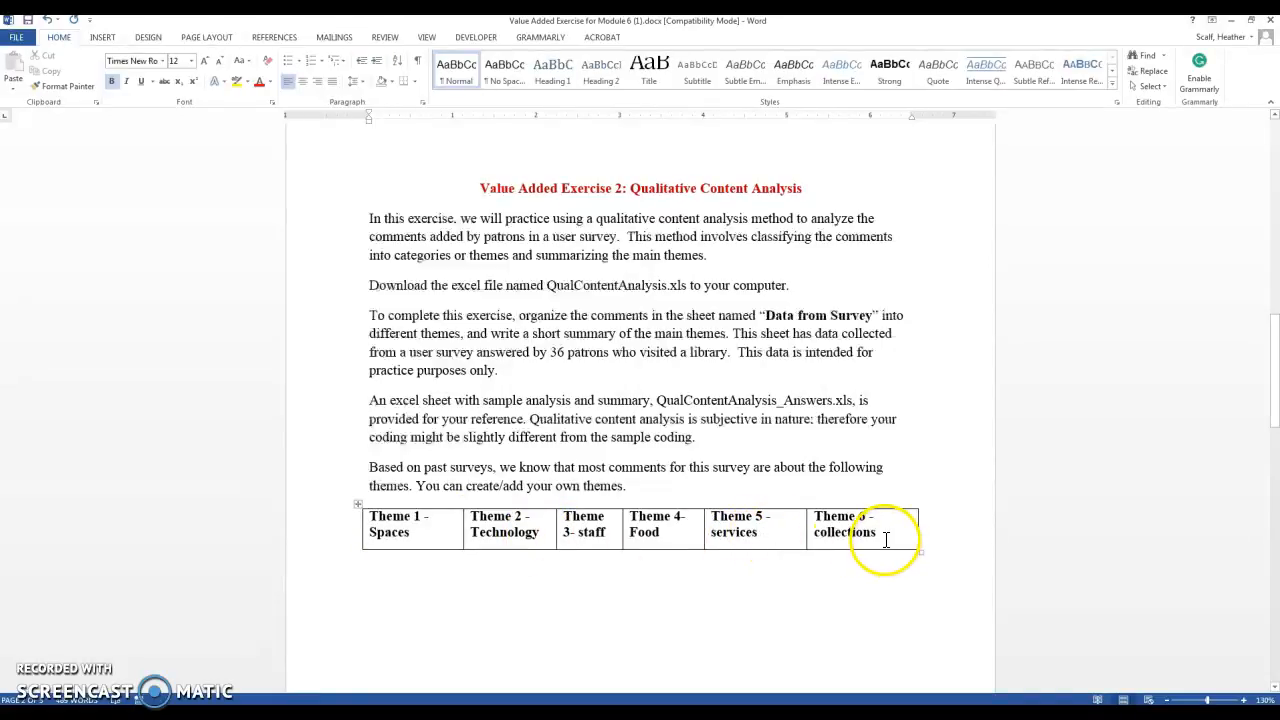
mouse_move(880, 544)
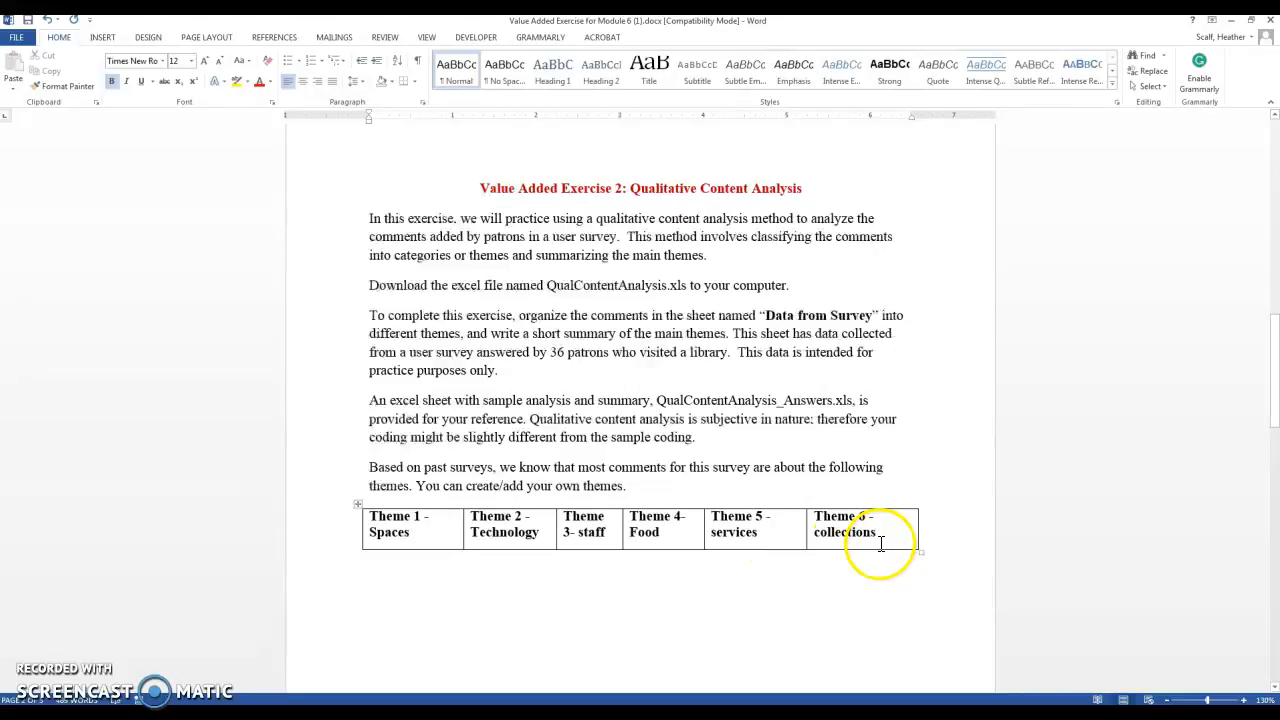
mouse_move(874, 552)
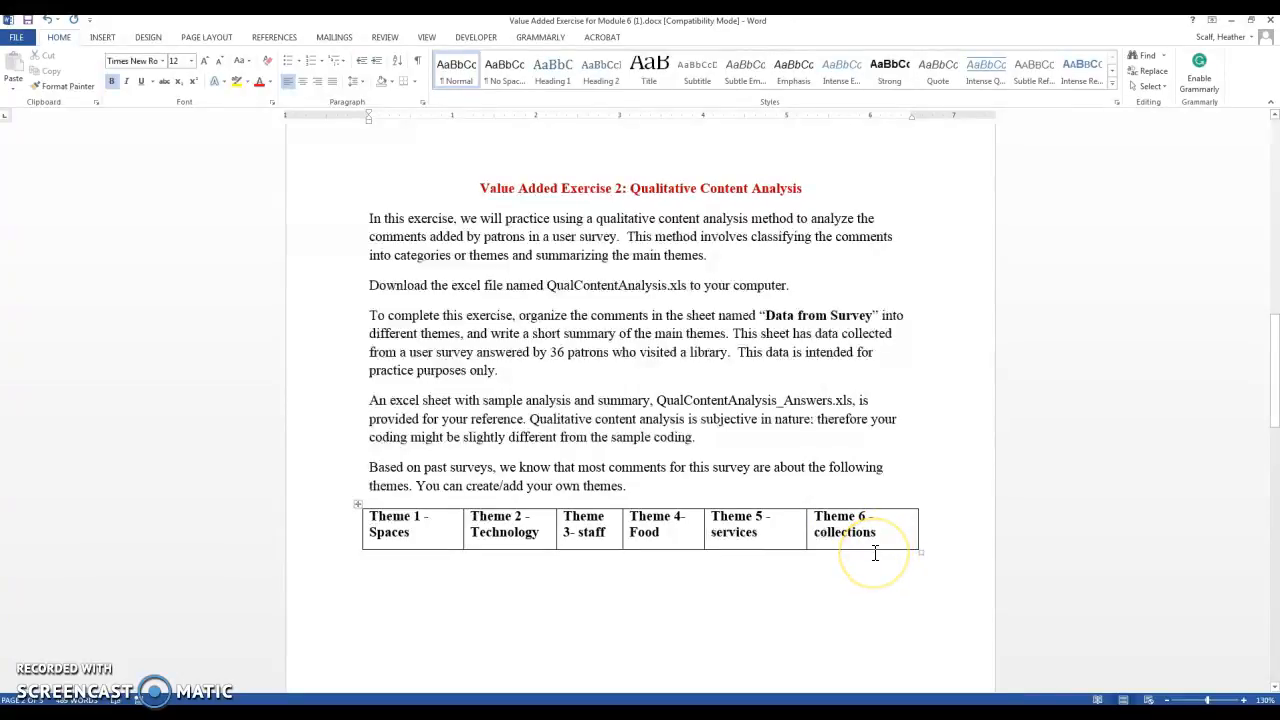
mouse_move(876, 552)
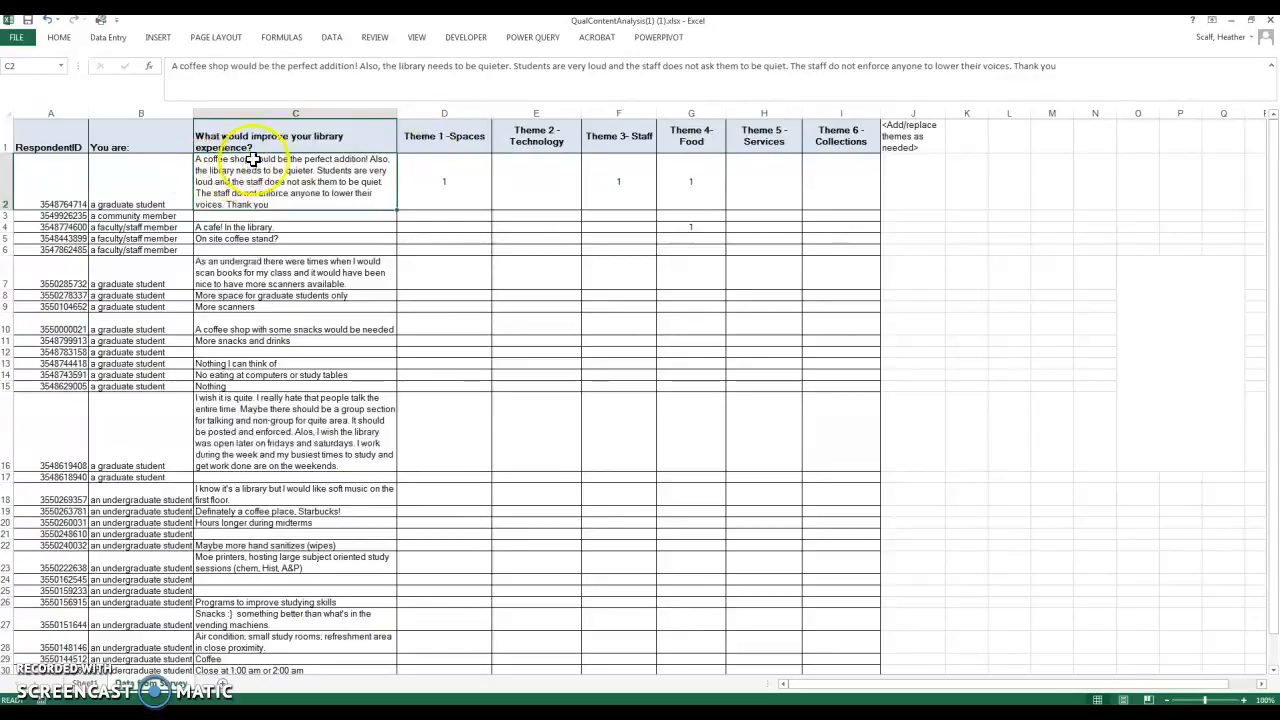
Step: Review the survey comments and their theme tallies, such as the cafe comment under Food
left_click(296, 112)
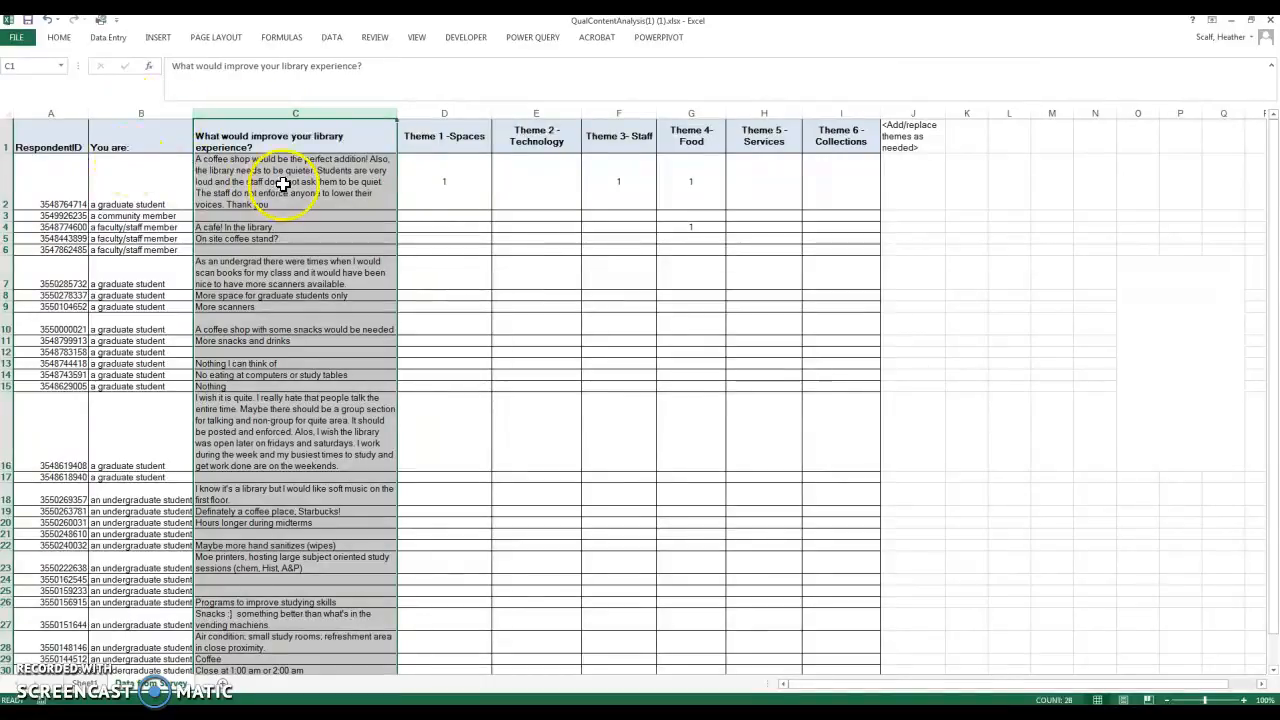
left_click(286, 180)
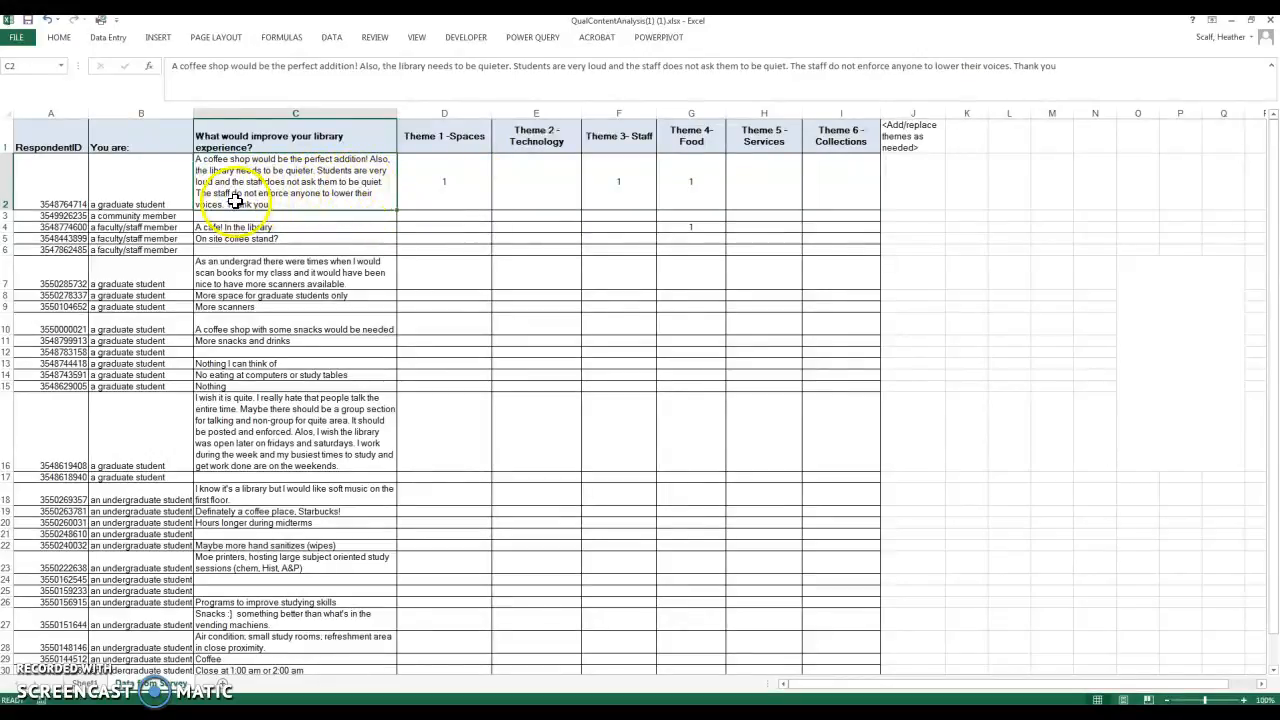
mouse_move(404, 244)
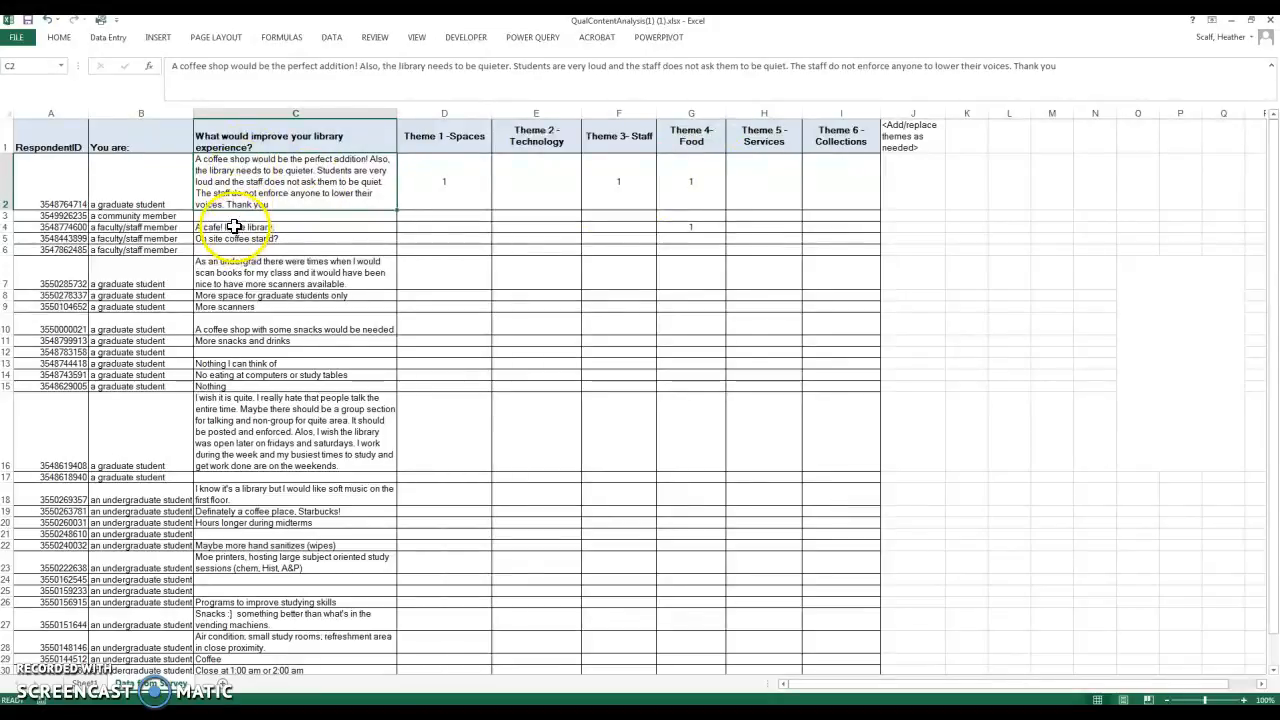
left_click(234, 228)
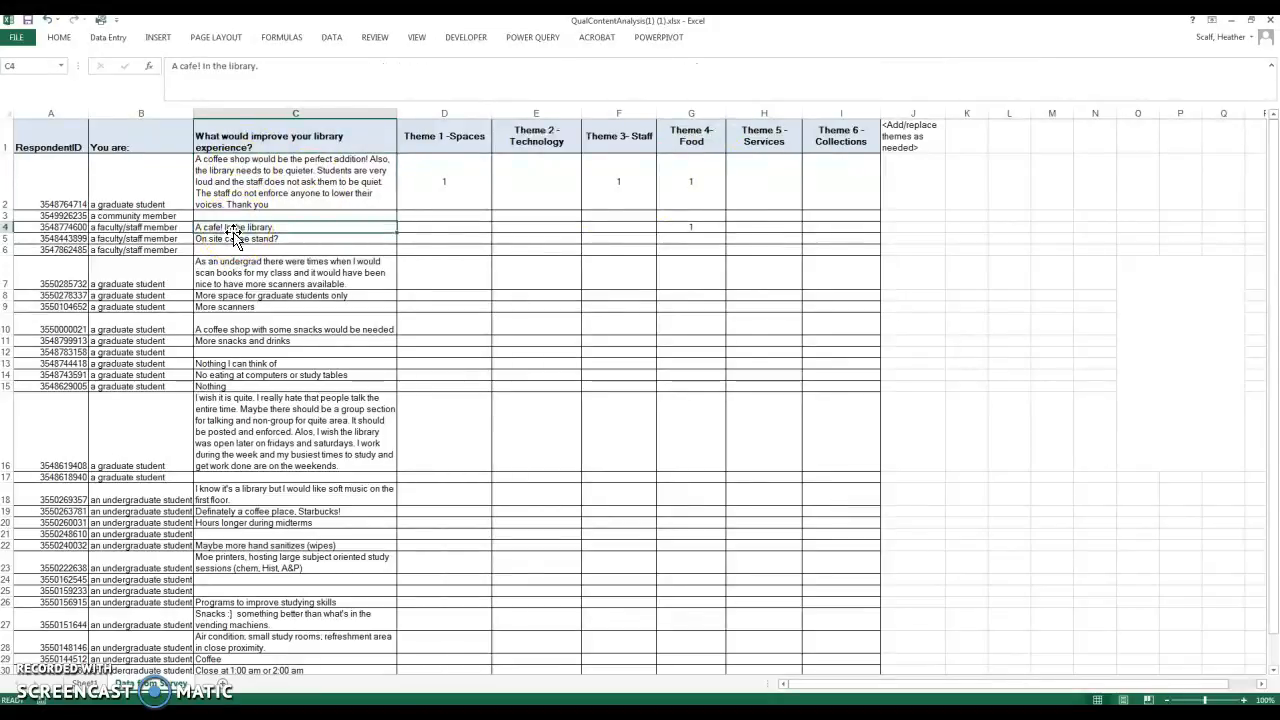
mouse_move(312, 224)
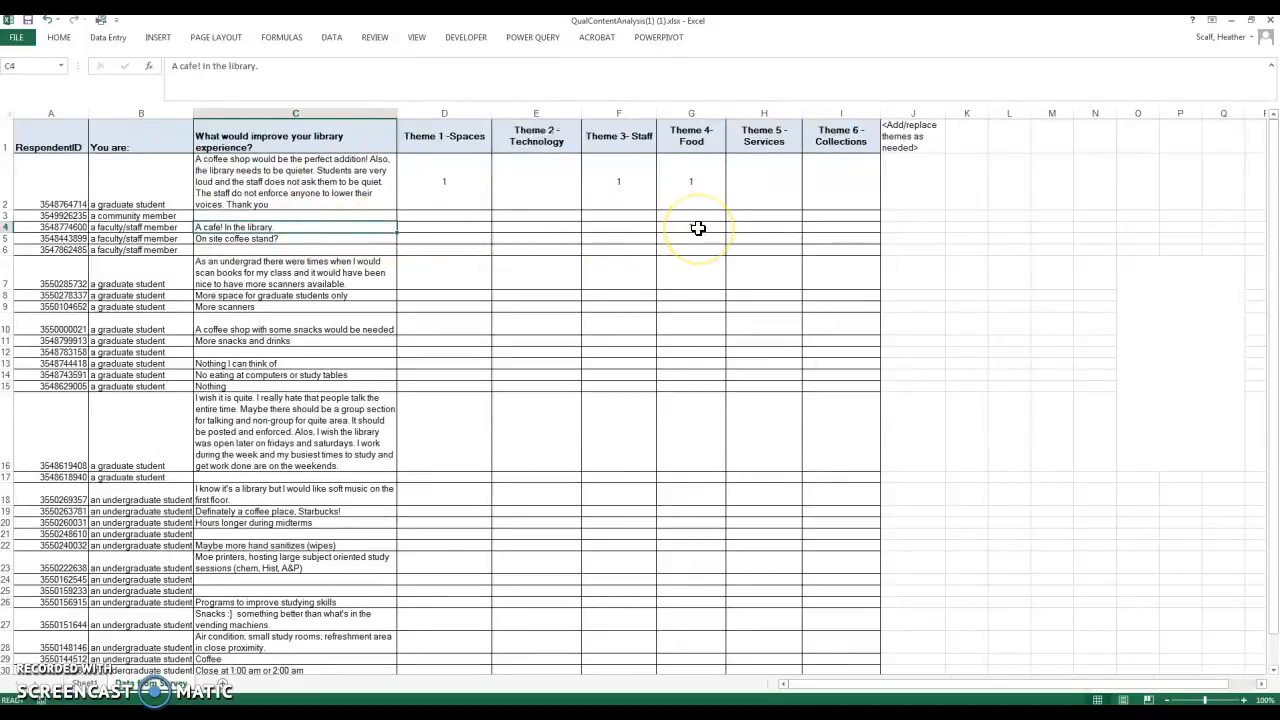
left_click(692, 228)
type("1")
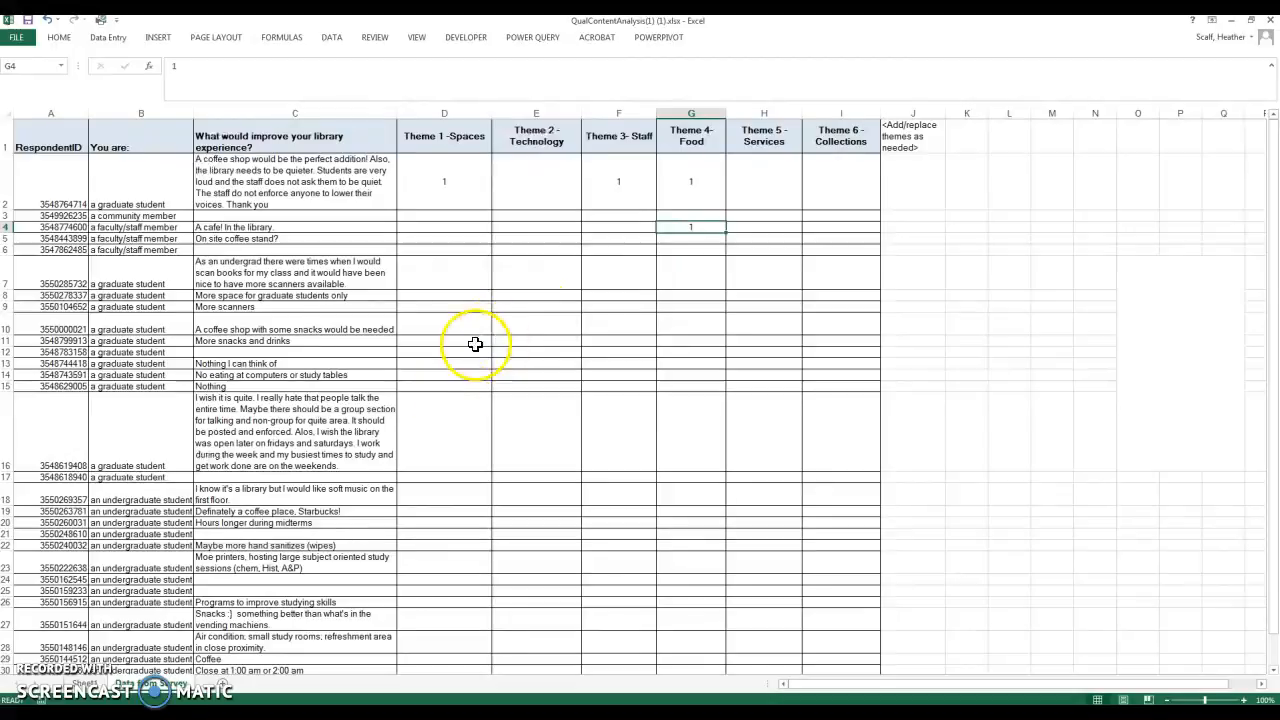
mouse_move(544, 426)
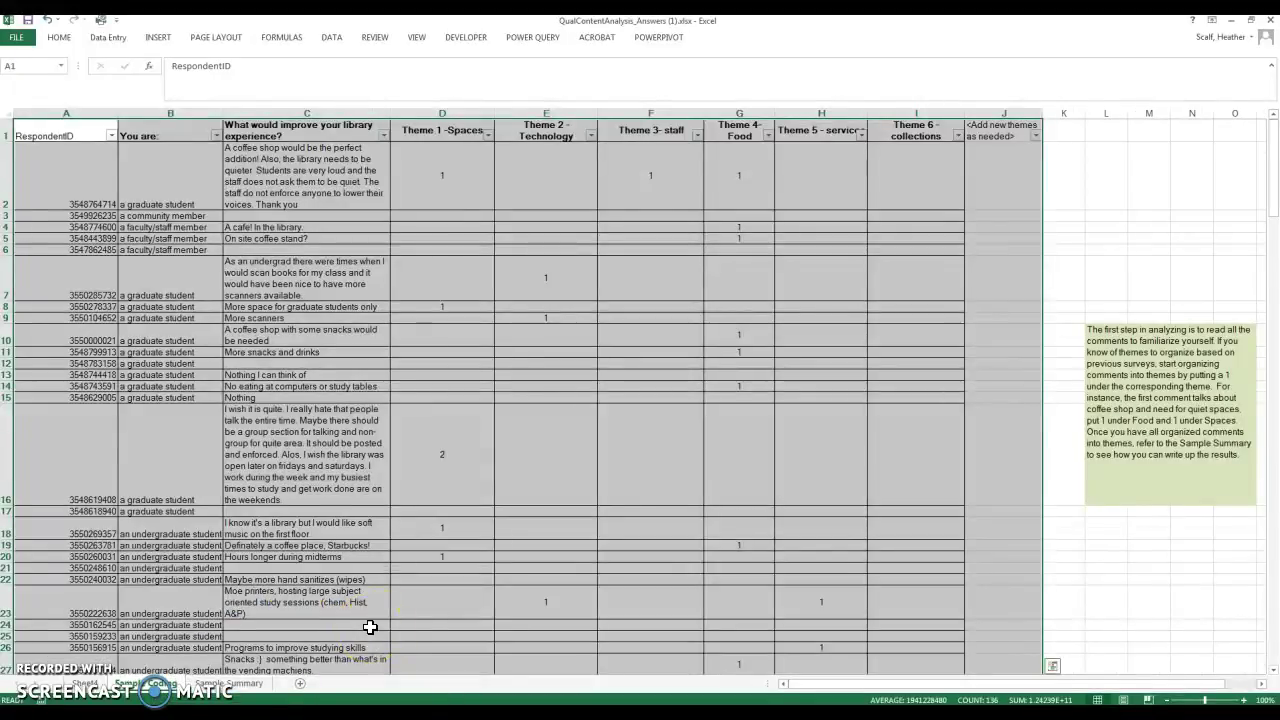
mouse_move(840, 406)
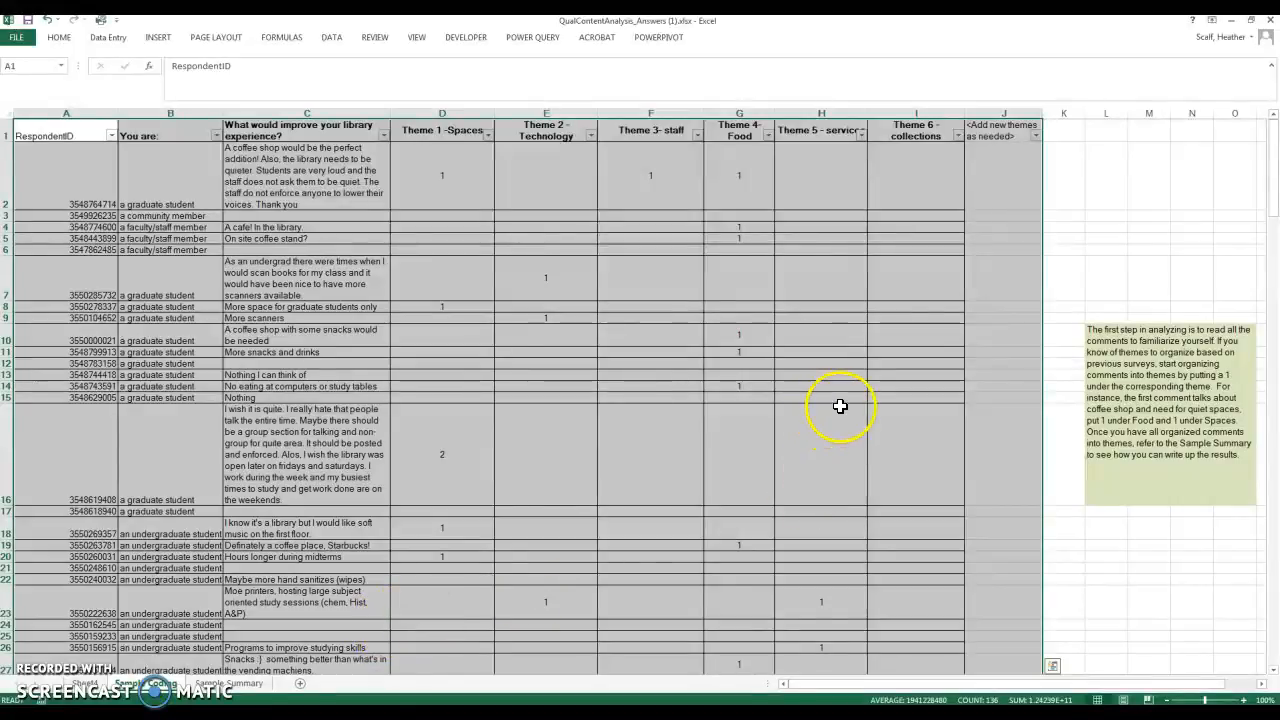
mouse_move(116, 130)
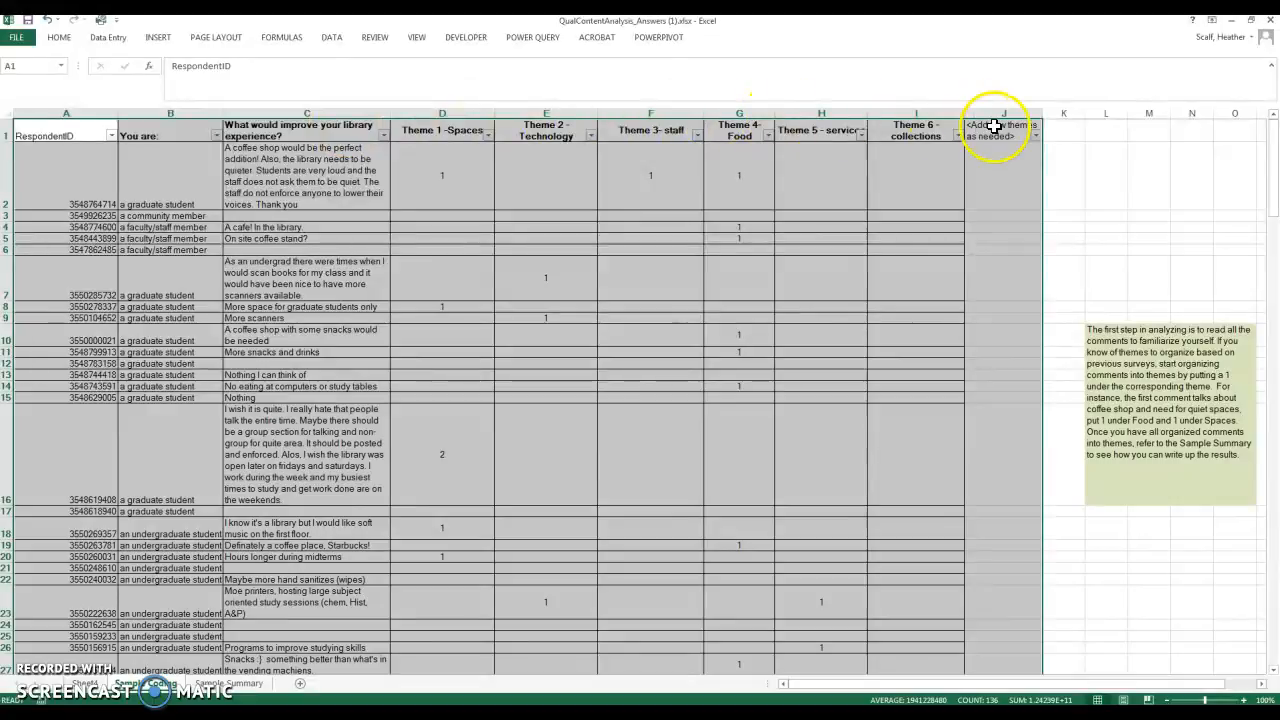
mouse_move(318, 132)
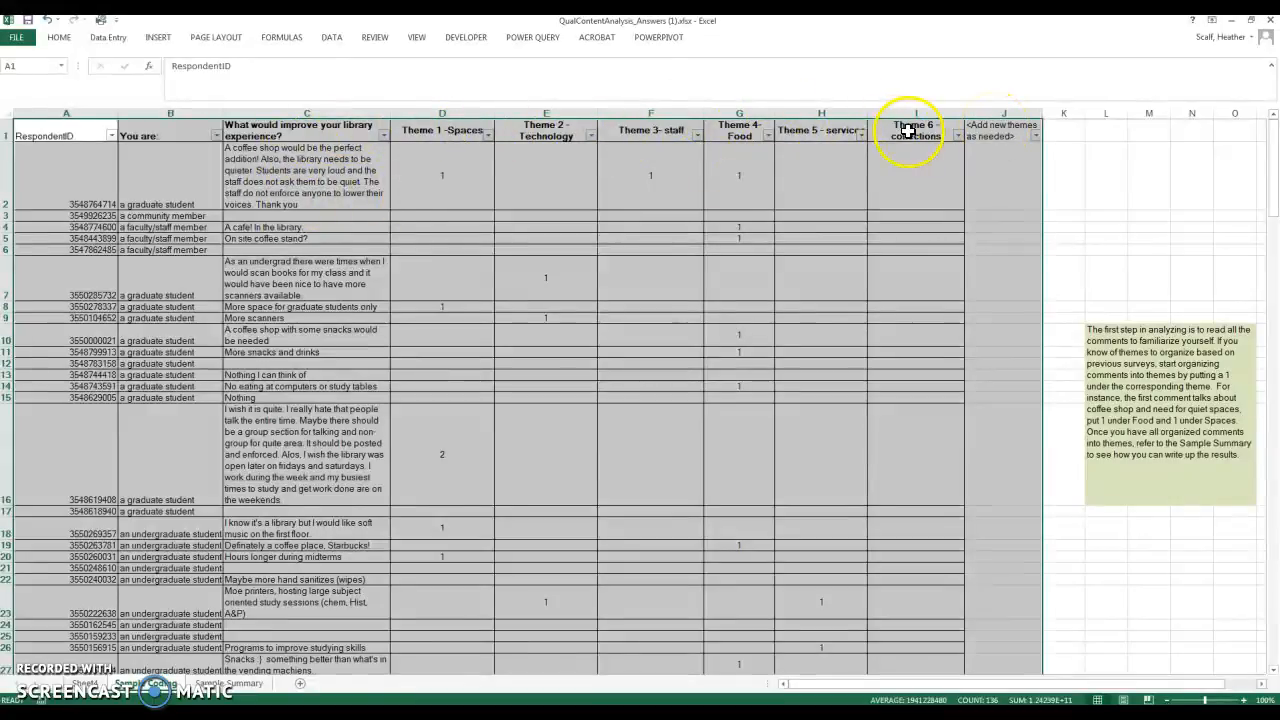
left_click(1048, 176)
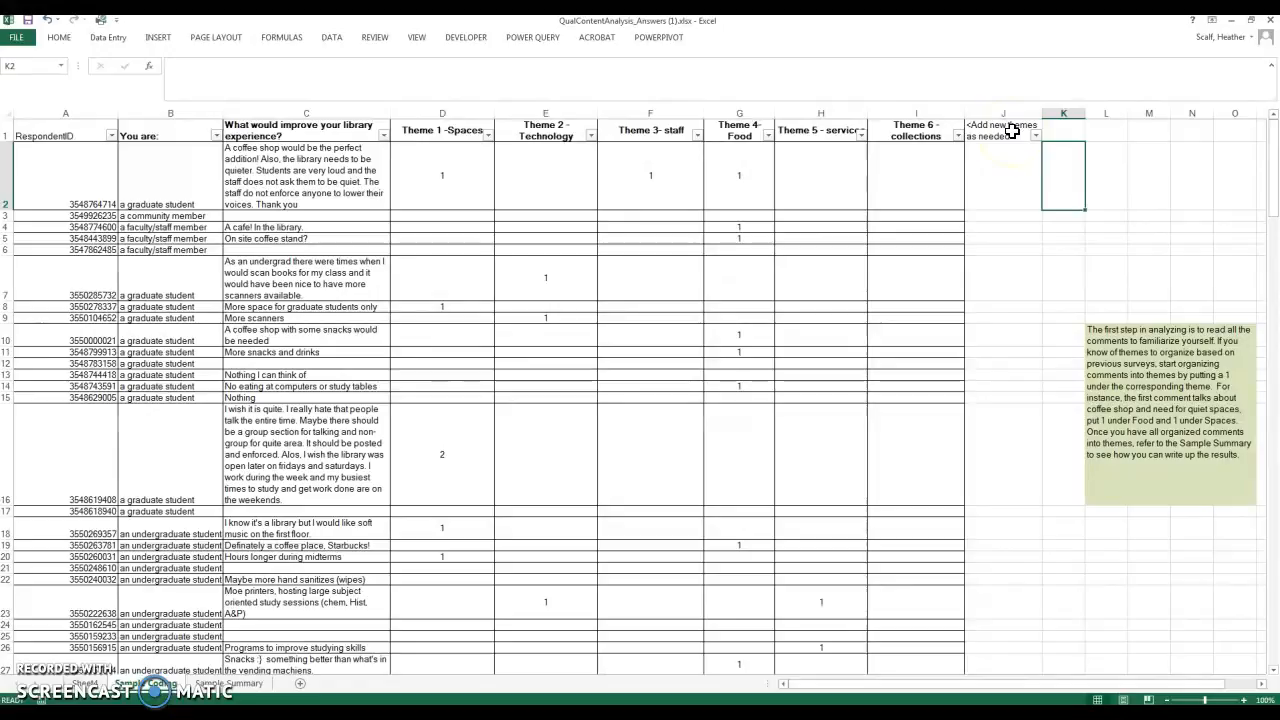
mouse_move(398, 156)
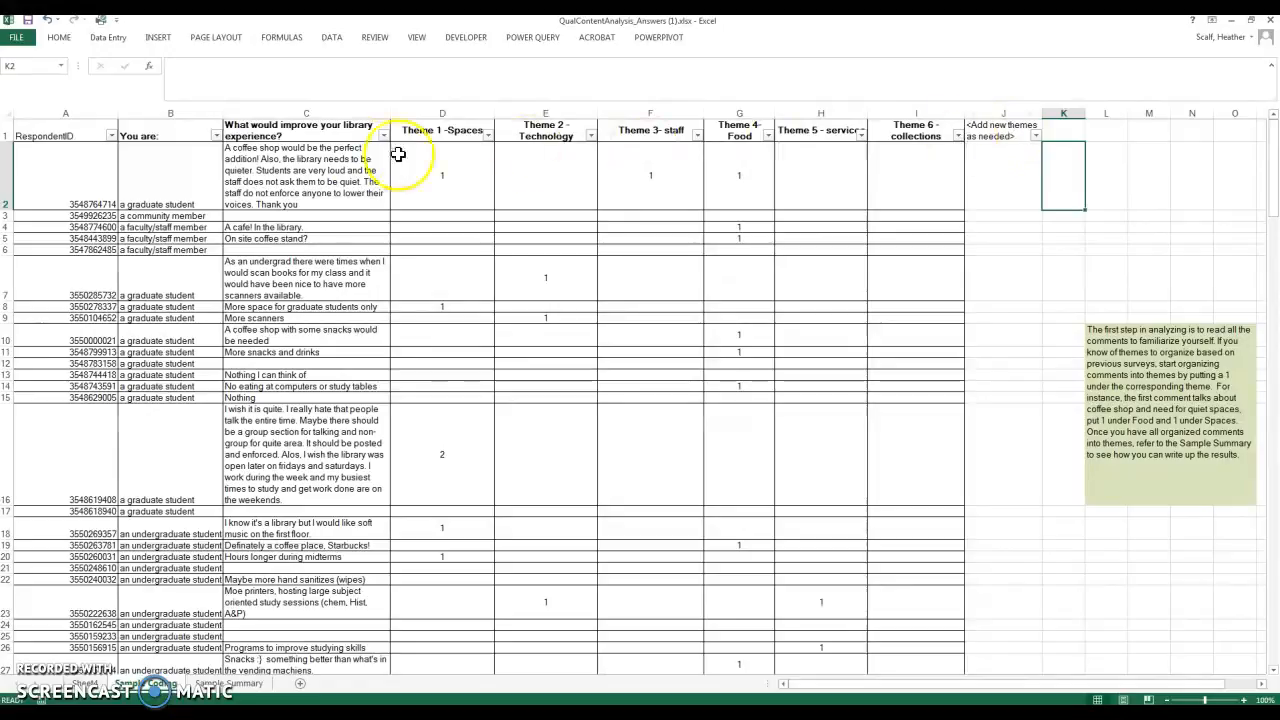
mouse_move(280, 228)
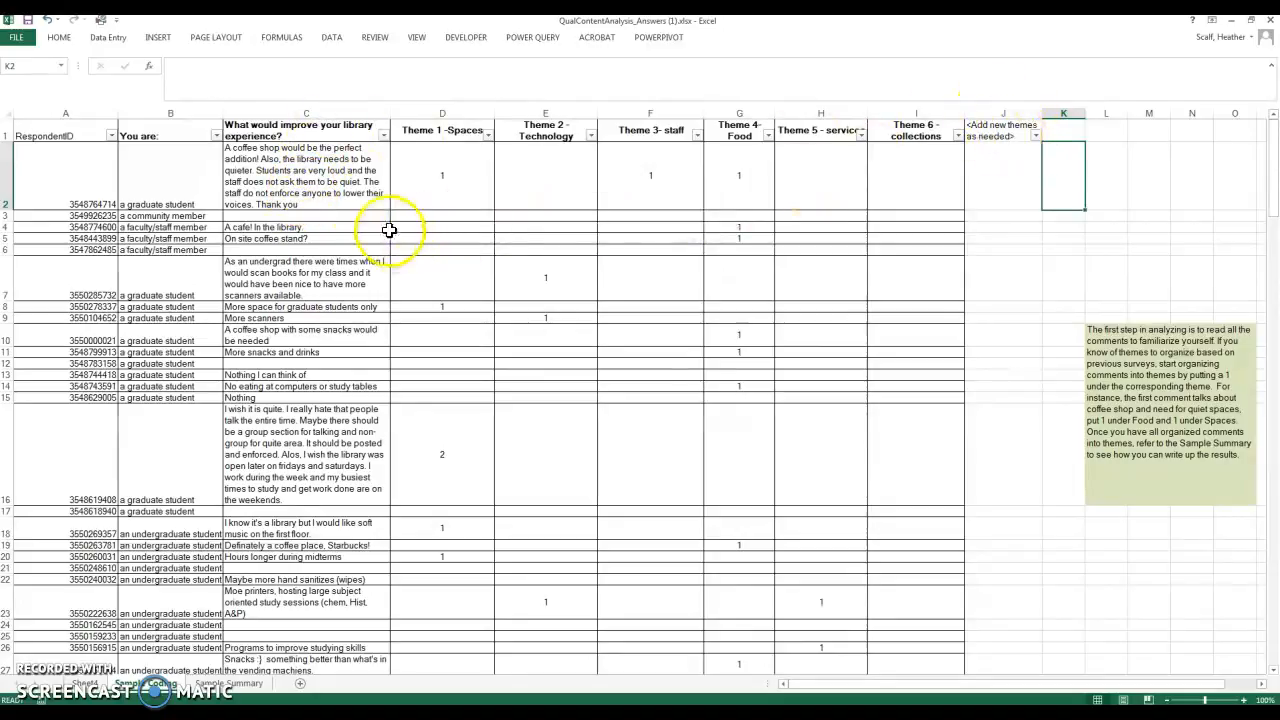
mouse_move(312, 150)
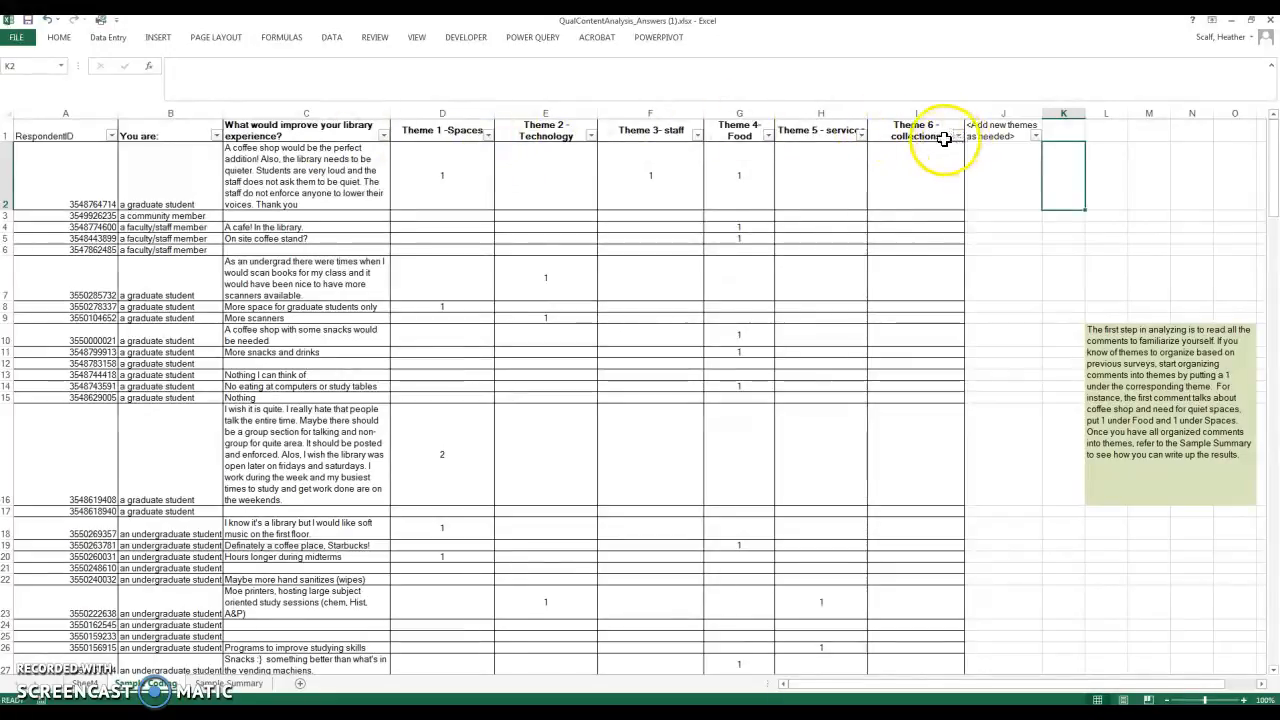
mouse_move(992, 130)
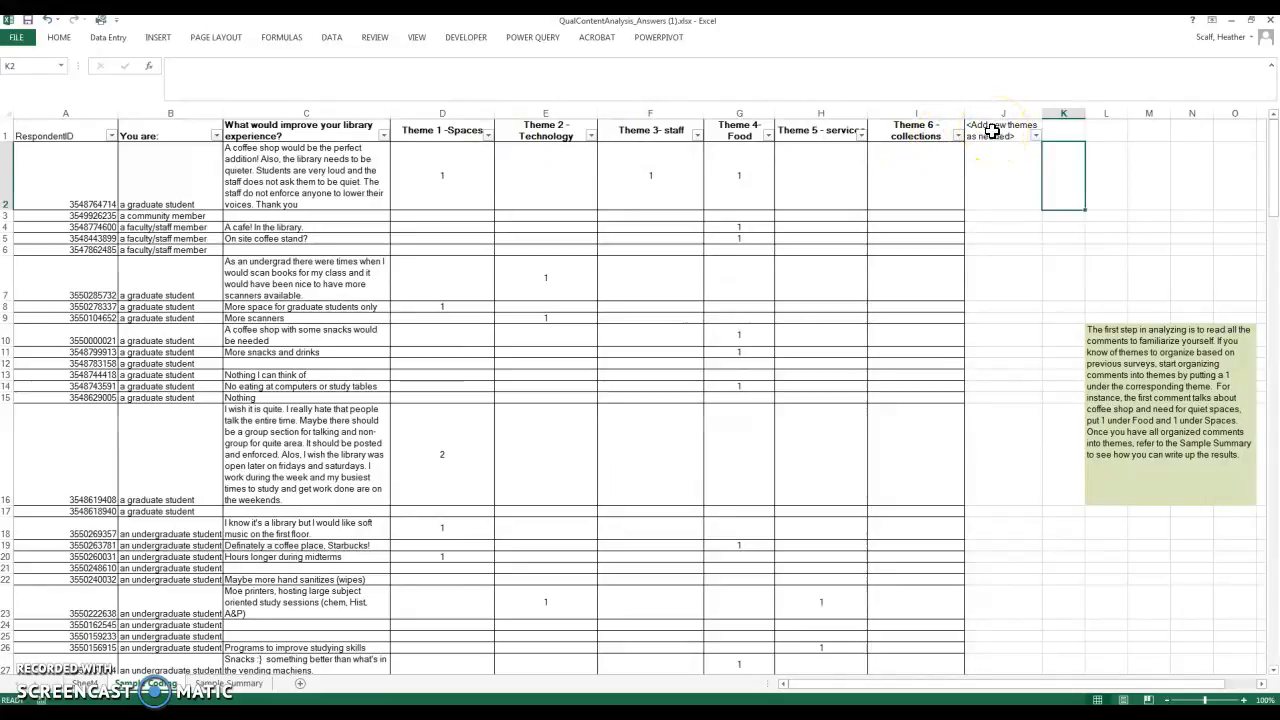
mouse_move(984, 132)
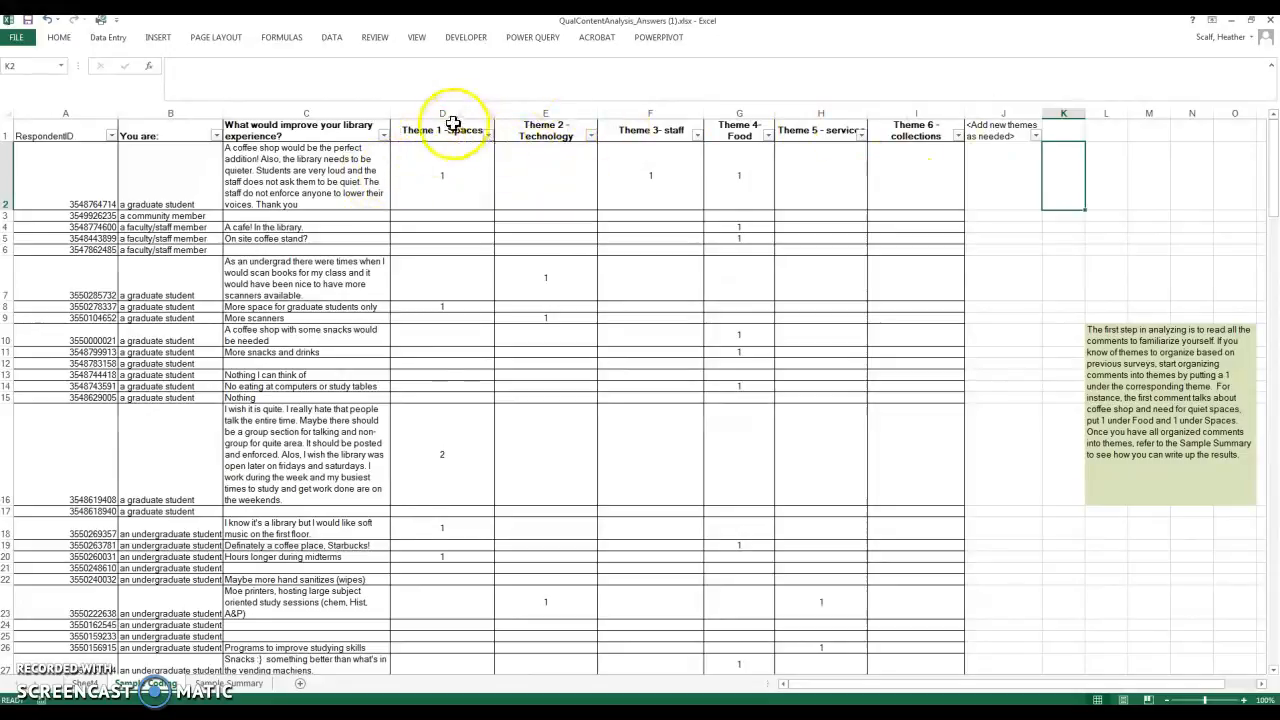
Step: Check the column totals for Theme 1 - Spaces and Theme 2 - Technology in the coding table
left_click(442, 112)
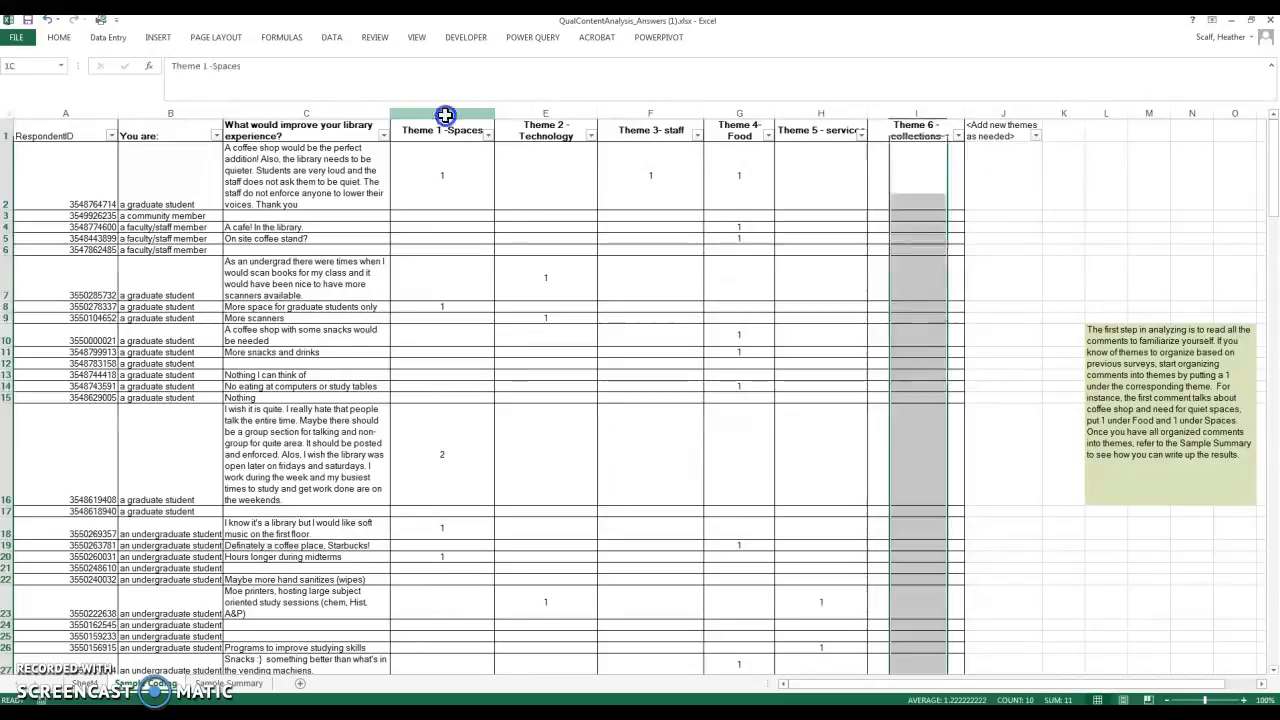
left_click(444, 112)
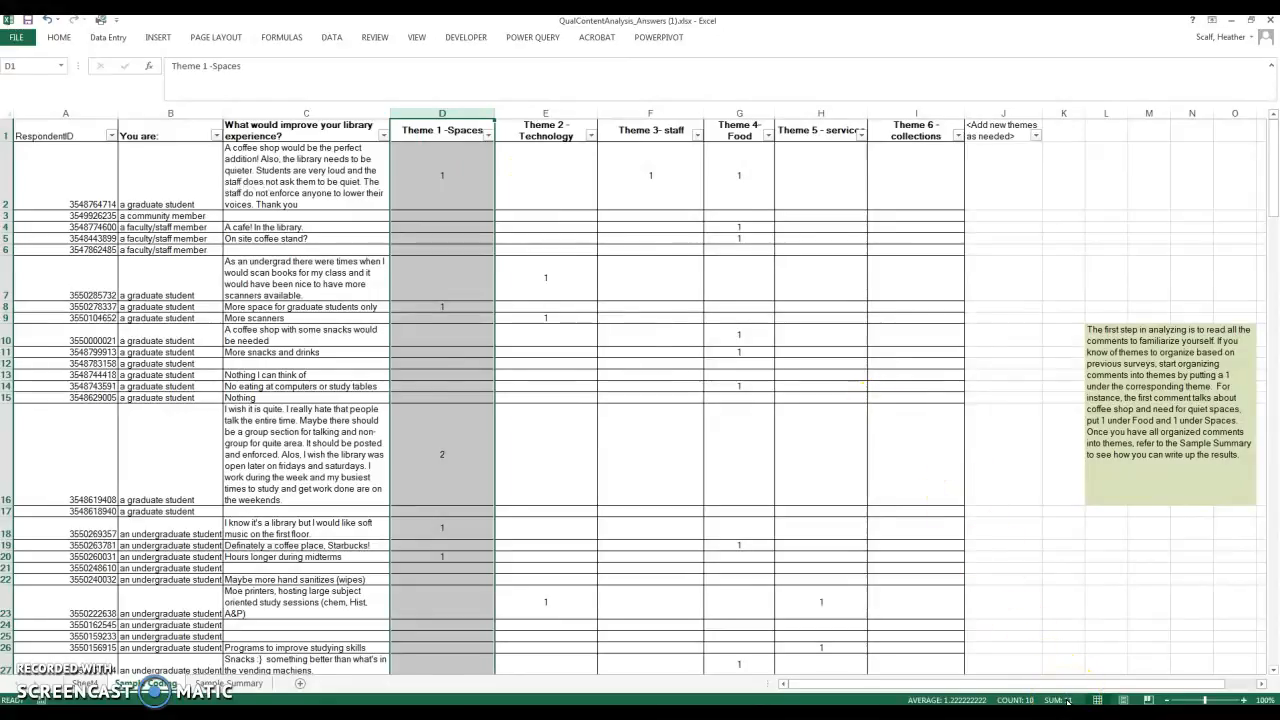
left_click(548, 112)
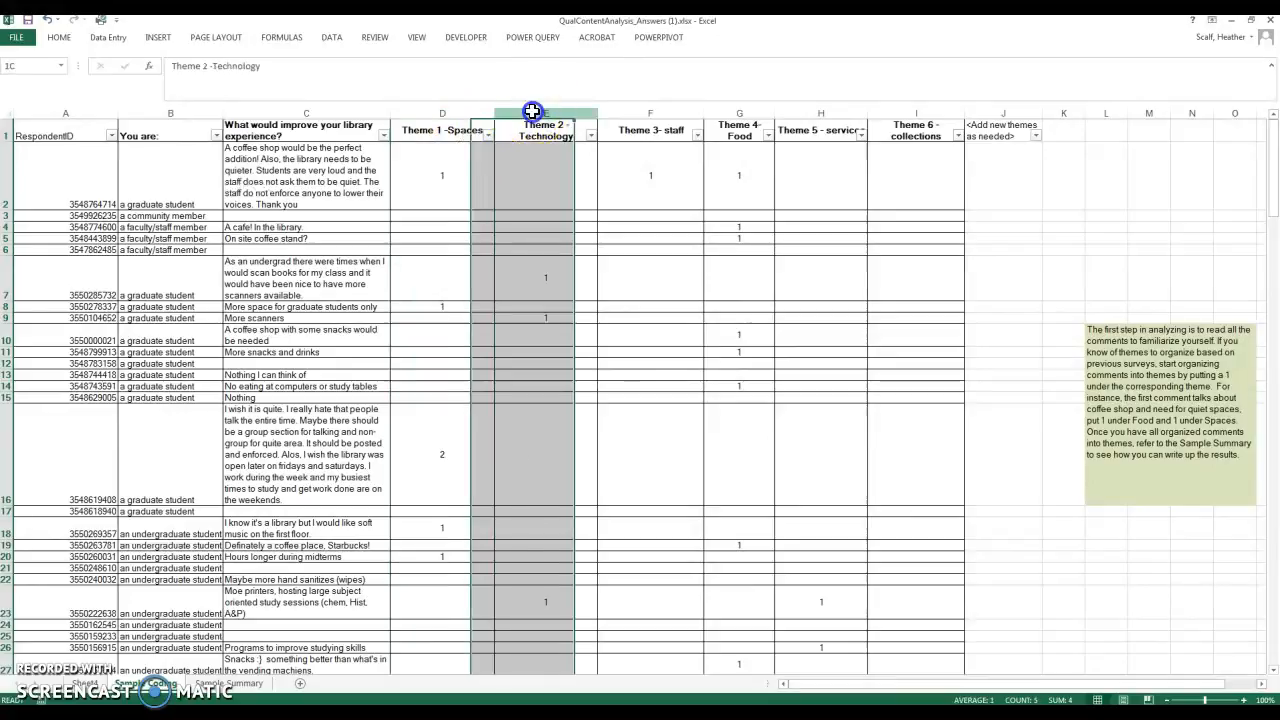
left_click(548, 112)
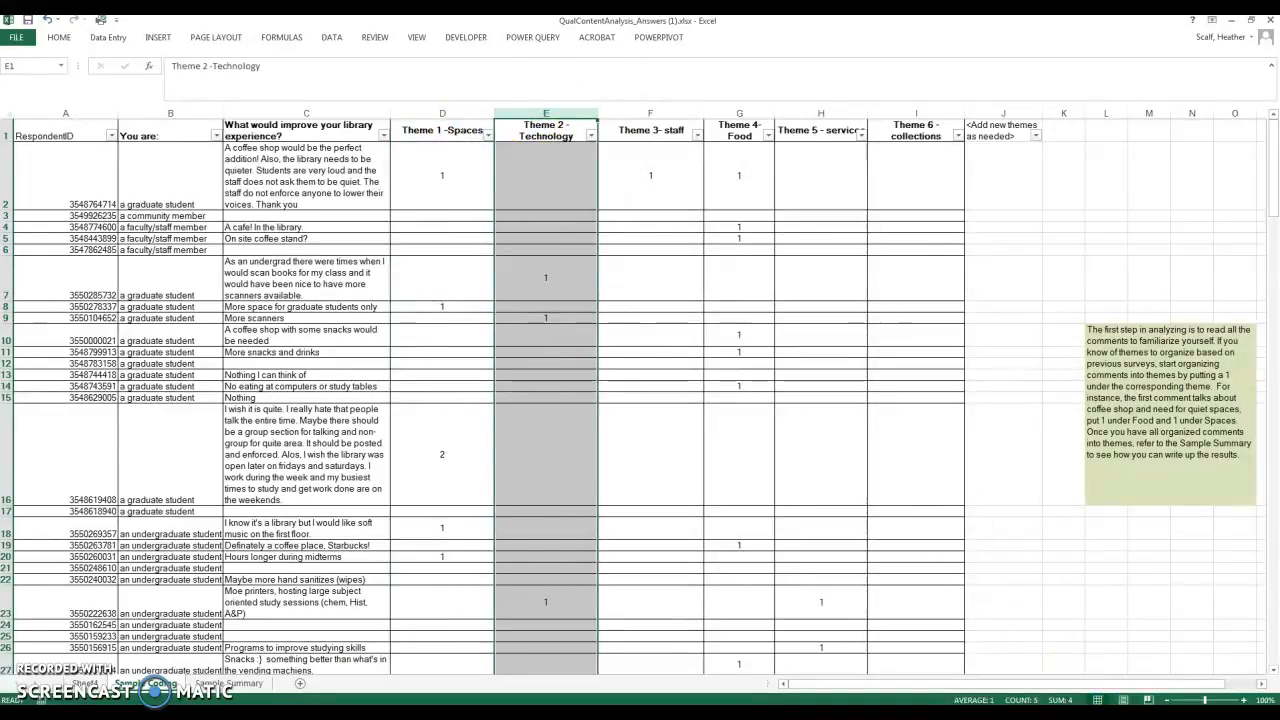
left_click(442, 130)
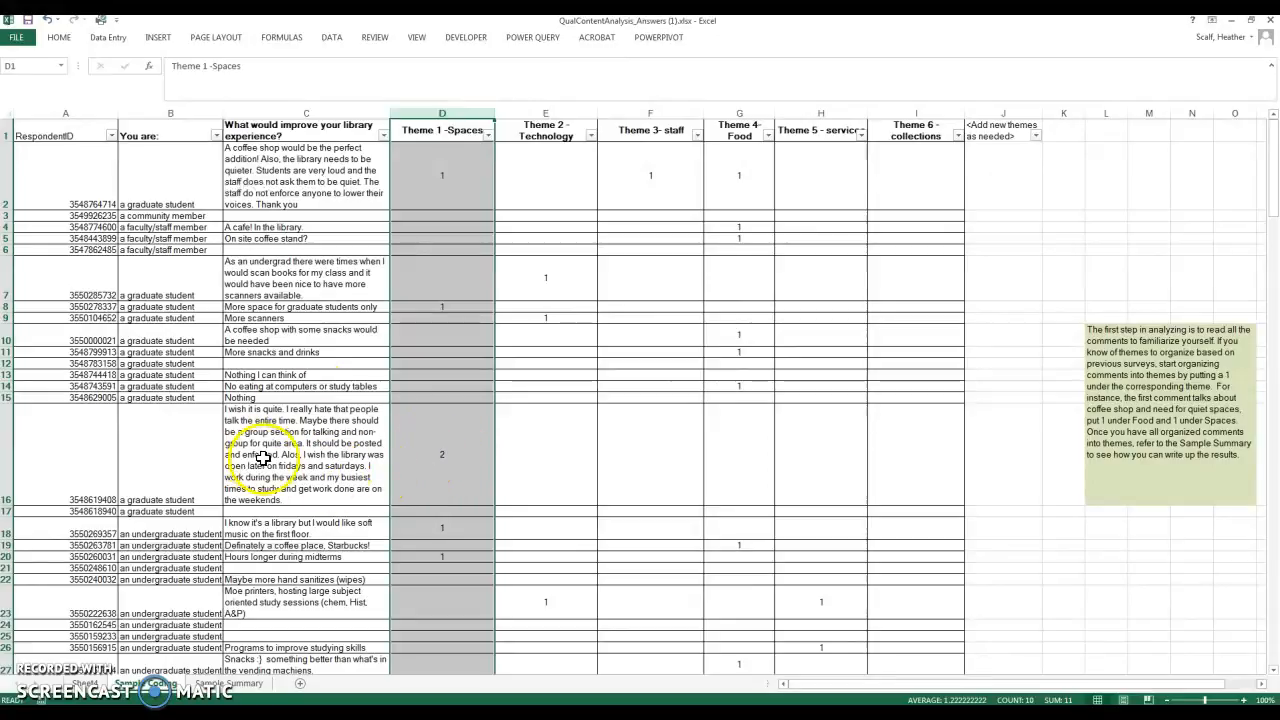
mouse_move(456, 380)
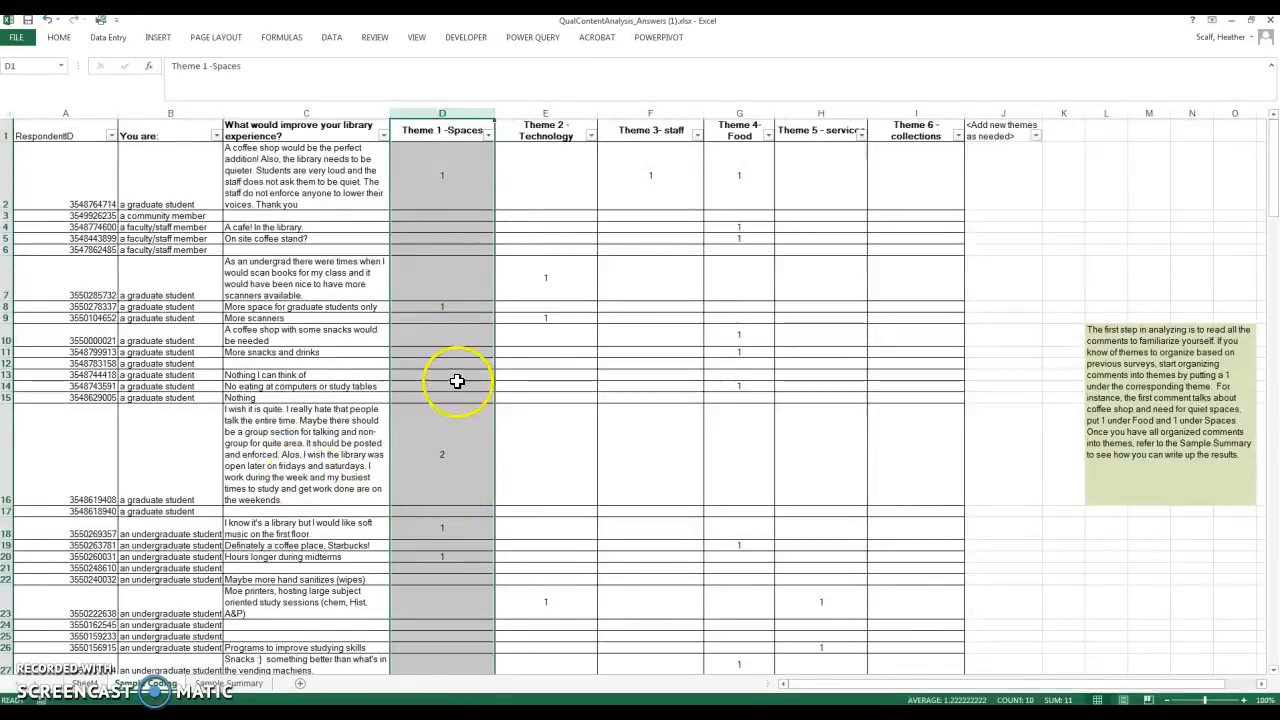
left_click(650, 130)
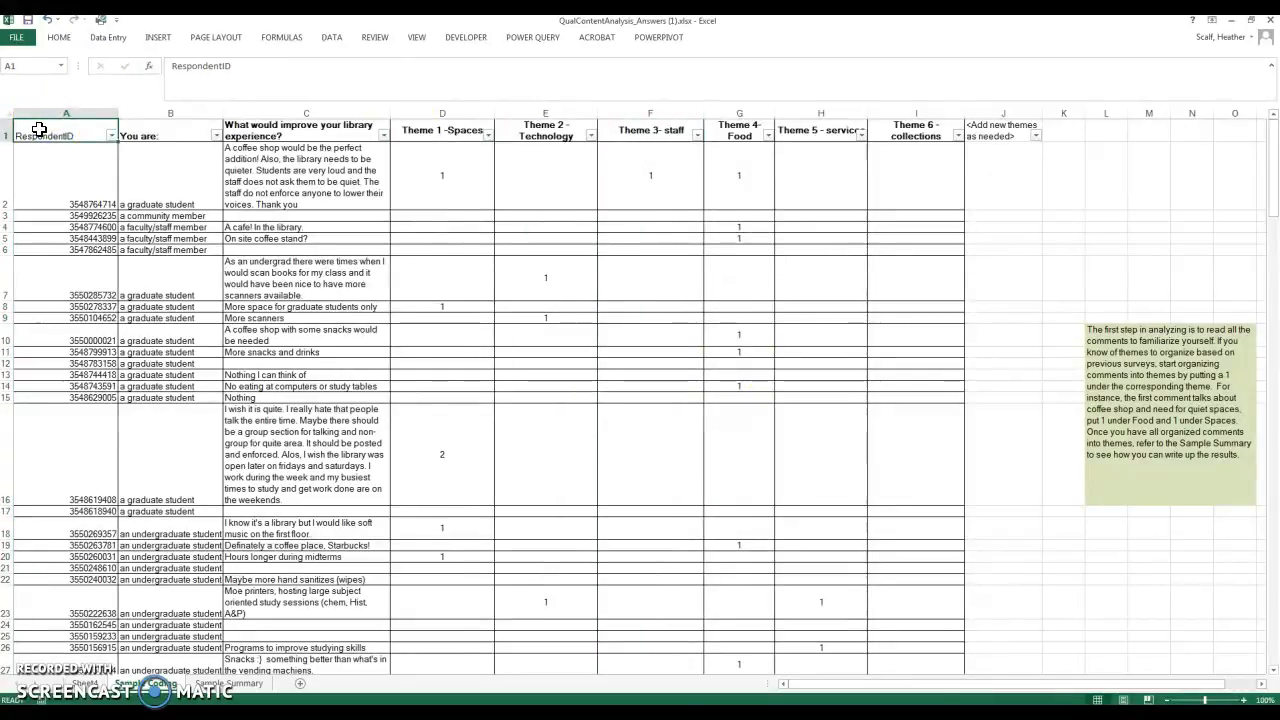
Step: Insert a PivotTable from the coding table onto a new worksheet
scroll("down", 3)
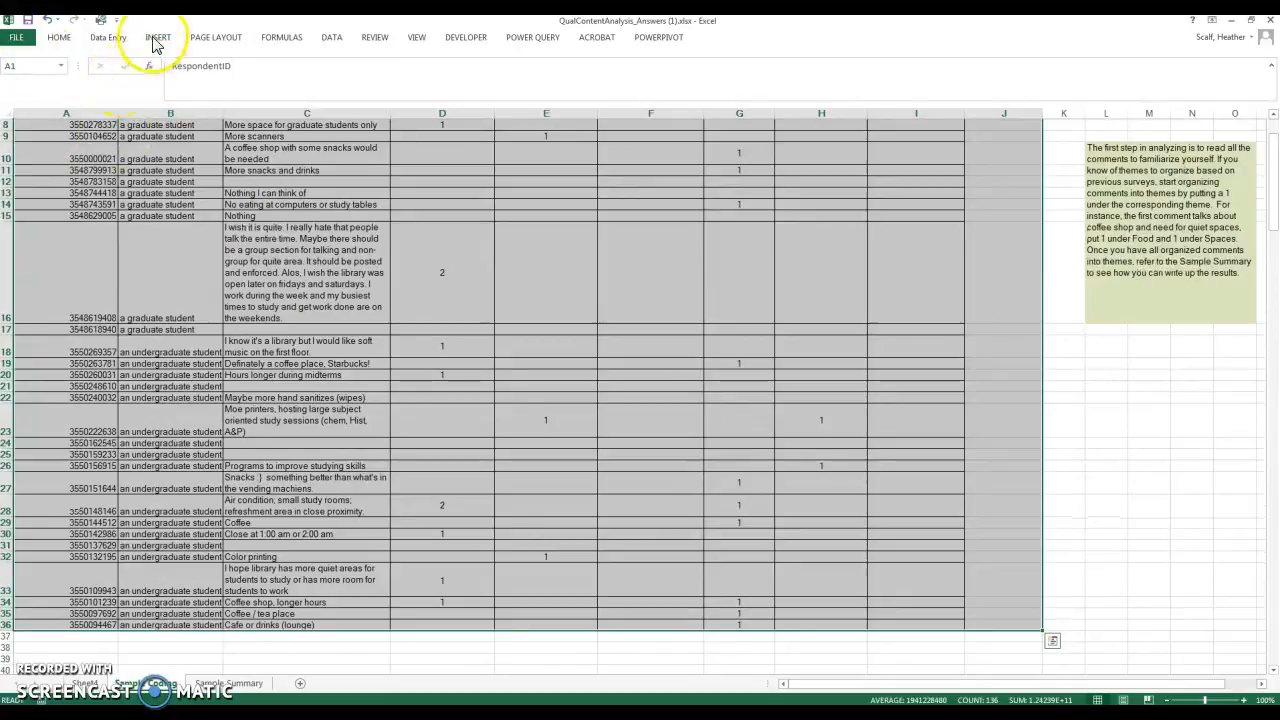
left_click(156, 38)
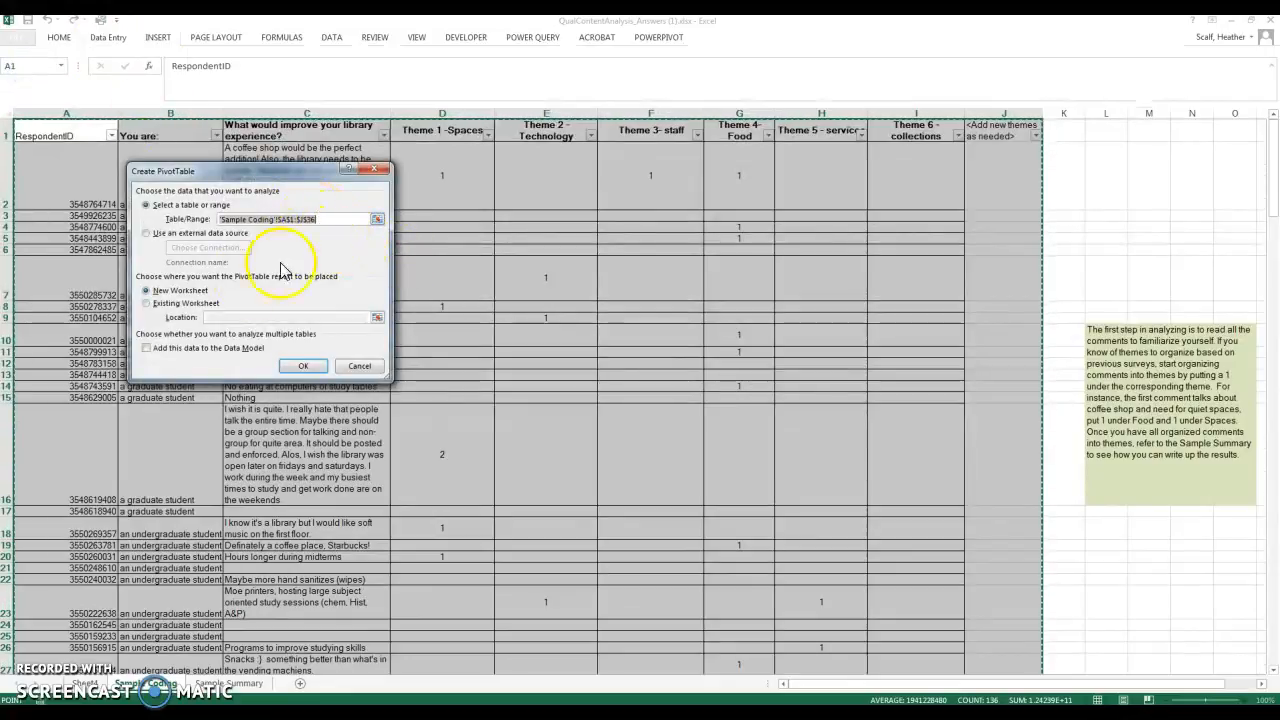
left_click(304, 364)
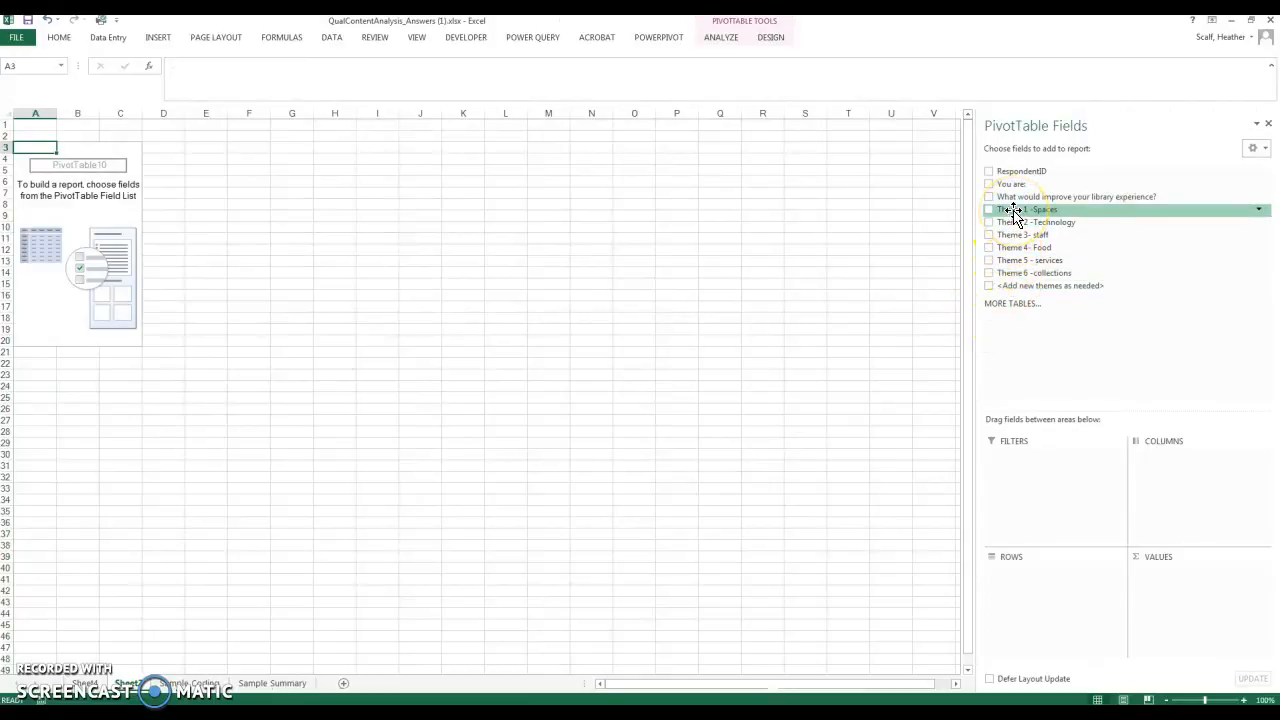
Step: Add Themes 1 Spaces, 2 Technology and 3 Staff to the pivot values, summarized as sums
left_click(988, 210)
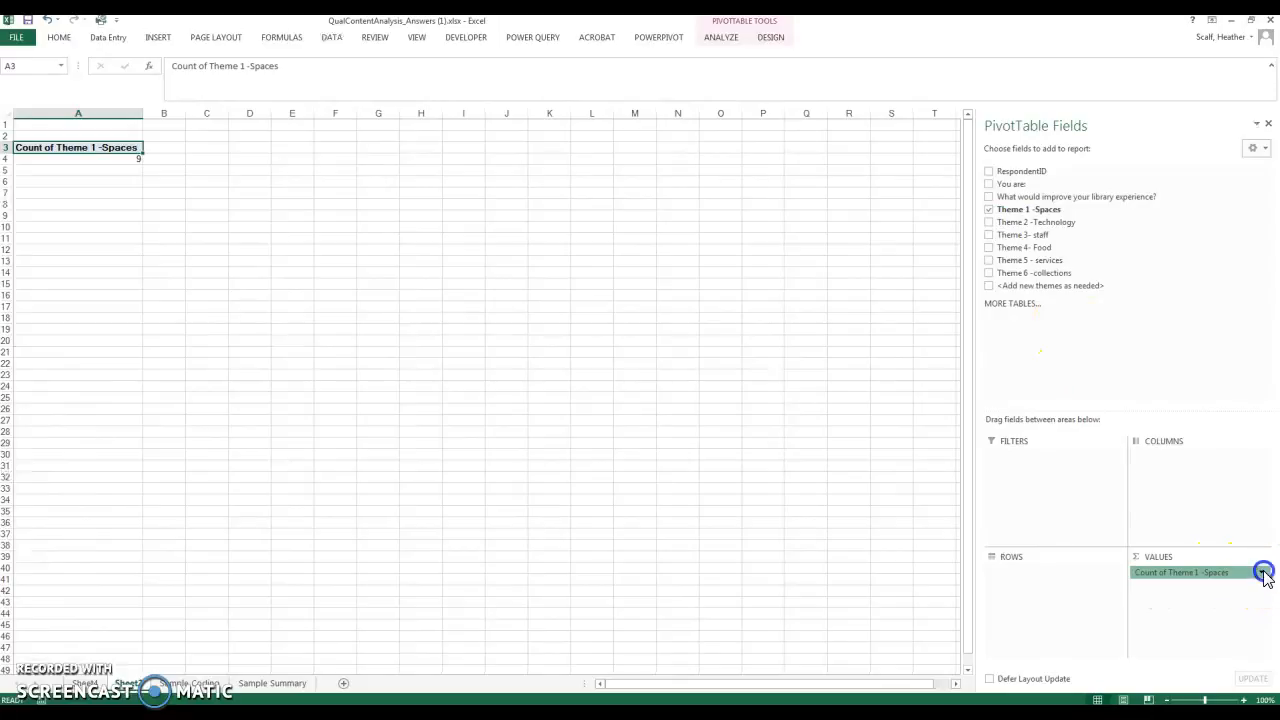
left_click(1264, 572)
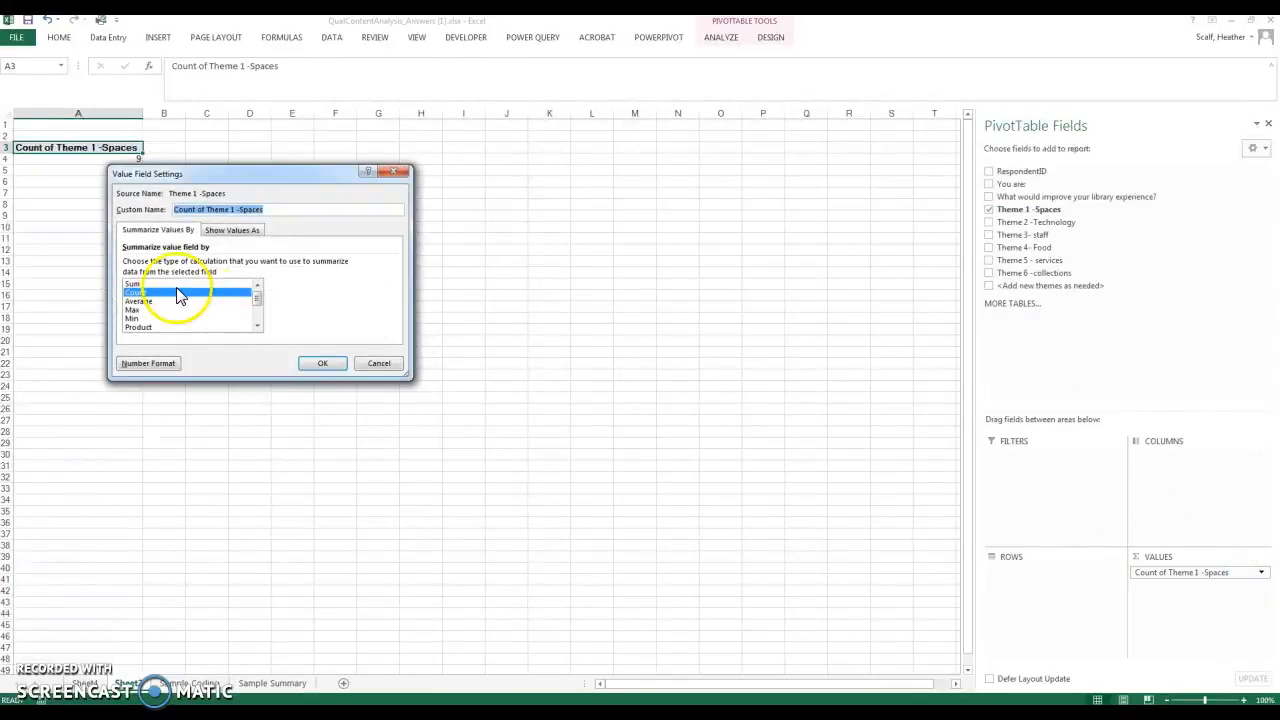
left_click(322, 364)
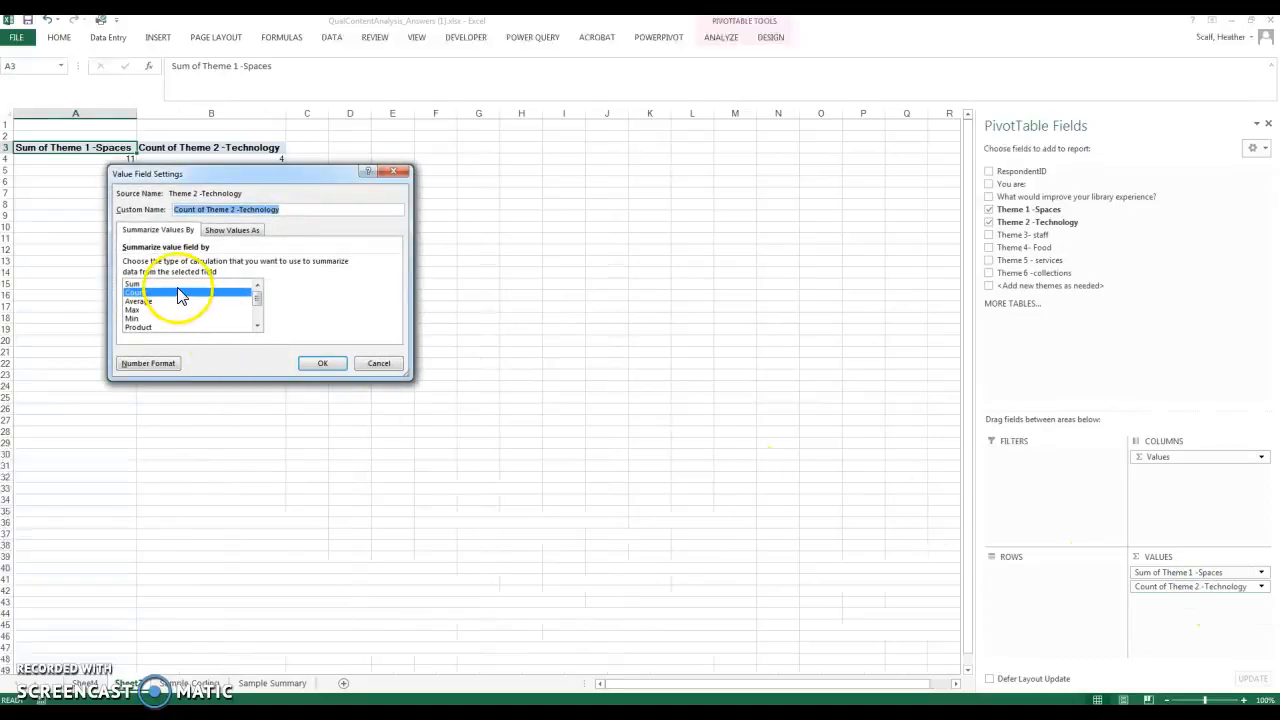
left_click(322, 364)
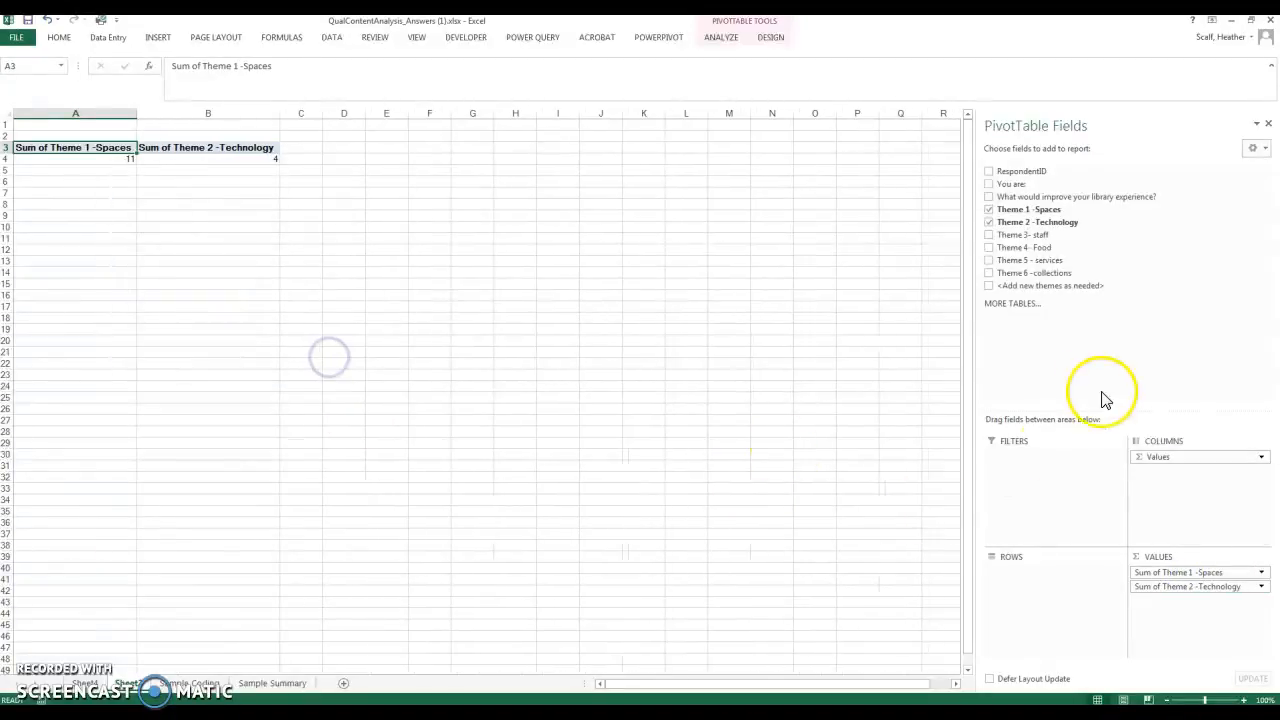
left_click(988, 234)
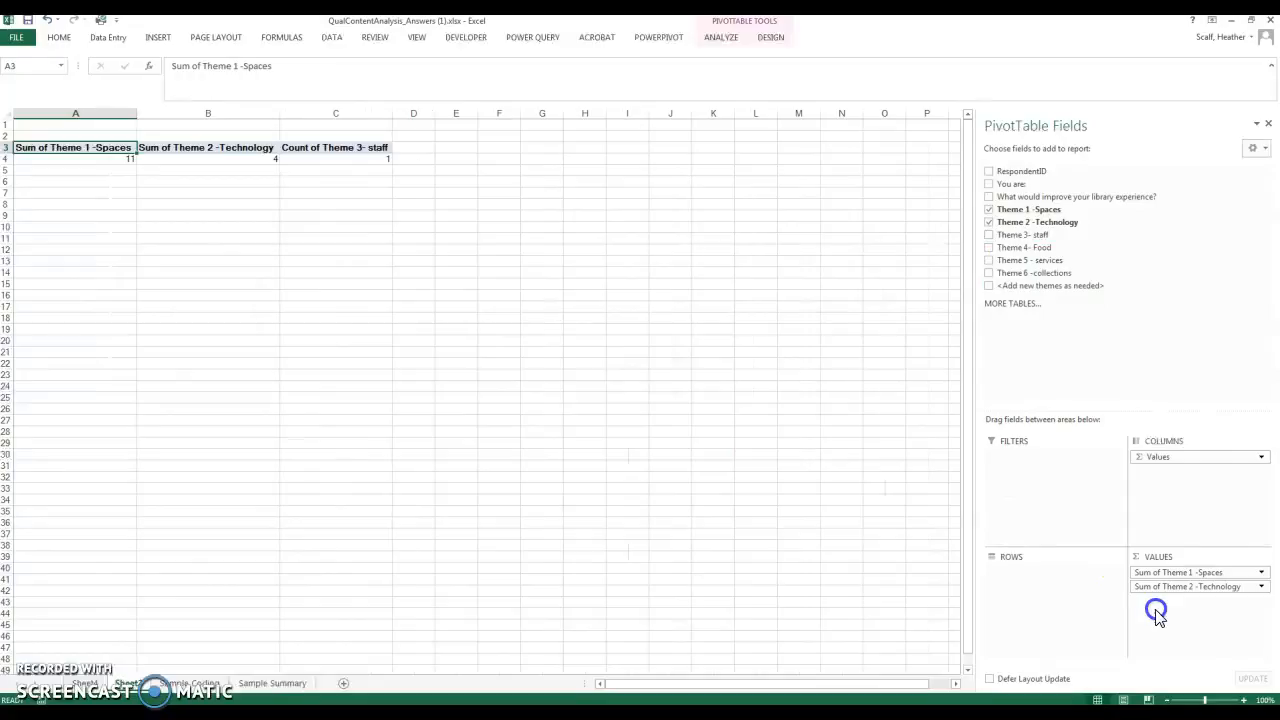
left_click(1156, 612)
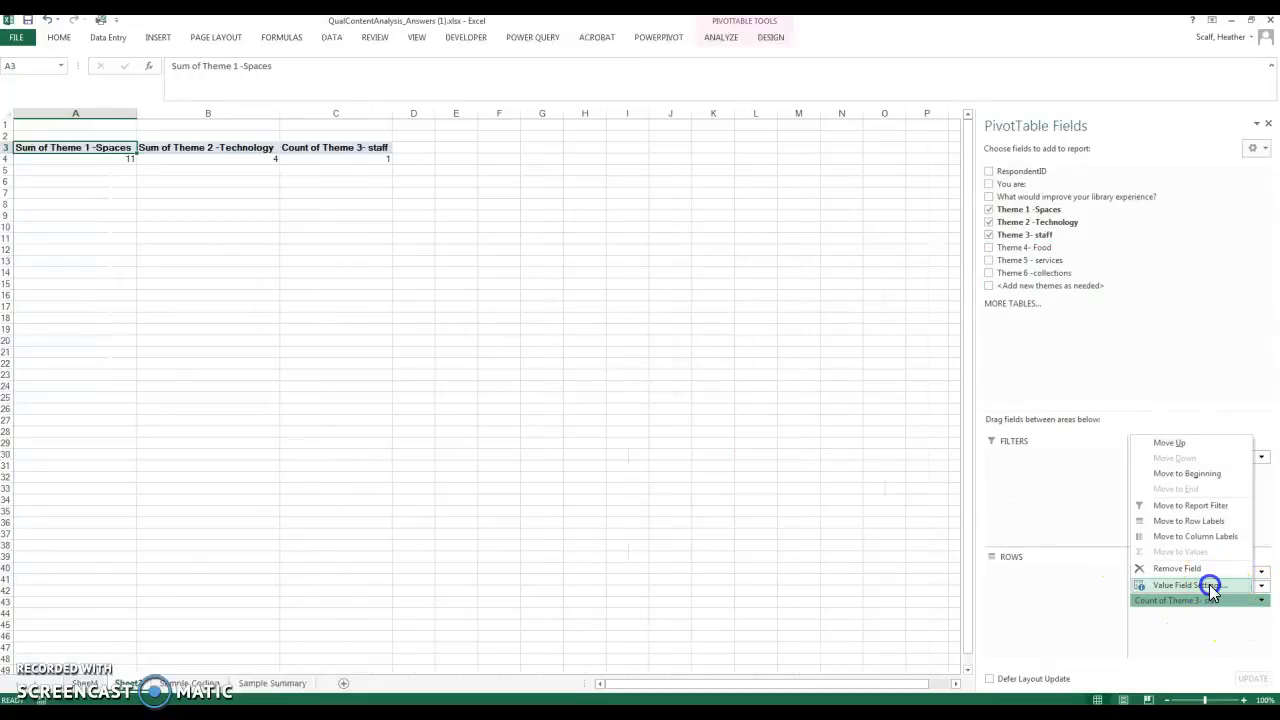
left_click(1182, 584)
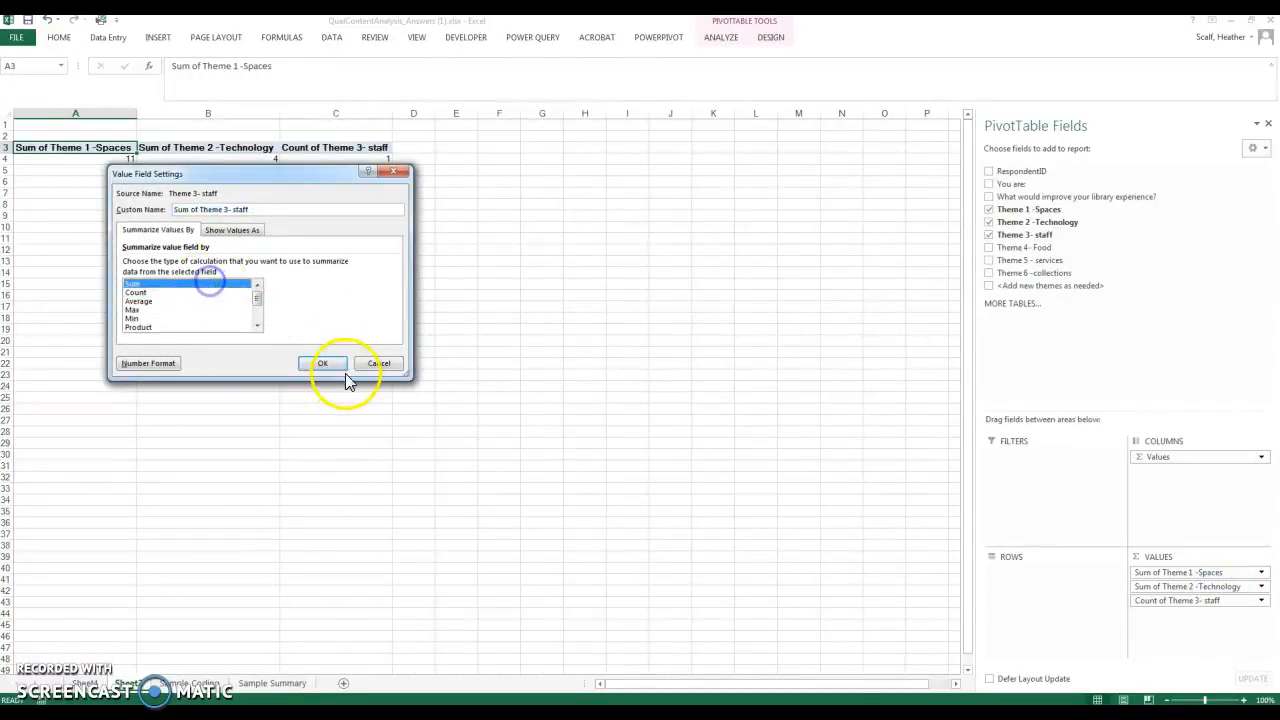
left_click(322, 364)
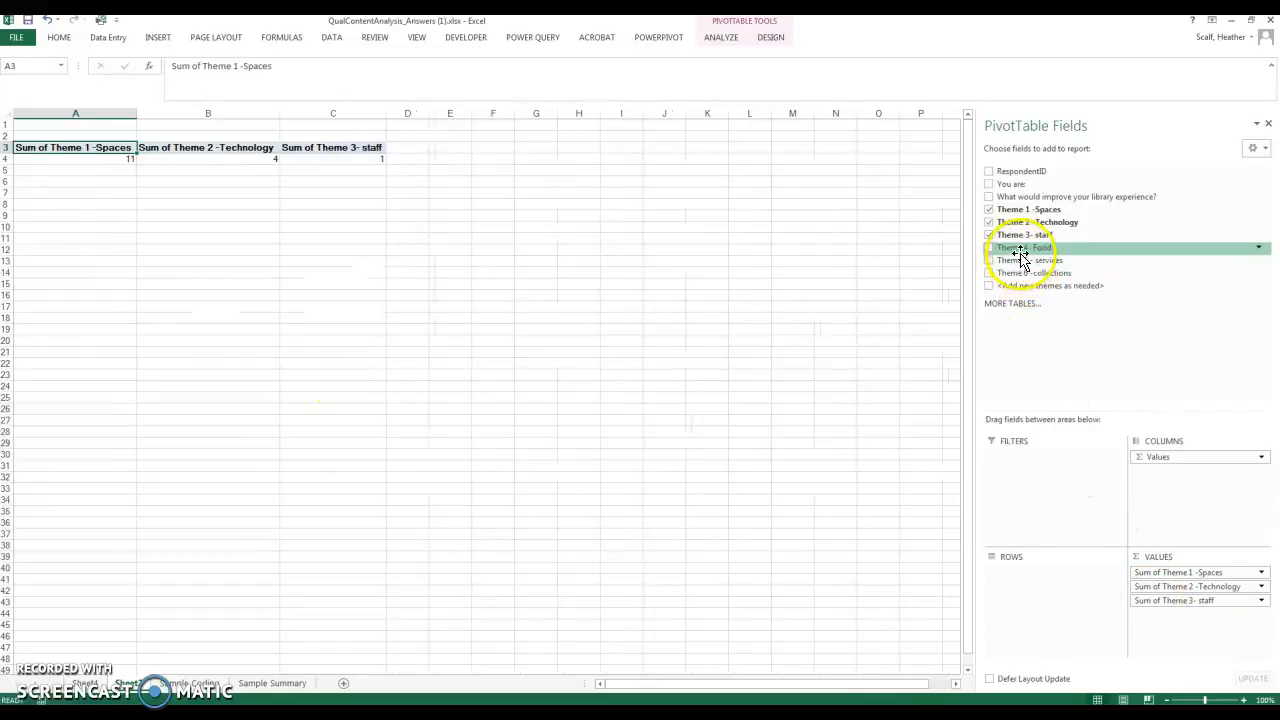
Step: Add Themes 4 Food, 5 Services and 6 Collections as sums rather than counts
left_click(988, 248)
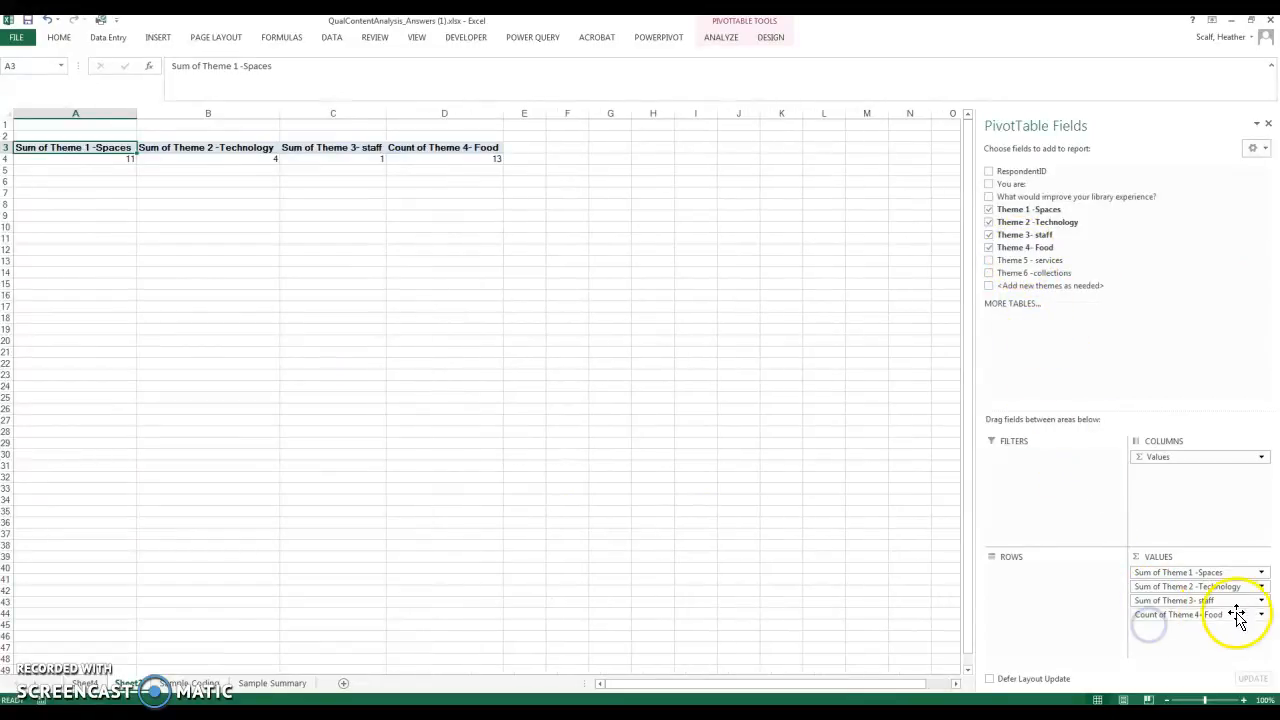
left_click(1216, 600)
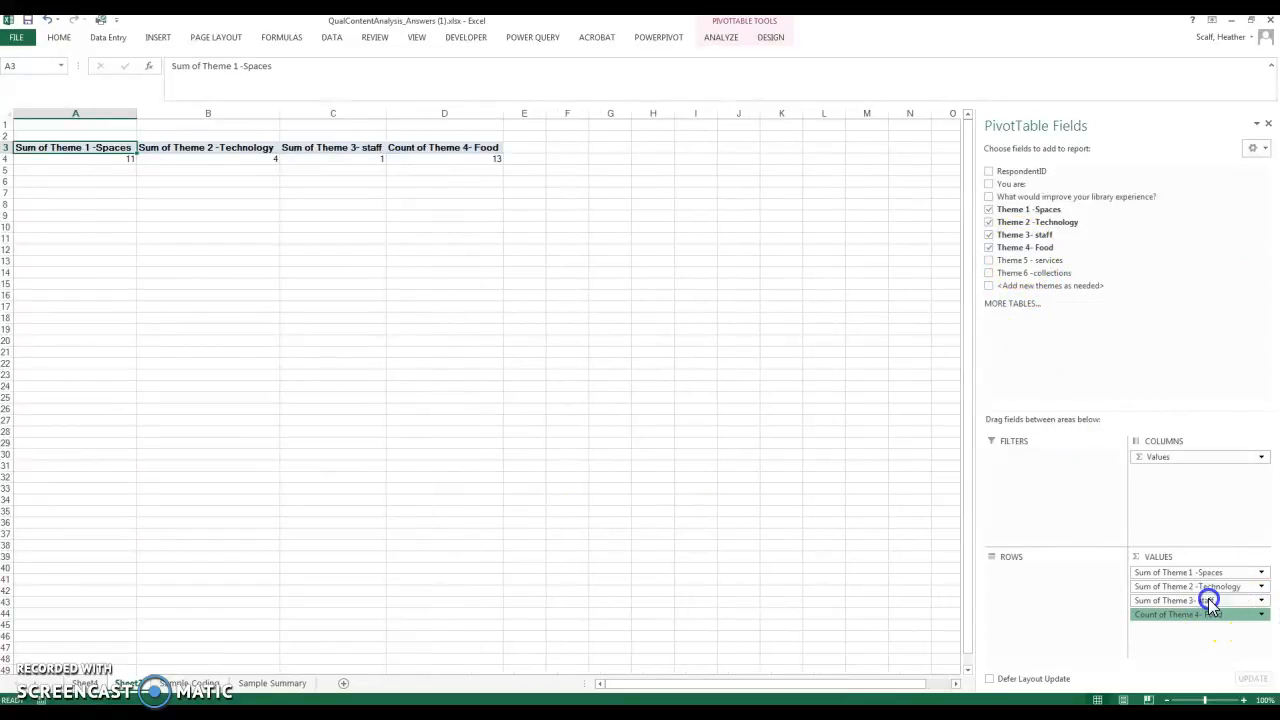
left_click(1208, 604)
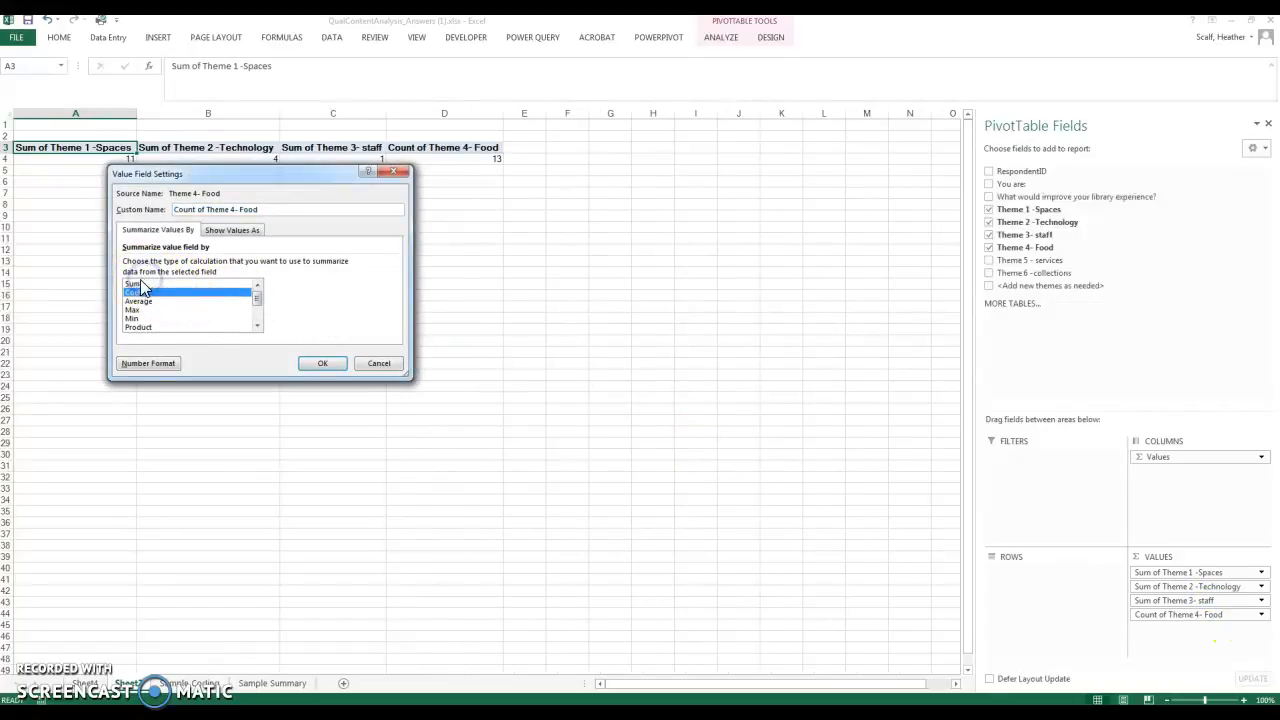
left_click(320, 364)
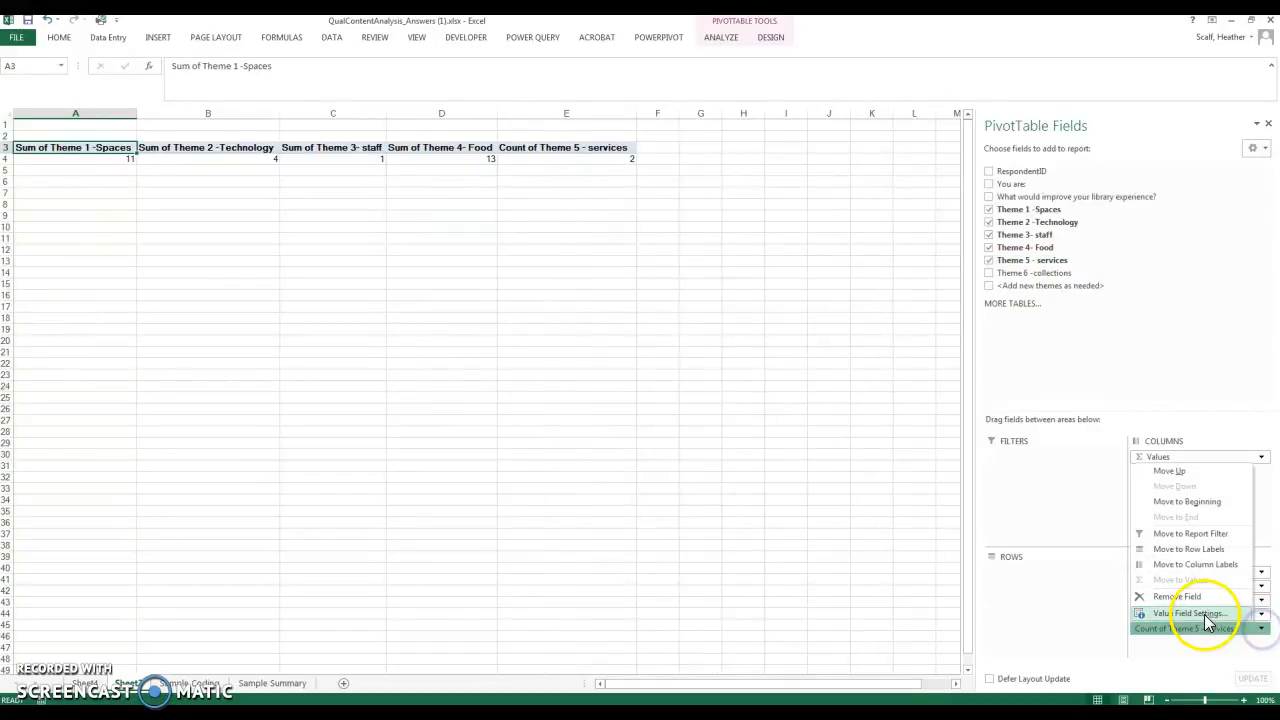
left_click(1180, 614)
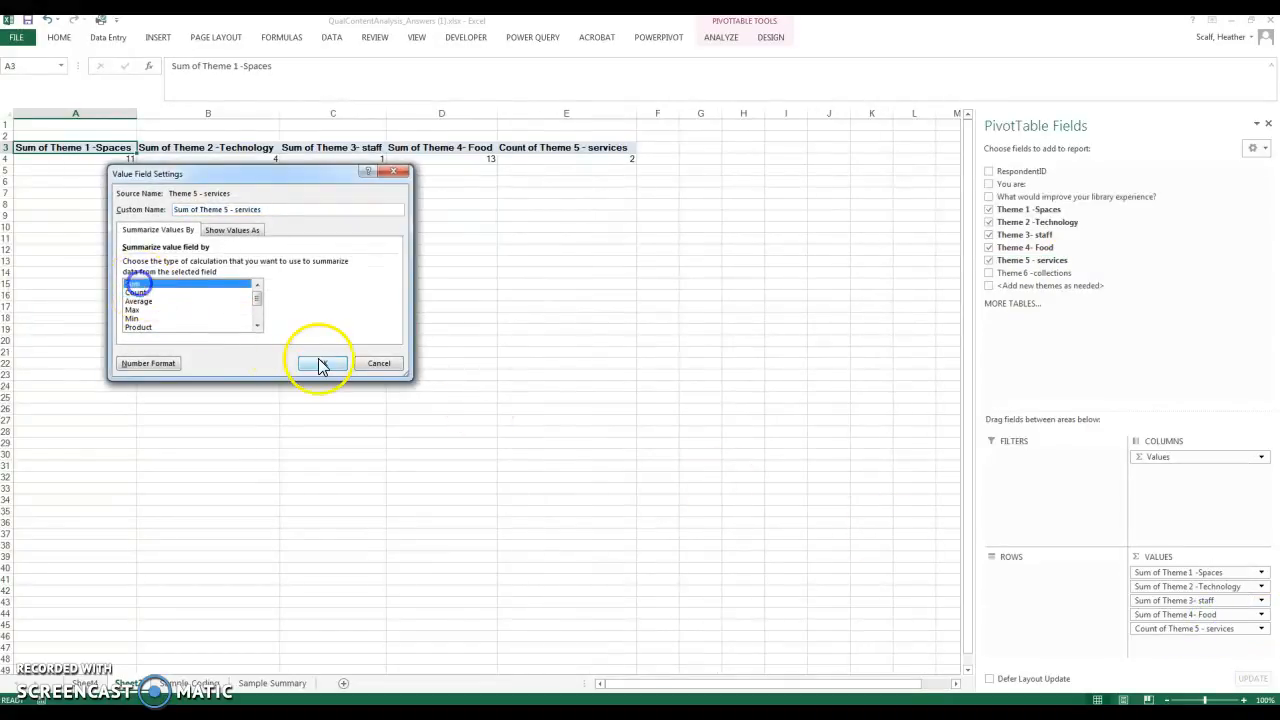
left_click(320, 364)
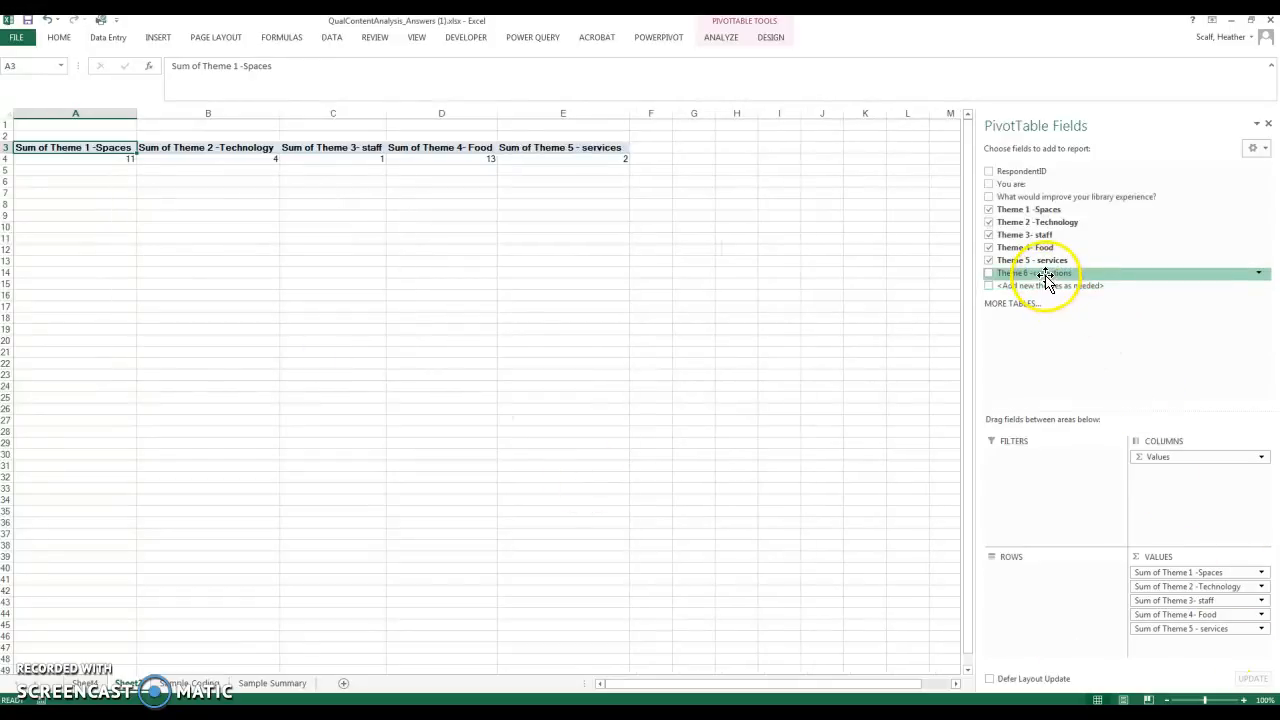
left_click(988, 272)
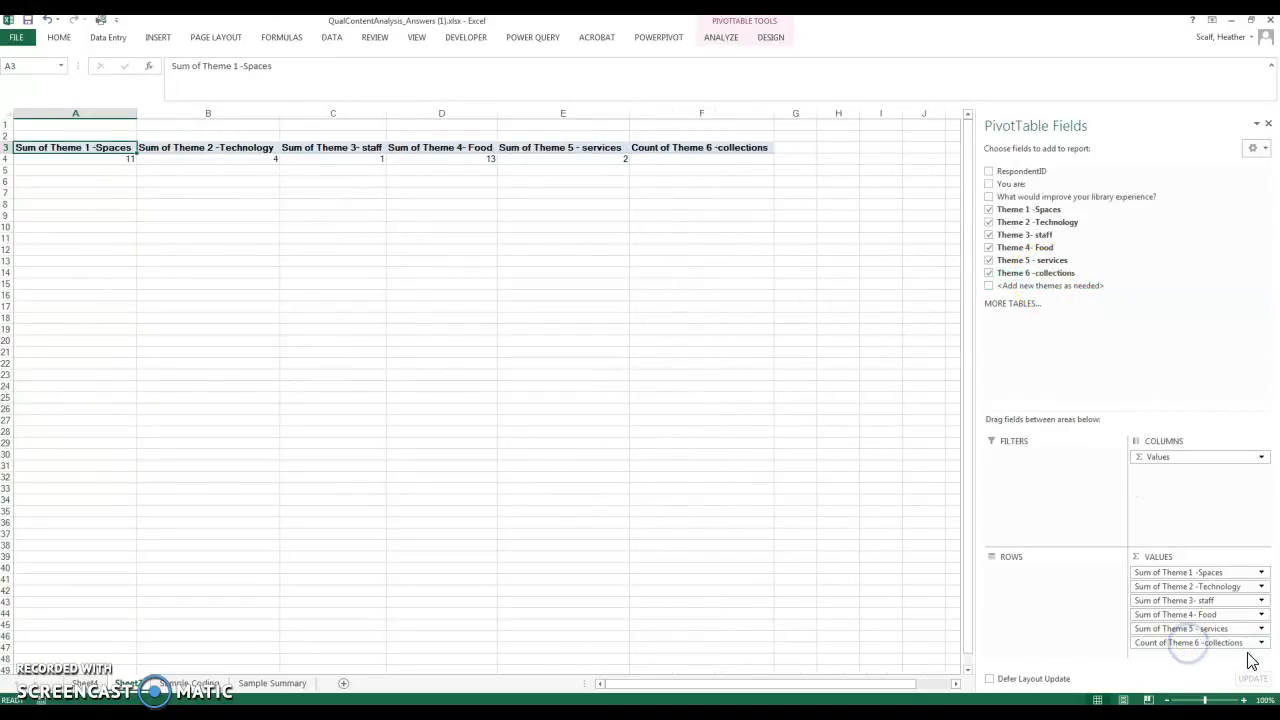
left_click(1212, 632)
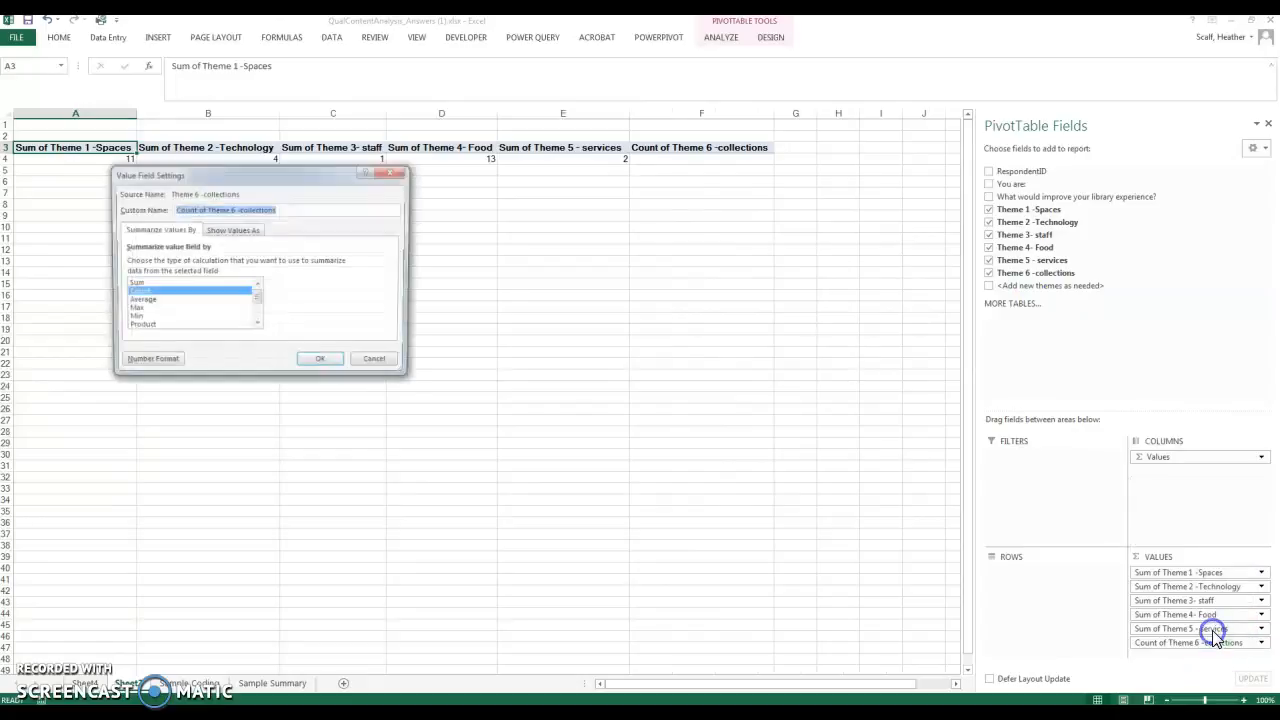
left_click(150, 282)
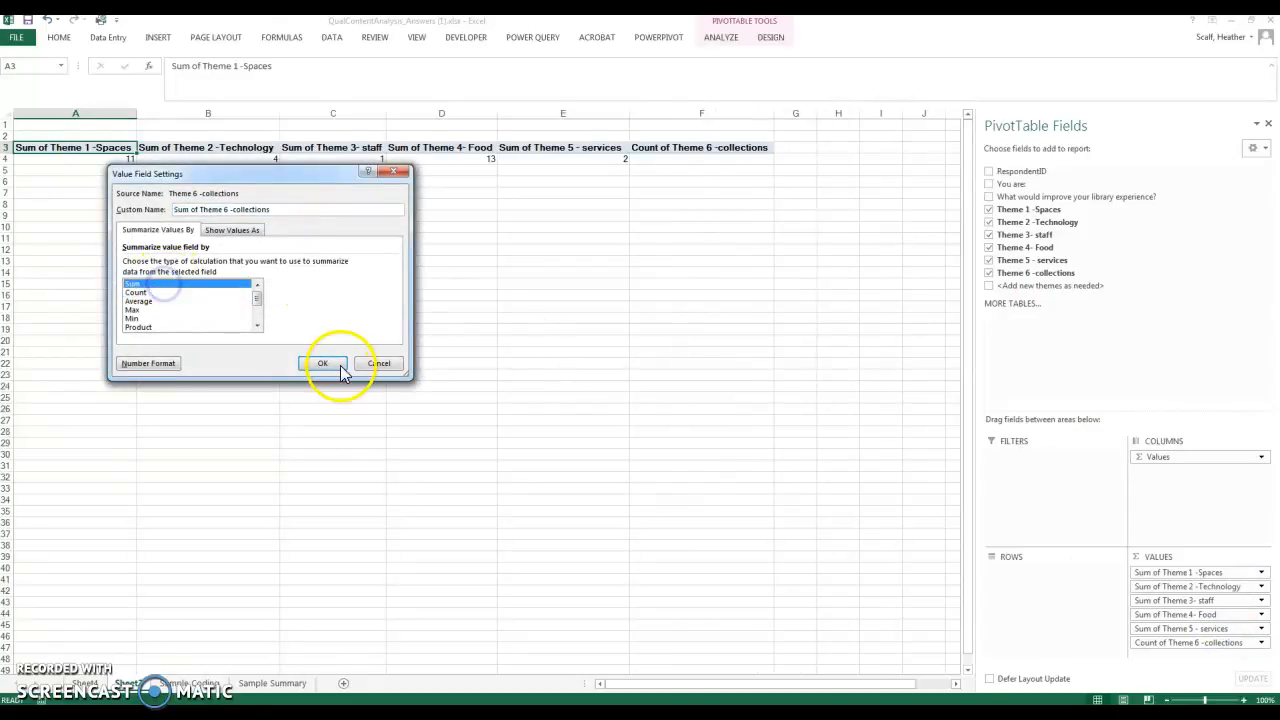
left_click(322, 364)
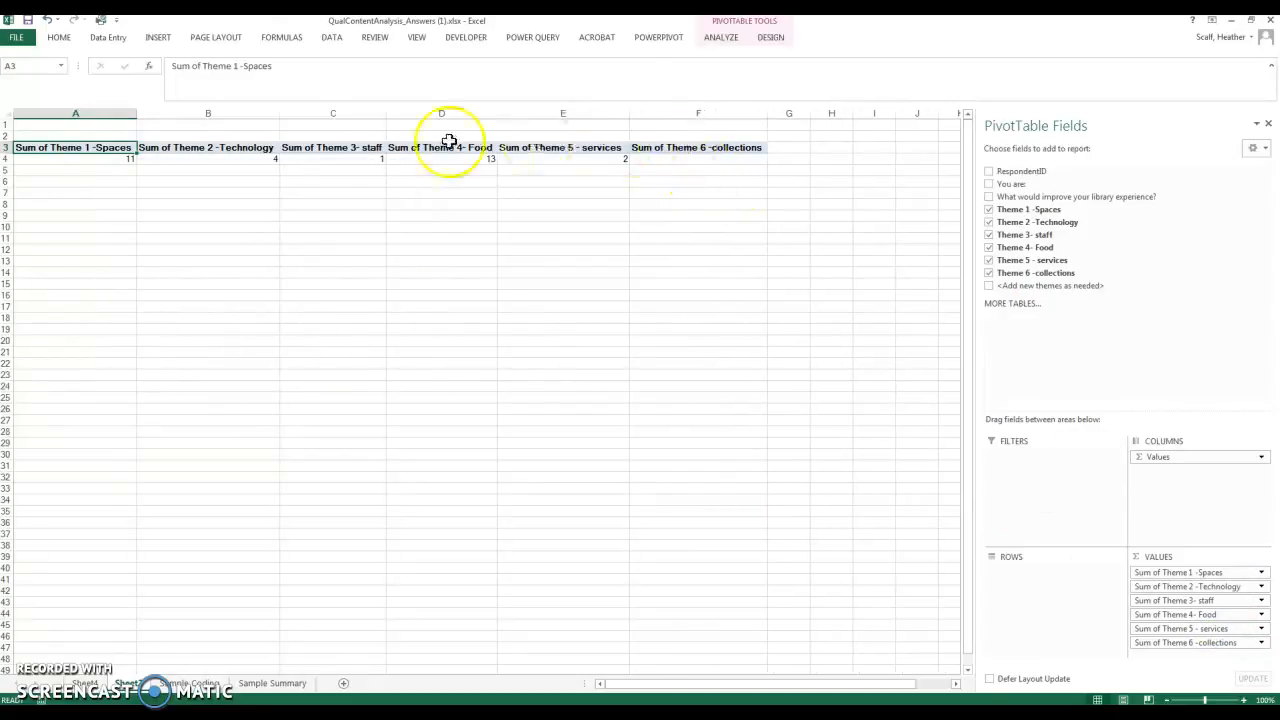
mouse_move(216, 670)
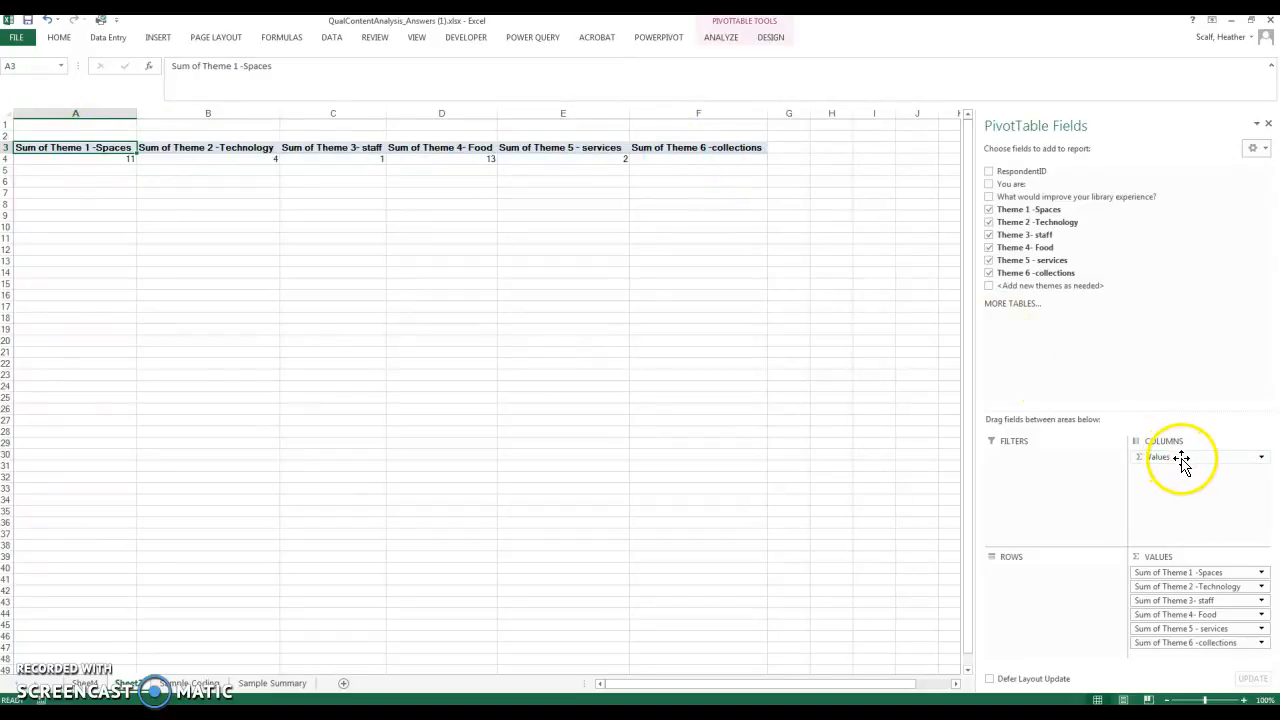
mouse_move(1184, 462)
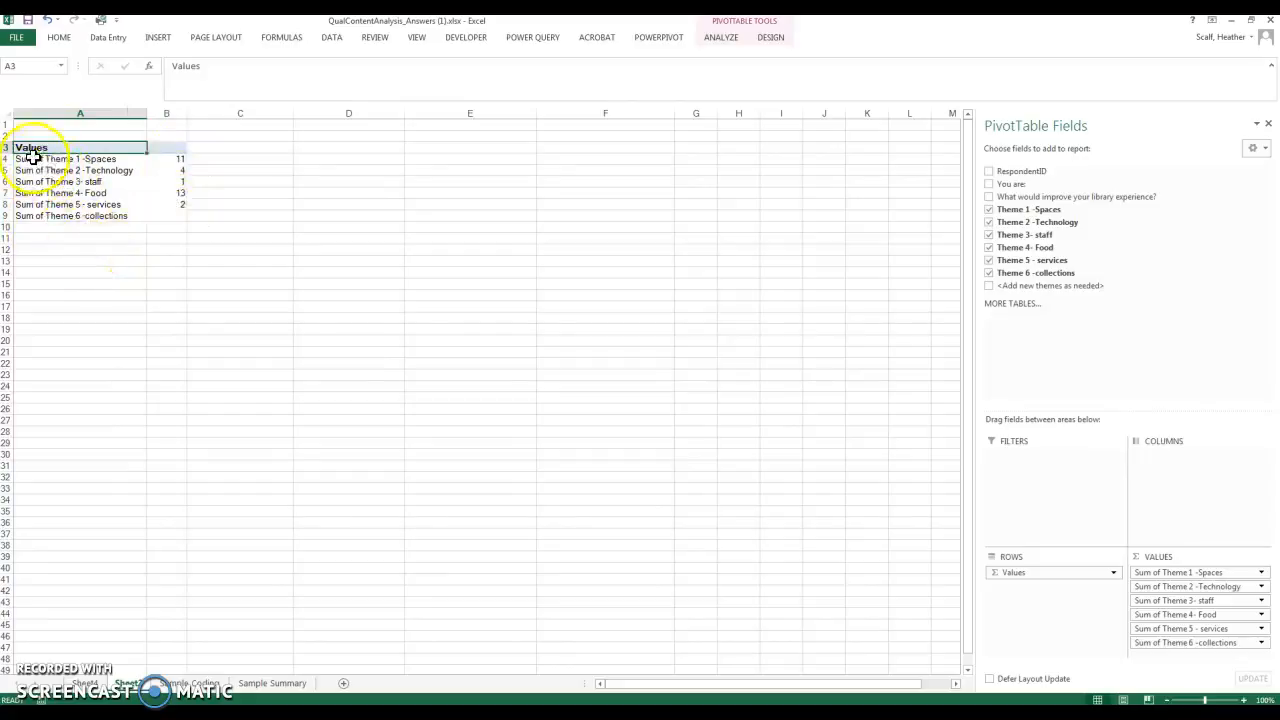
Step: Select the six theme totals now listed down the pivot table rows
left_click_drag(40, 158, 162, 216)
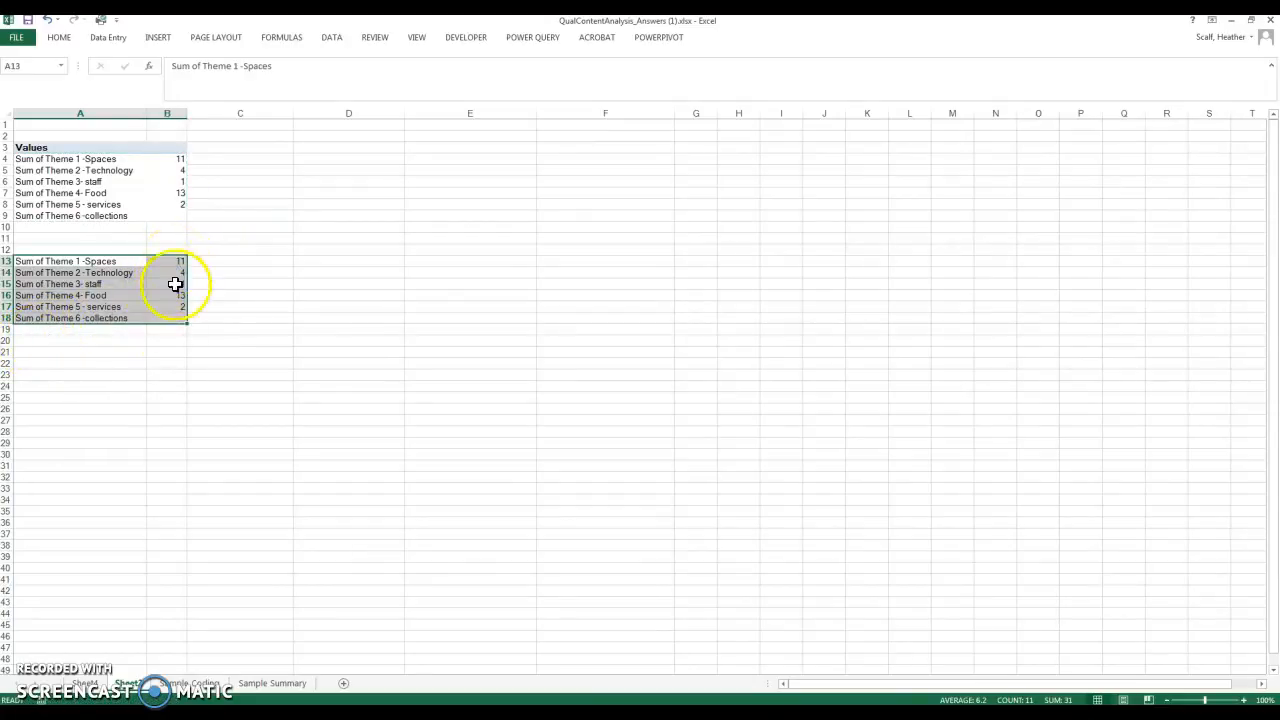
Step: Enter a SUM of the six copied theme counts below them, giving 31
left_click(166, 340)
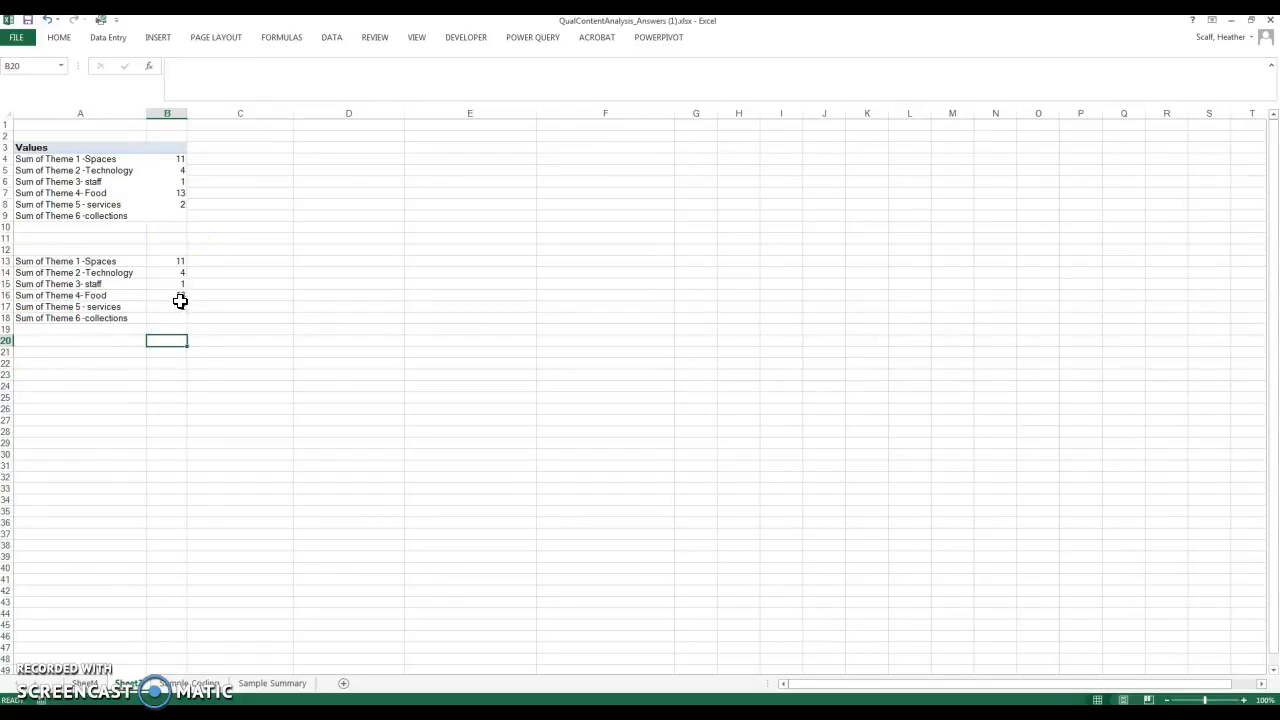
type("=sum(")
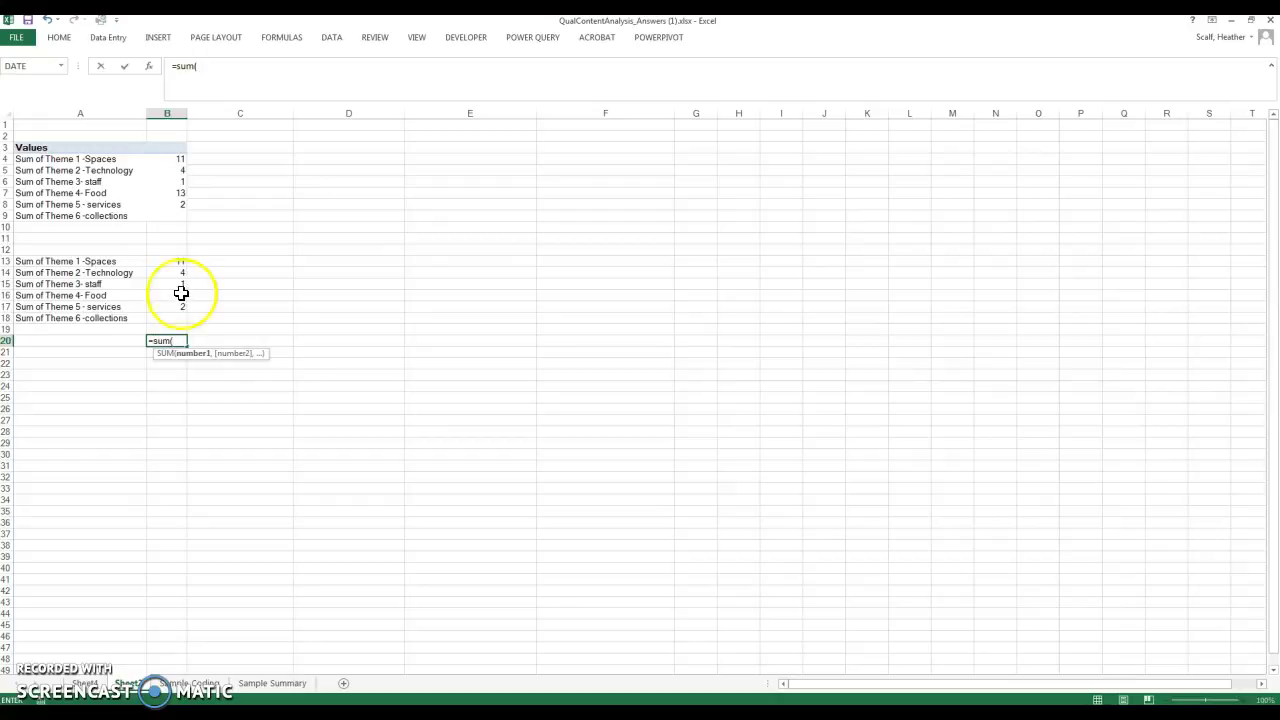
left_click_drag(182, 260, 172, 318)
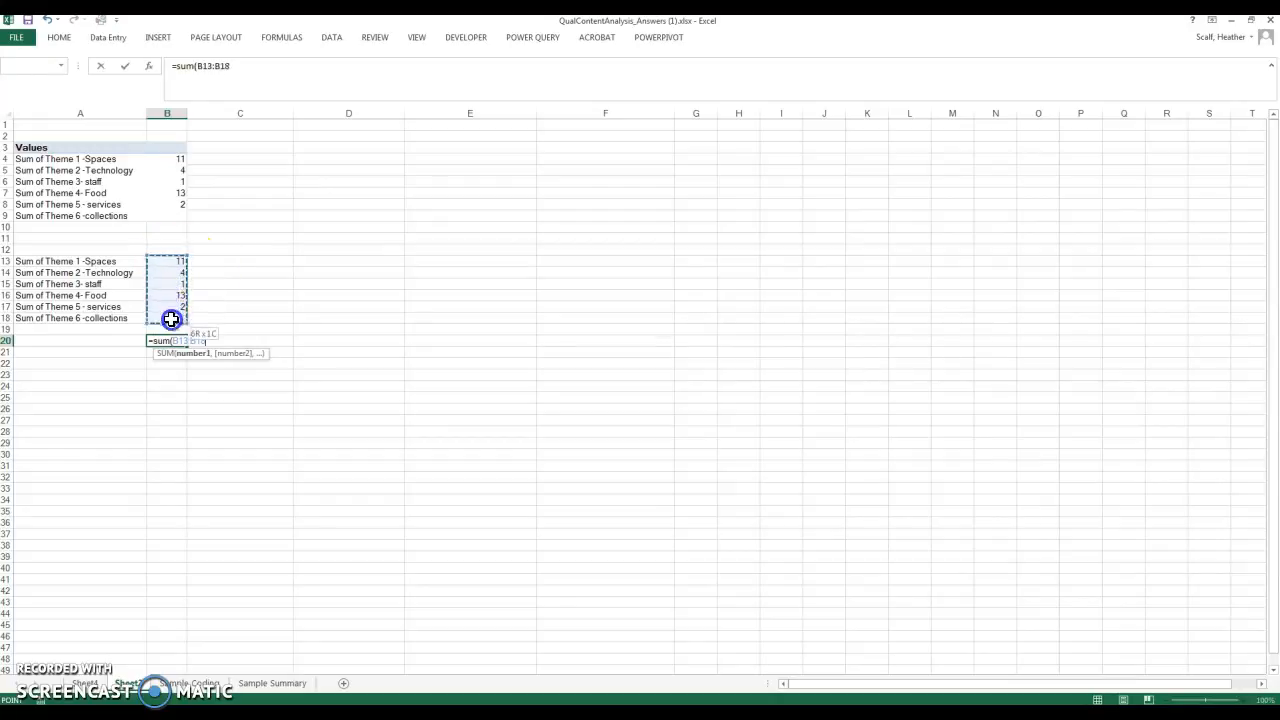
key("Enter")
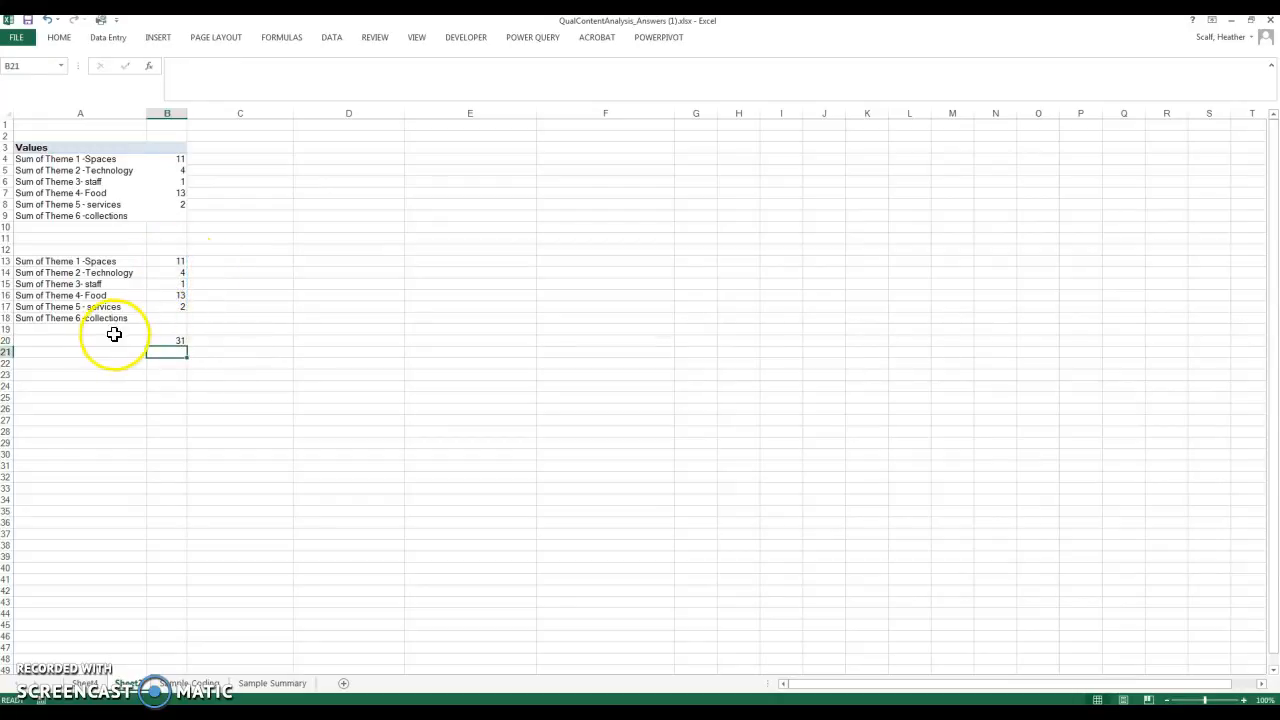
Step: Label the total row 'Total comments around themes'
type("Total comment")
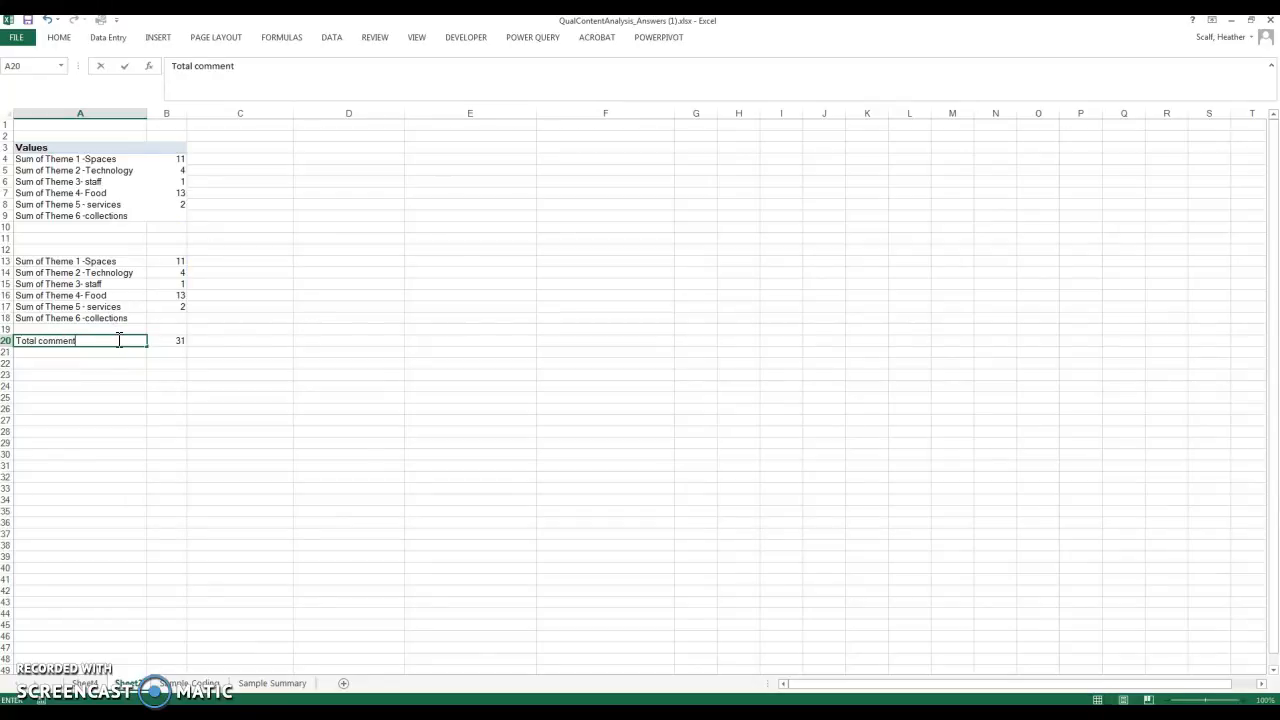
type("s around th")
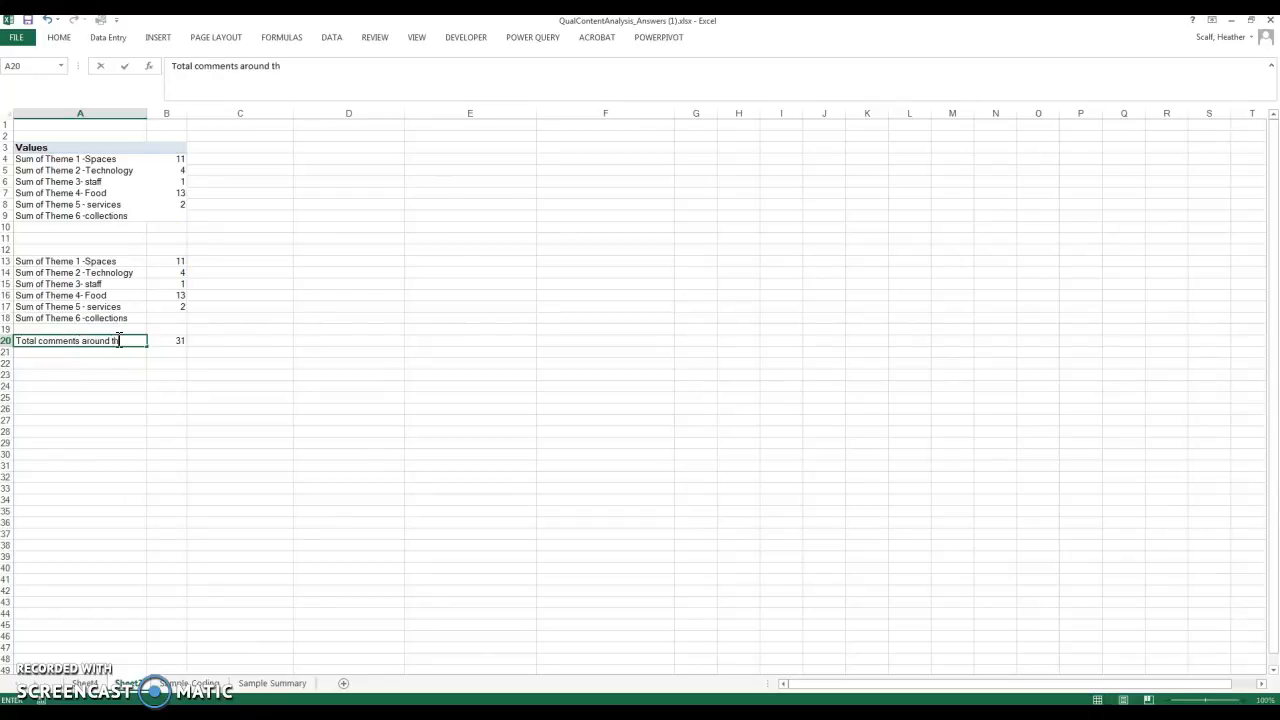
type("em")
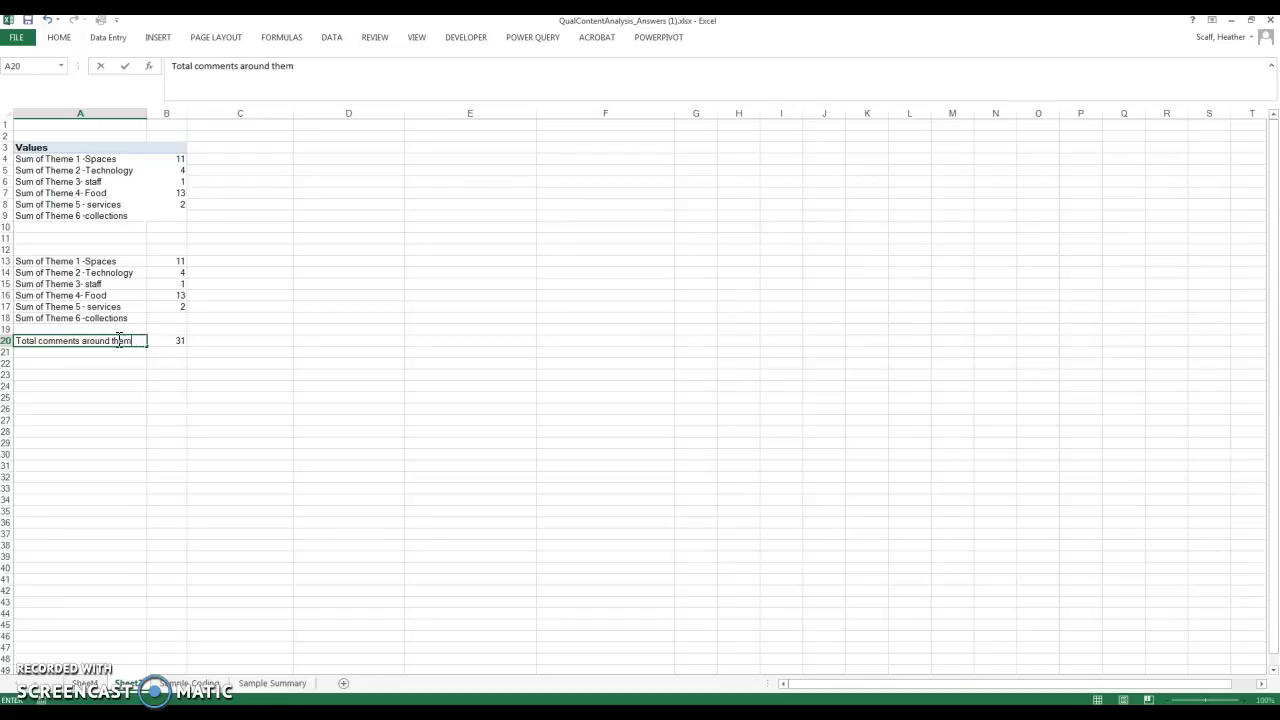
type("es")
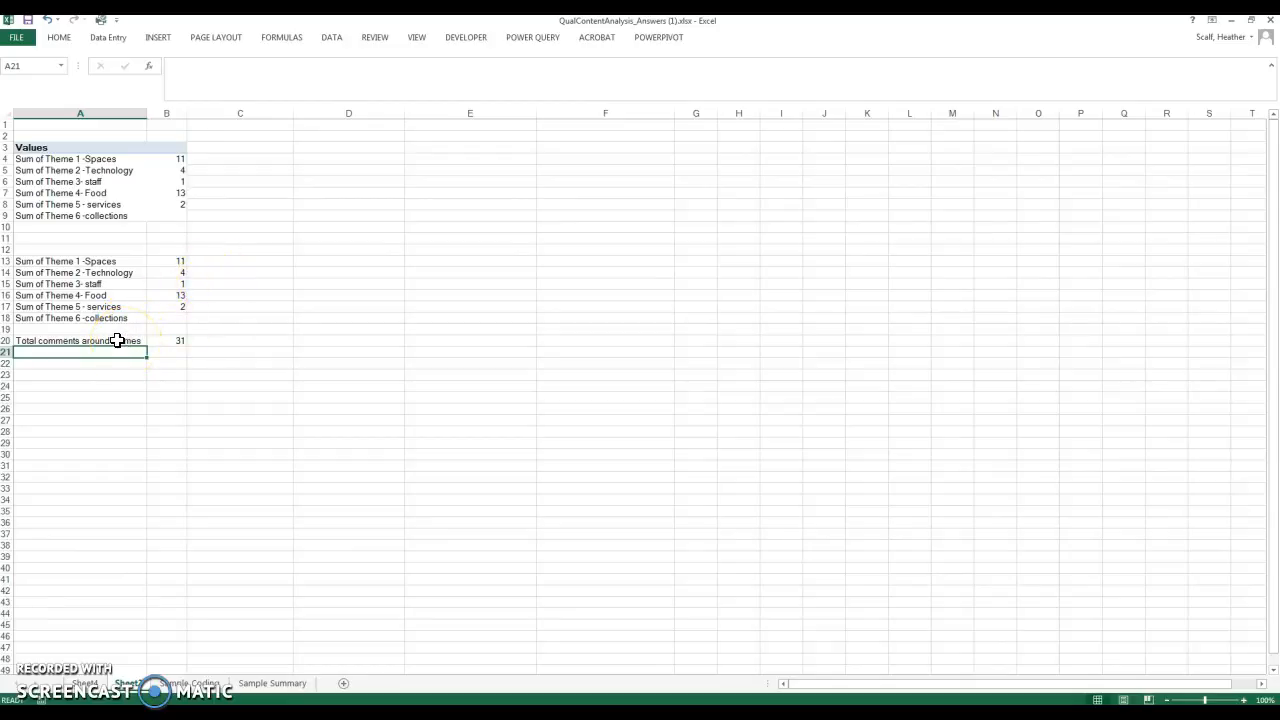
Step: Apply a tan fill to the copied theme list and total row A13:B20
left_click(112, 340)
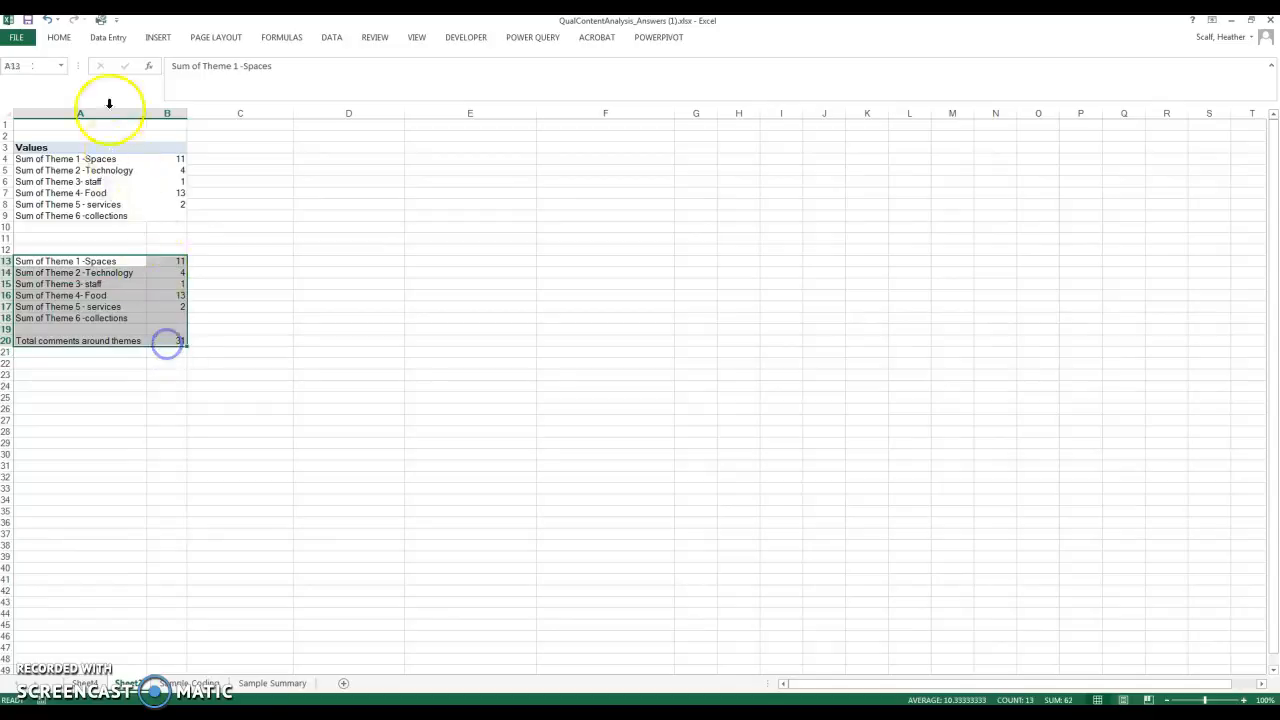
left_click(212, 80)
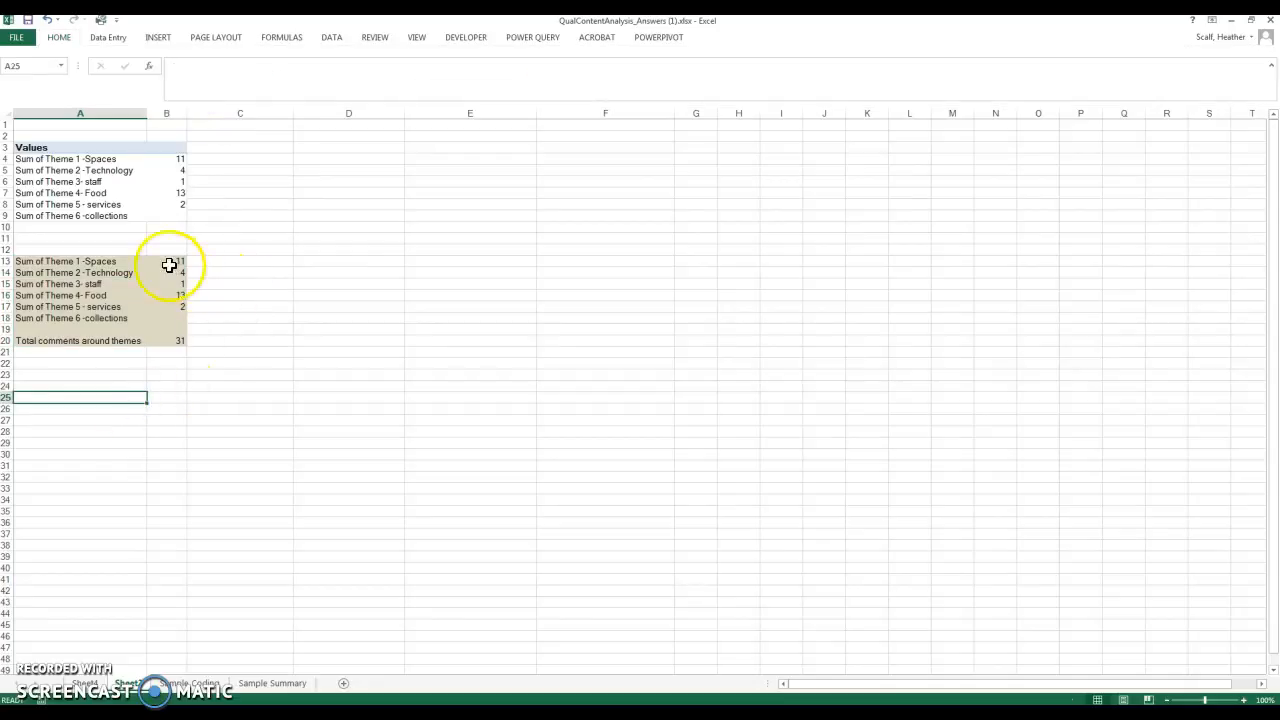
Step: Sort the copied theme counts B13:B18 largest to smallest so Food 13 leads
left_click(80, 260)
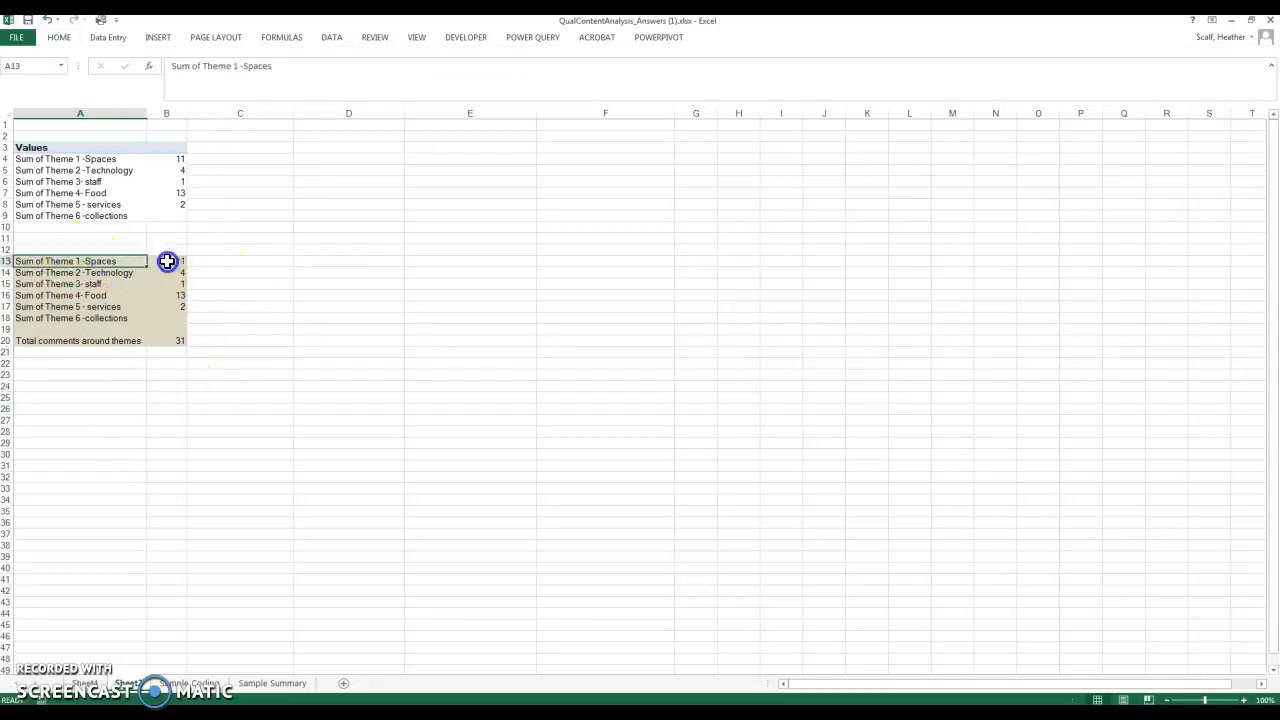
left_click(168, 260)
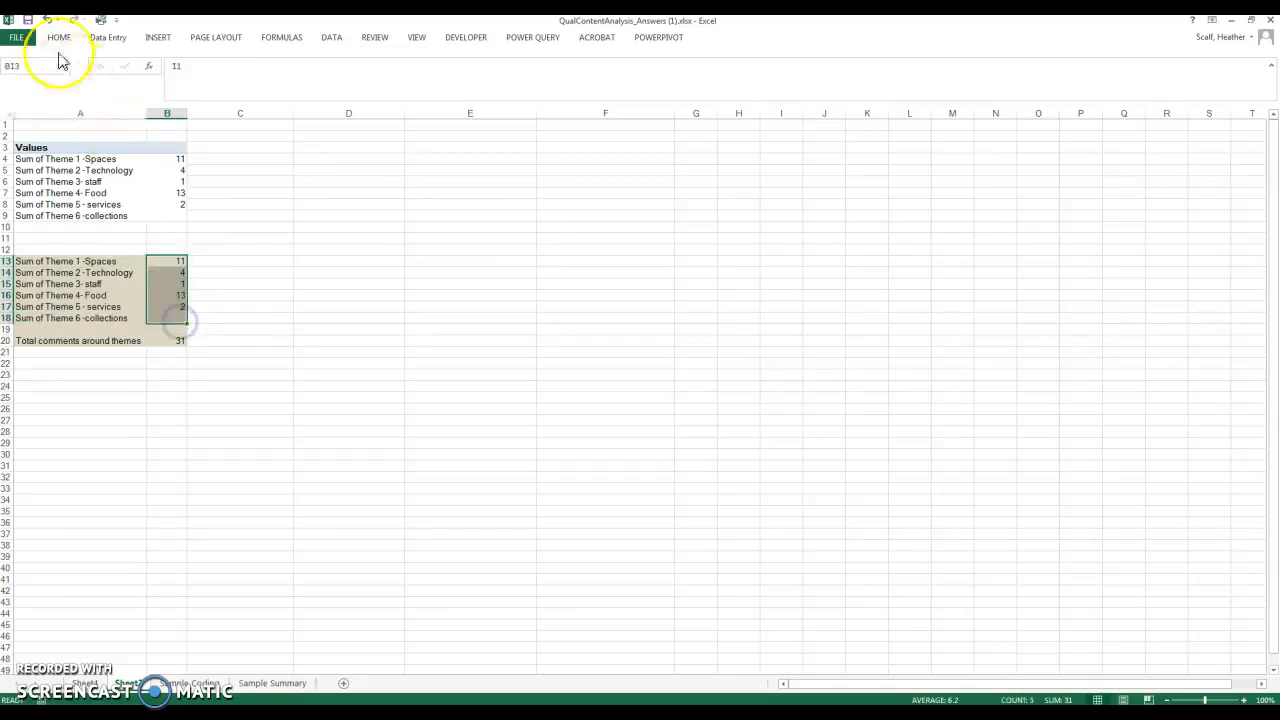
left_click(60, 36)
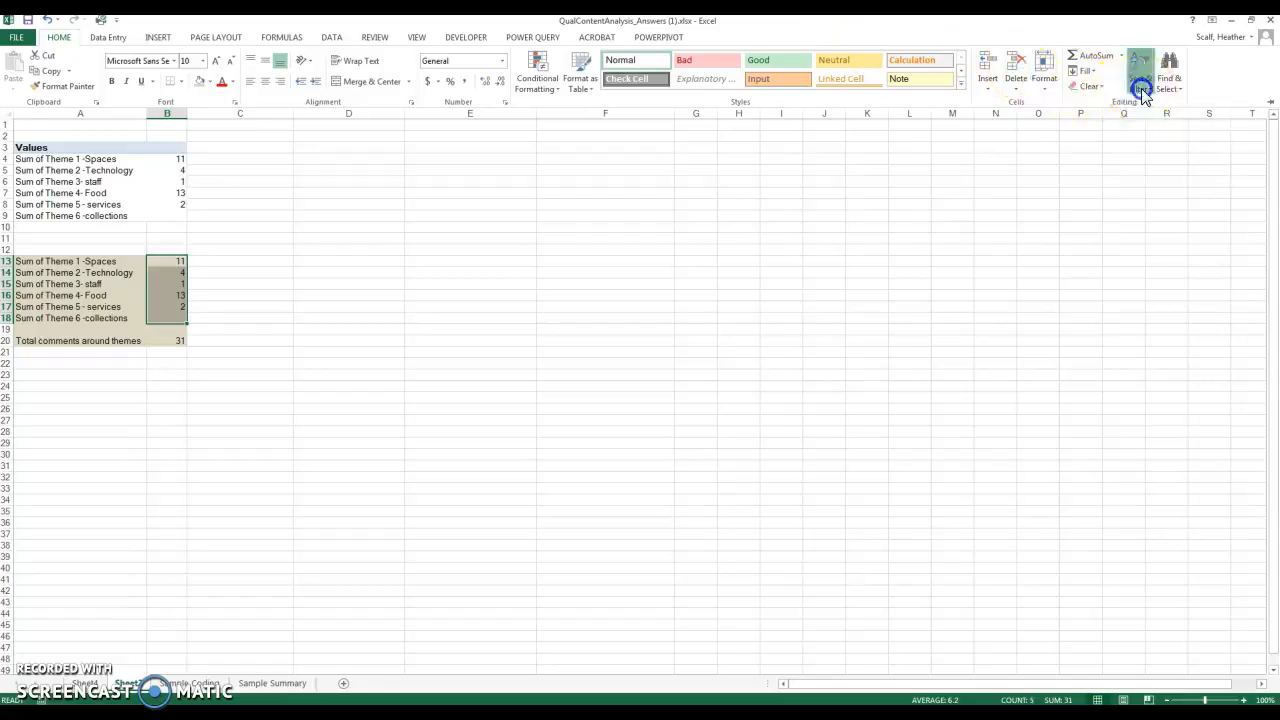
left_click(1138, 68)
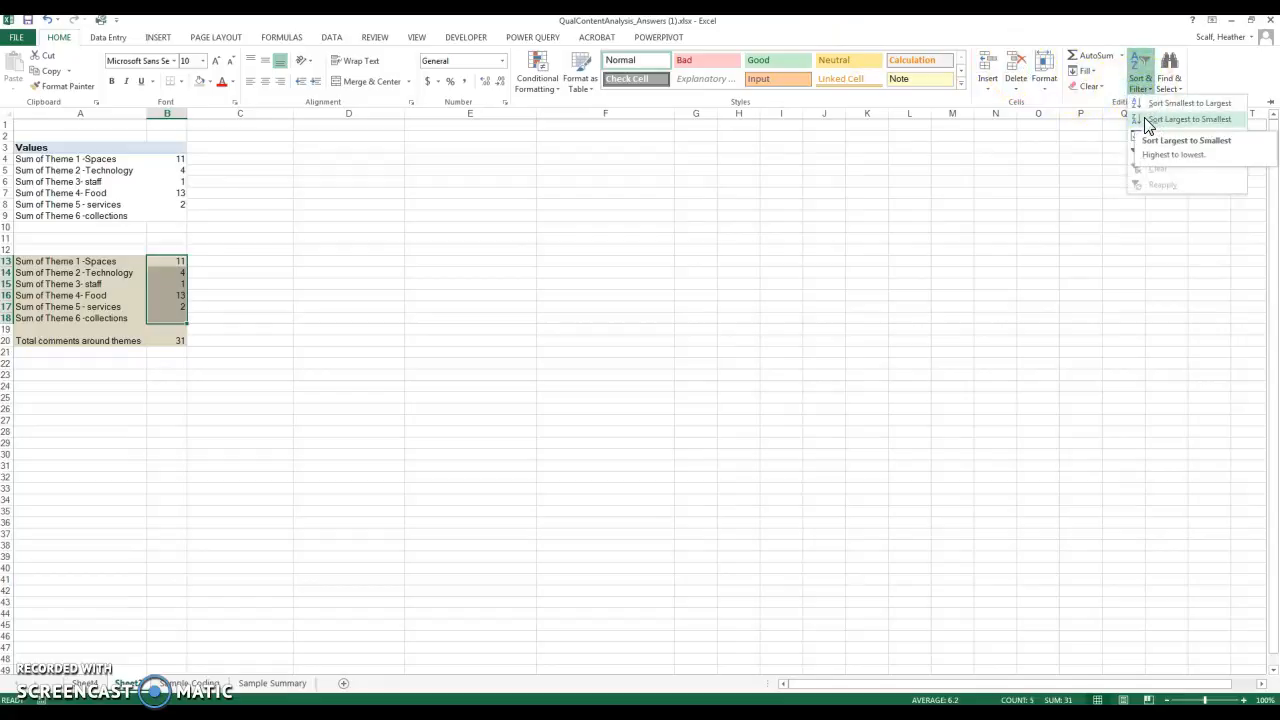
left_click(1196, 124)
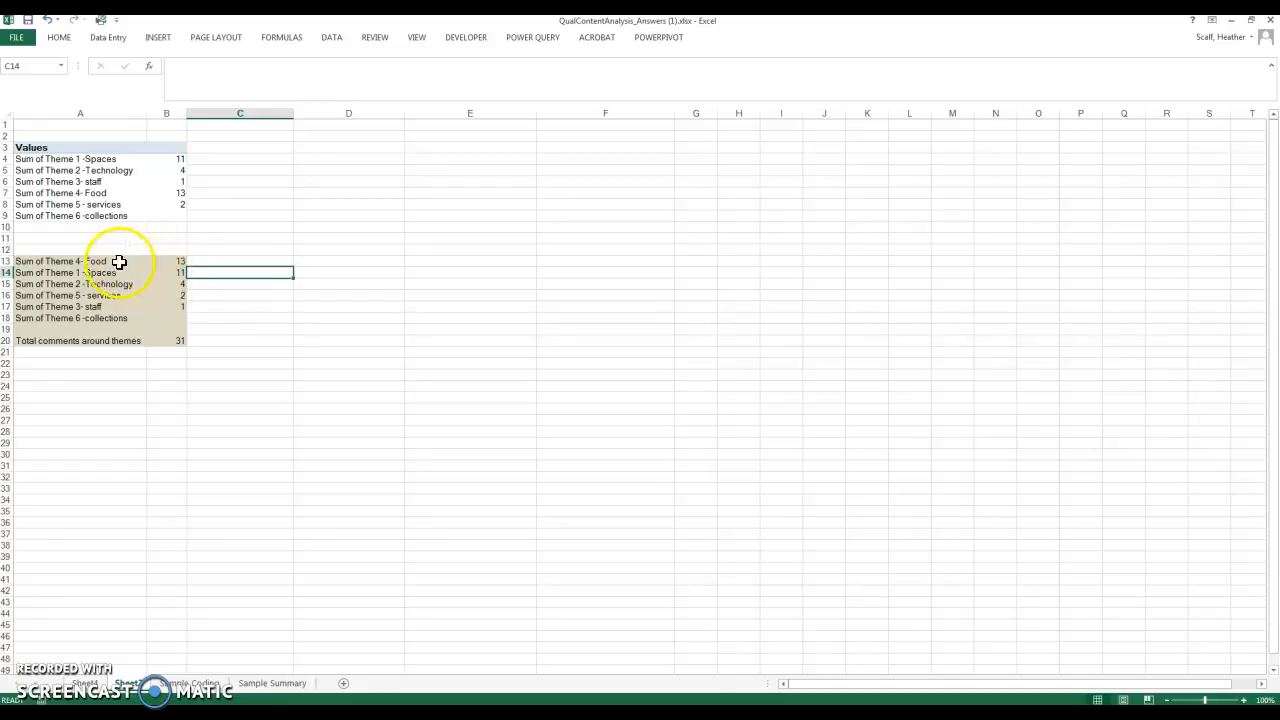
mouse_move(128, 286)
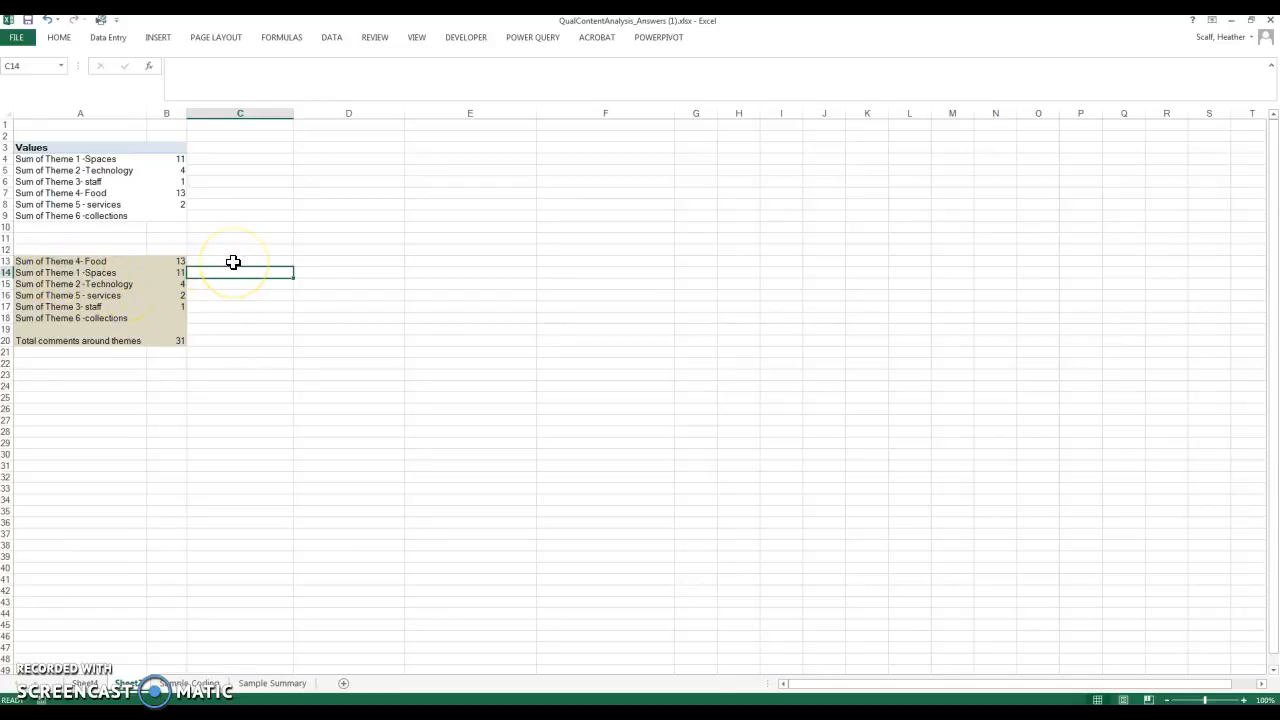
Step: Enter Food's count divided by the 31 total in C13 and fill it down to C18
left_click(232, 260)
type("=B13/")
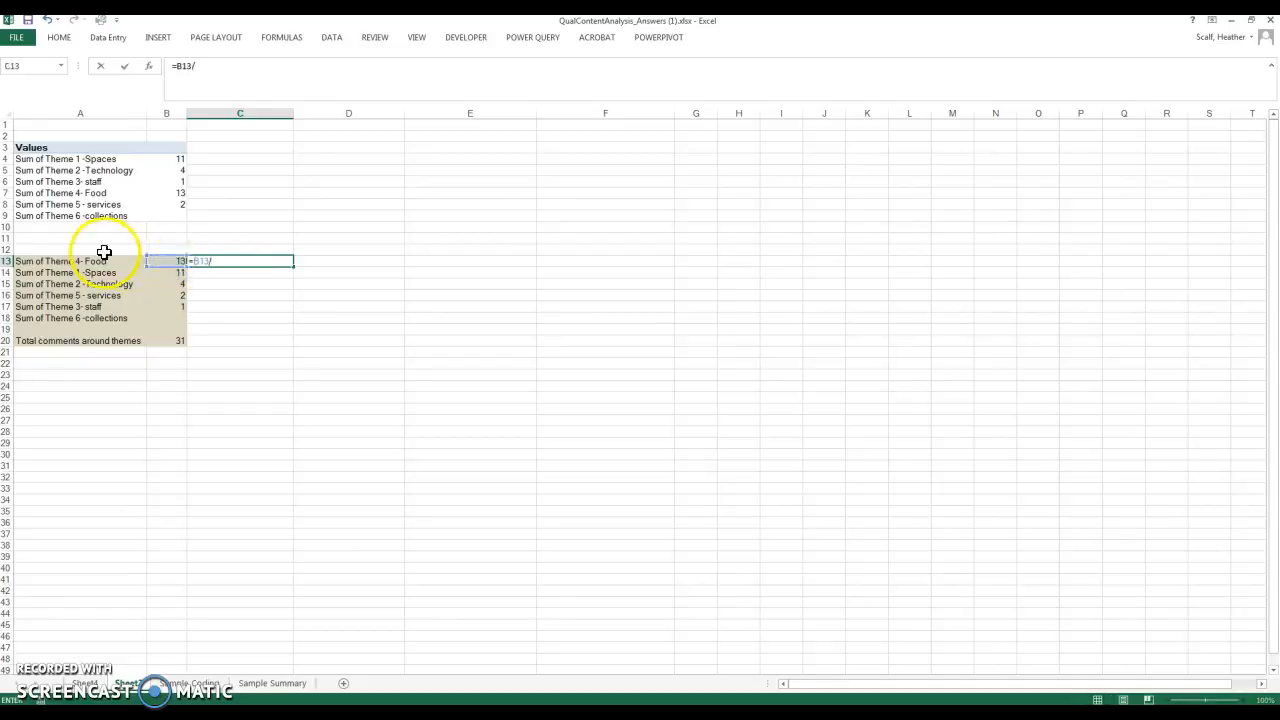
left_click(168, 340)
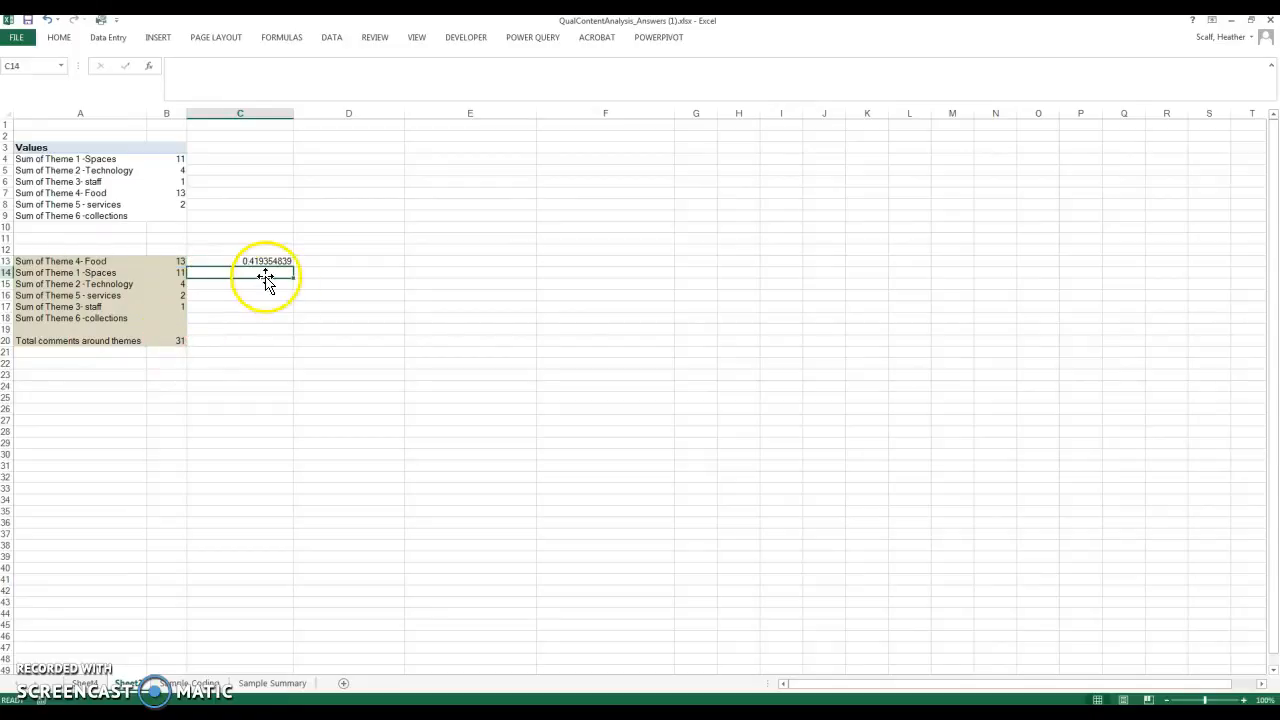
left_click(240, 260)
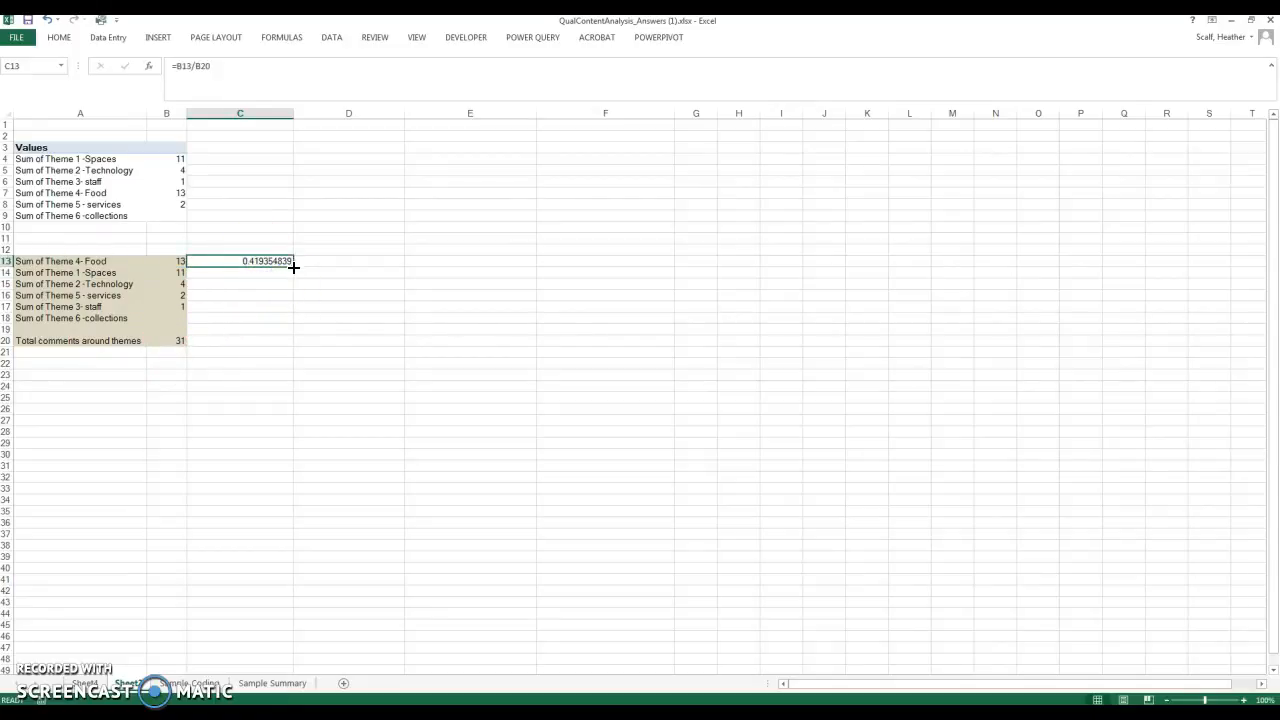
left_click_drag(292, 268, 292, 318)
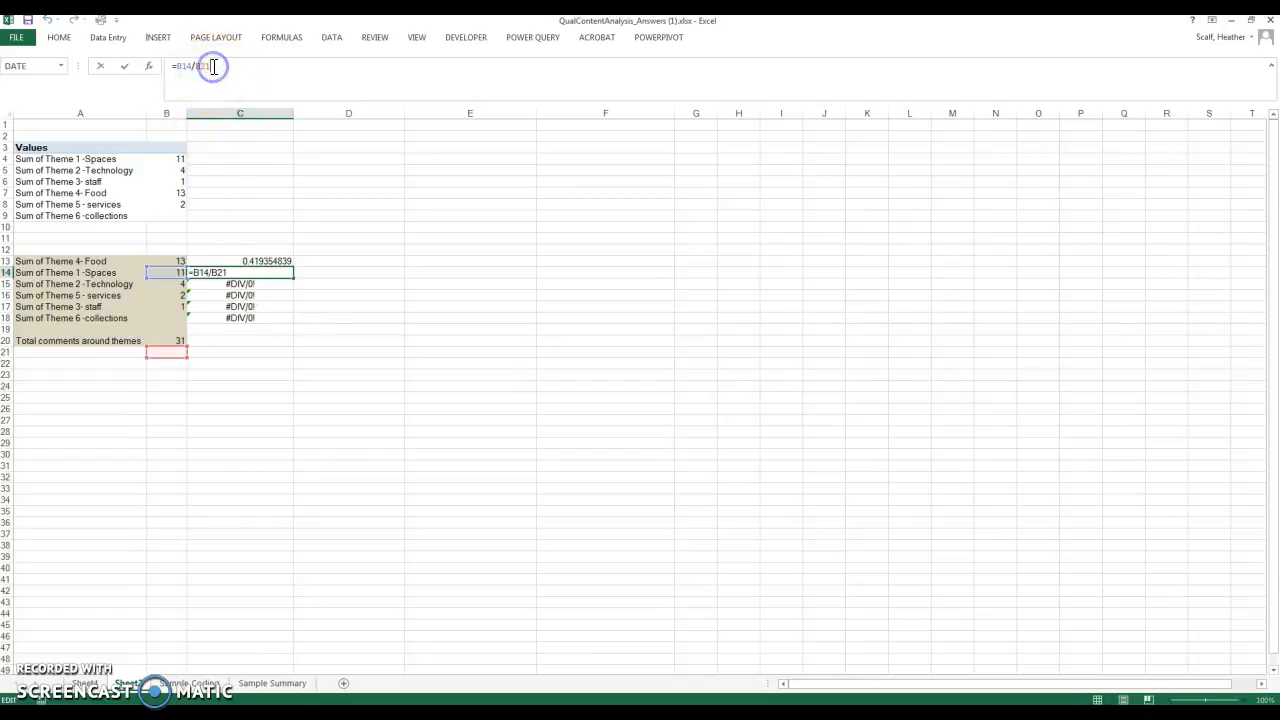
Step: Correct each filled share formula so the divisor points to the B20 total
left_click(166, 340)
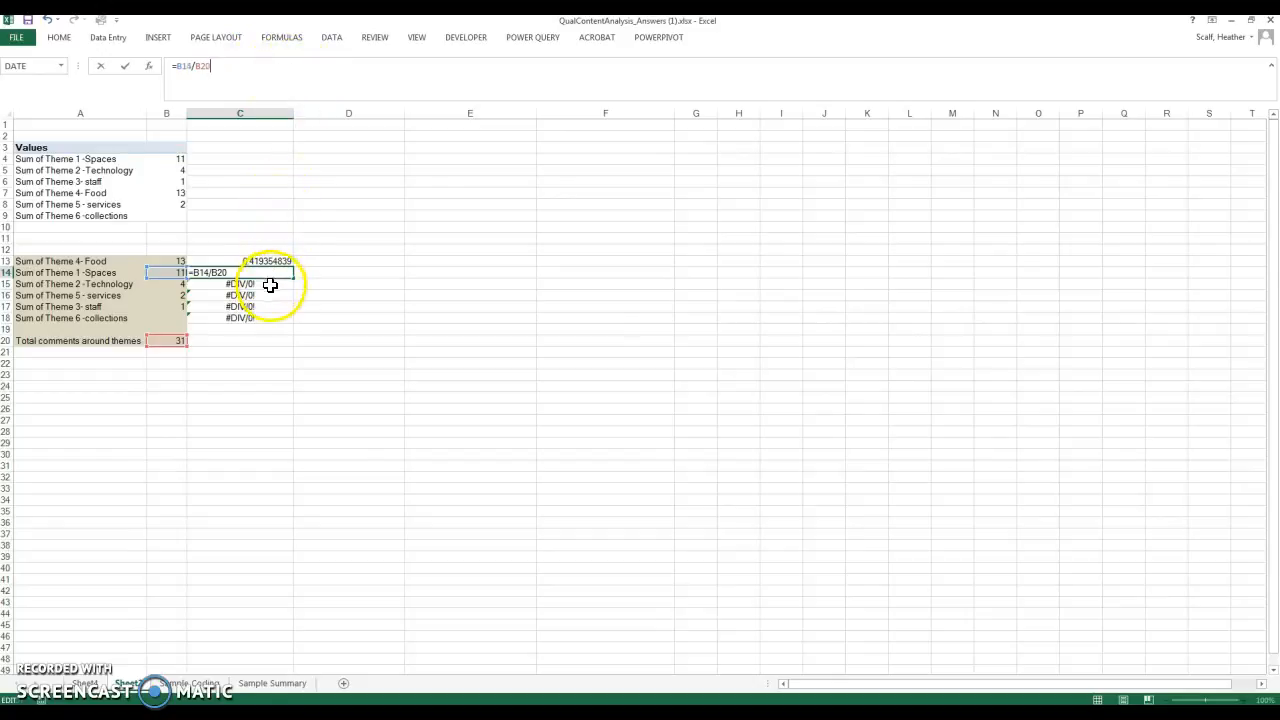
key("Enter")
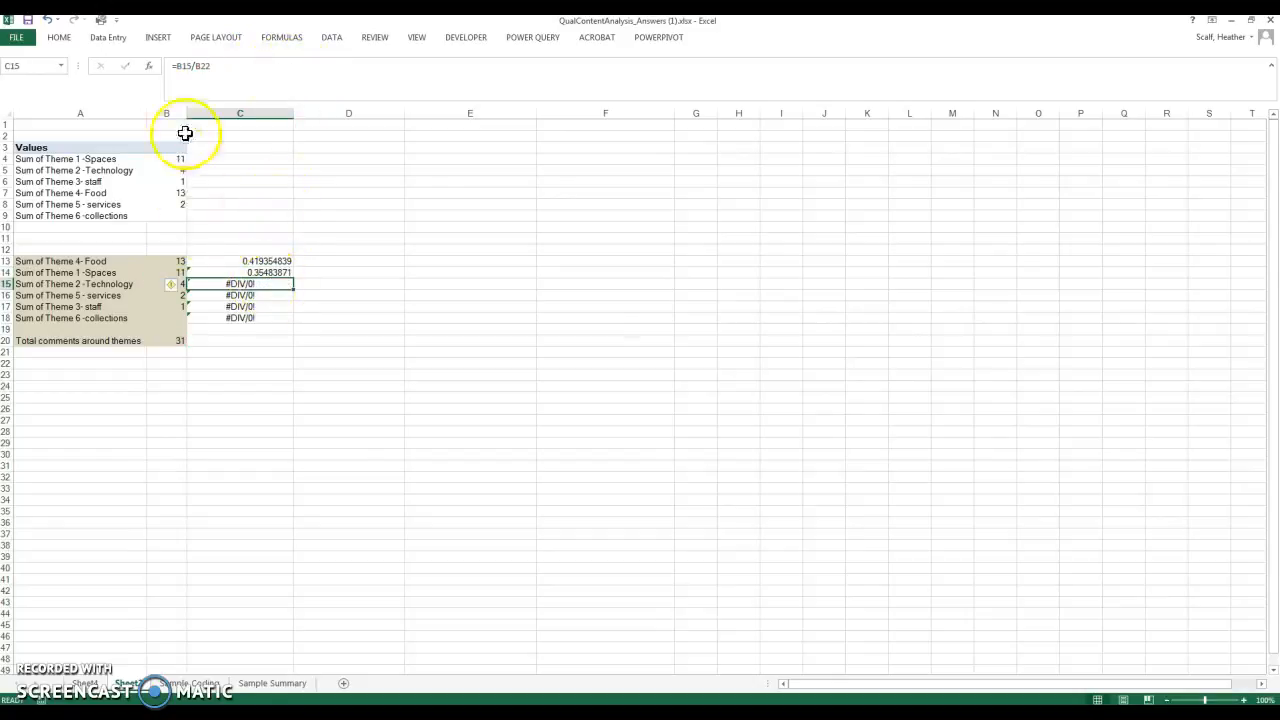
double_click(240, 284)
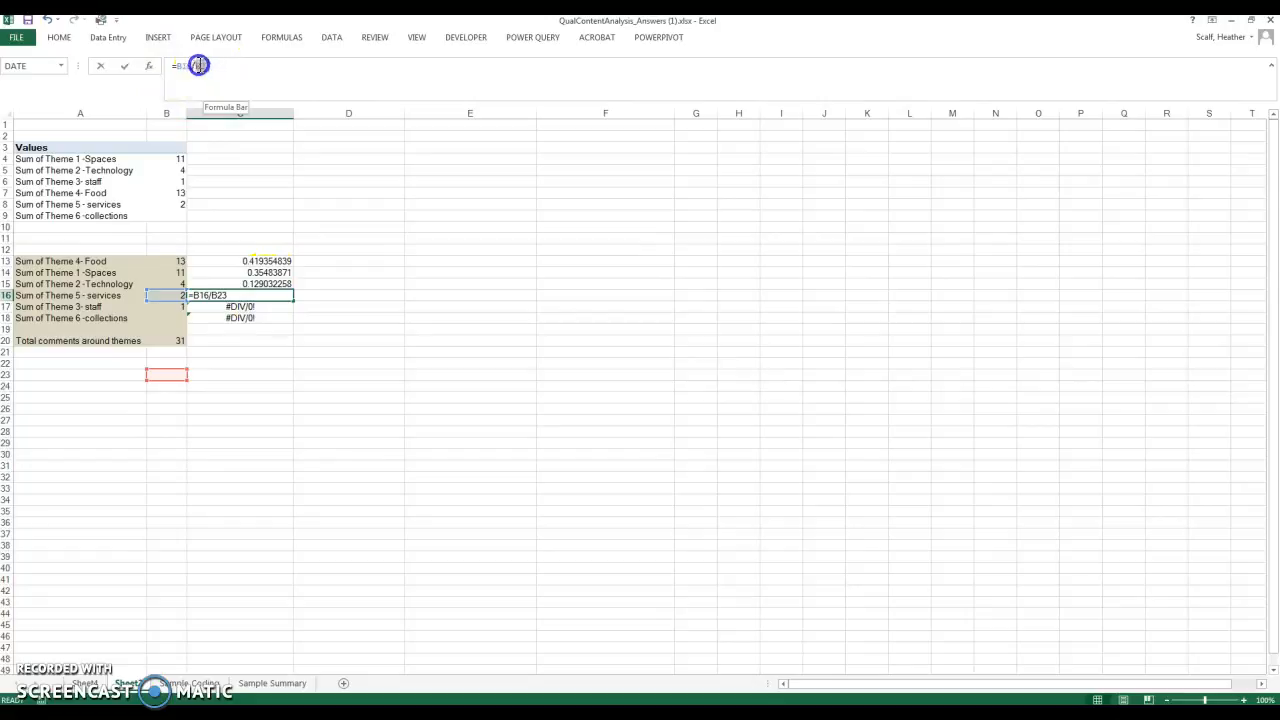
key("Enter")
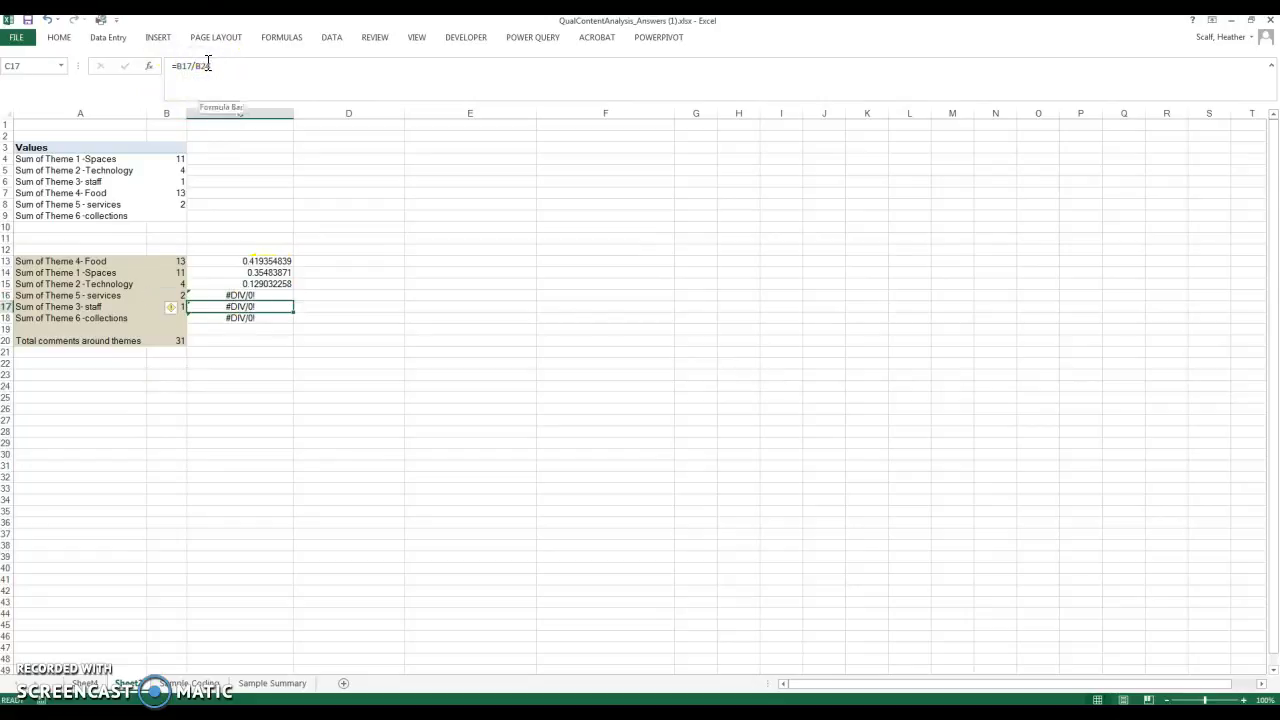
left_click(240, 294)
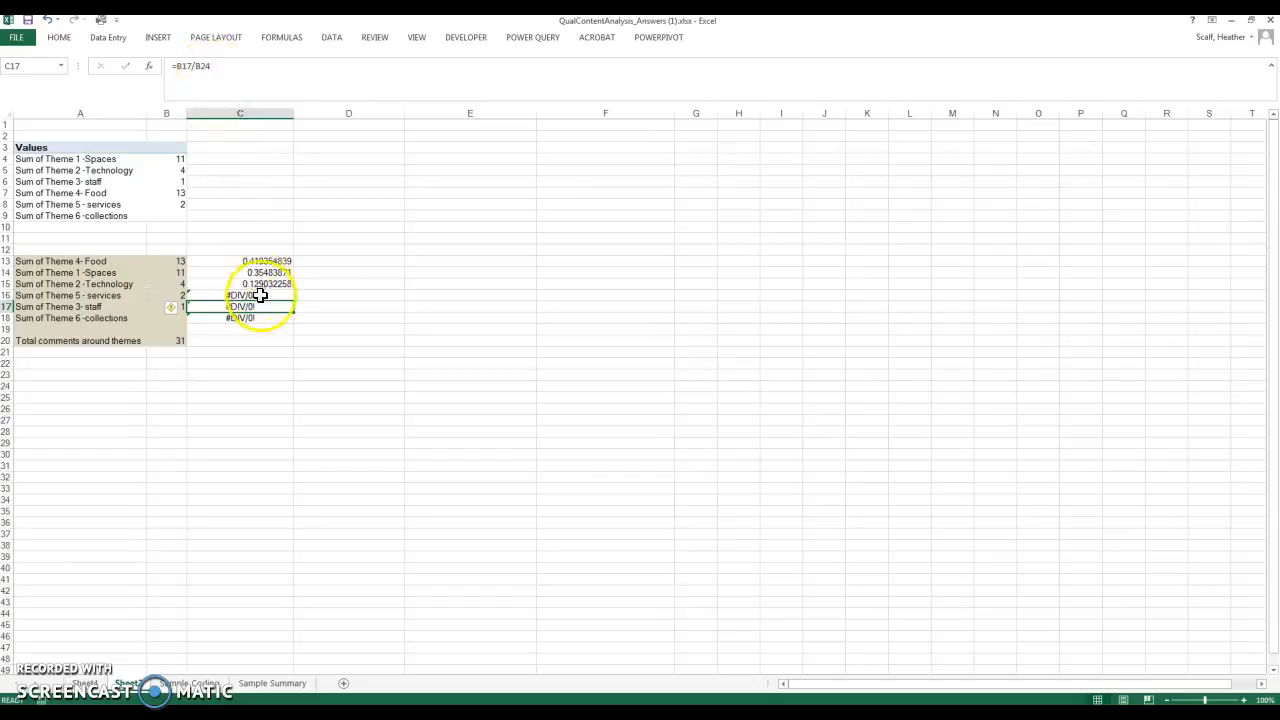
left_click(240, 296)
type("=B16/B2")
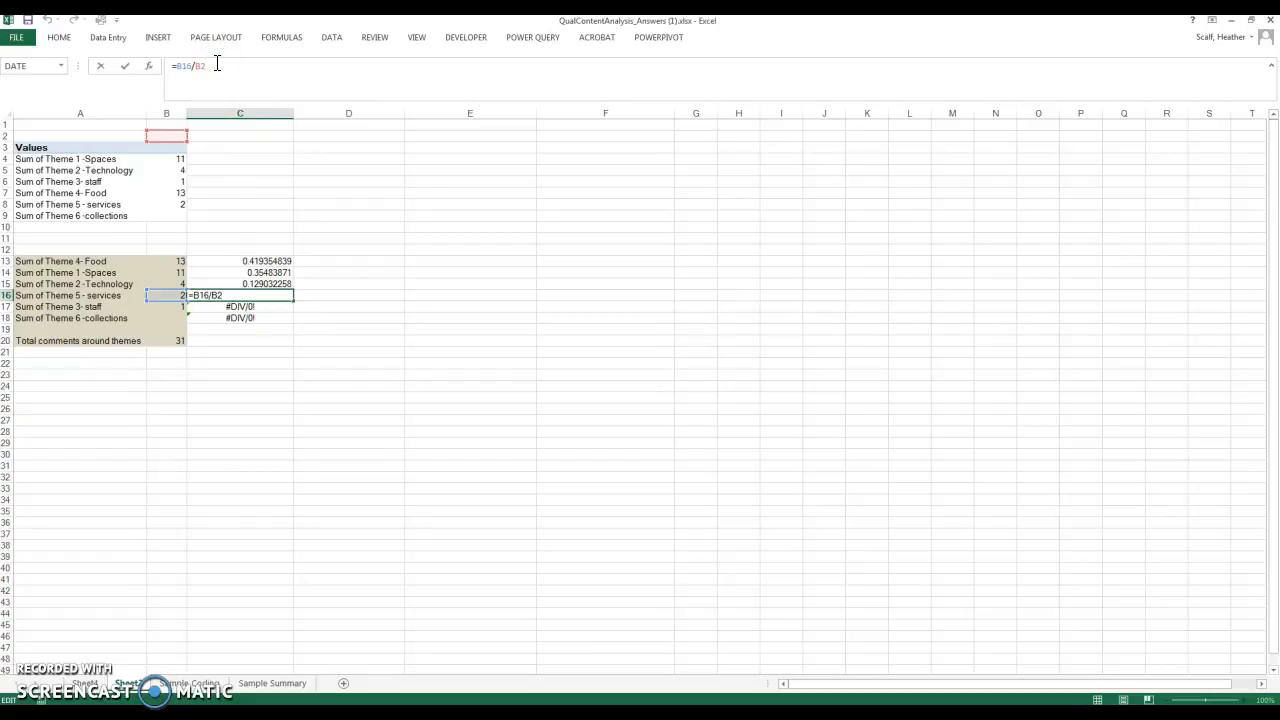
left_click(166, 340)
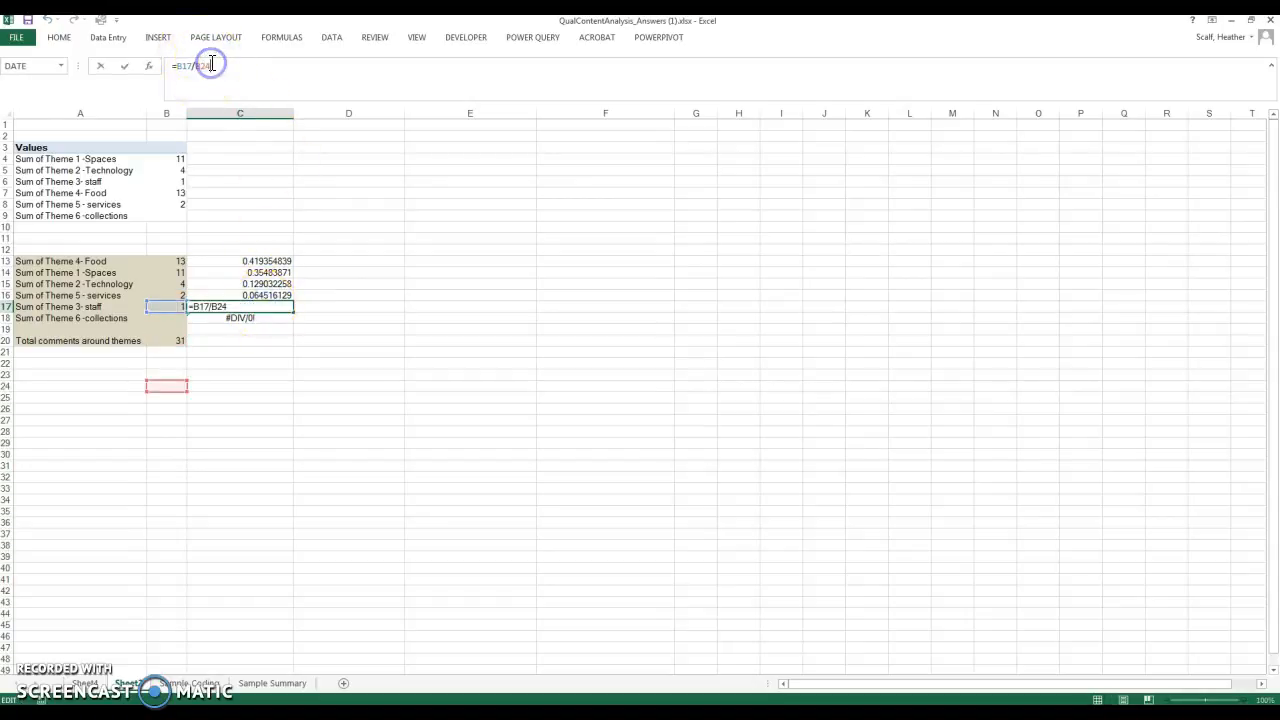
left_click(166, 340)
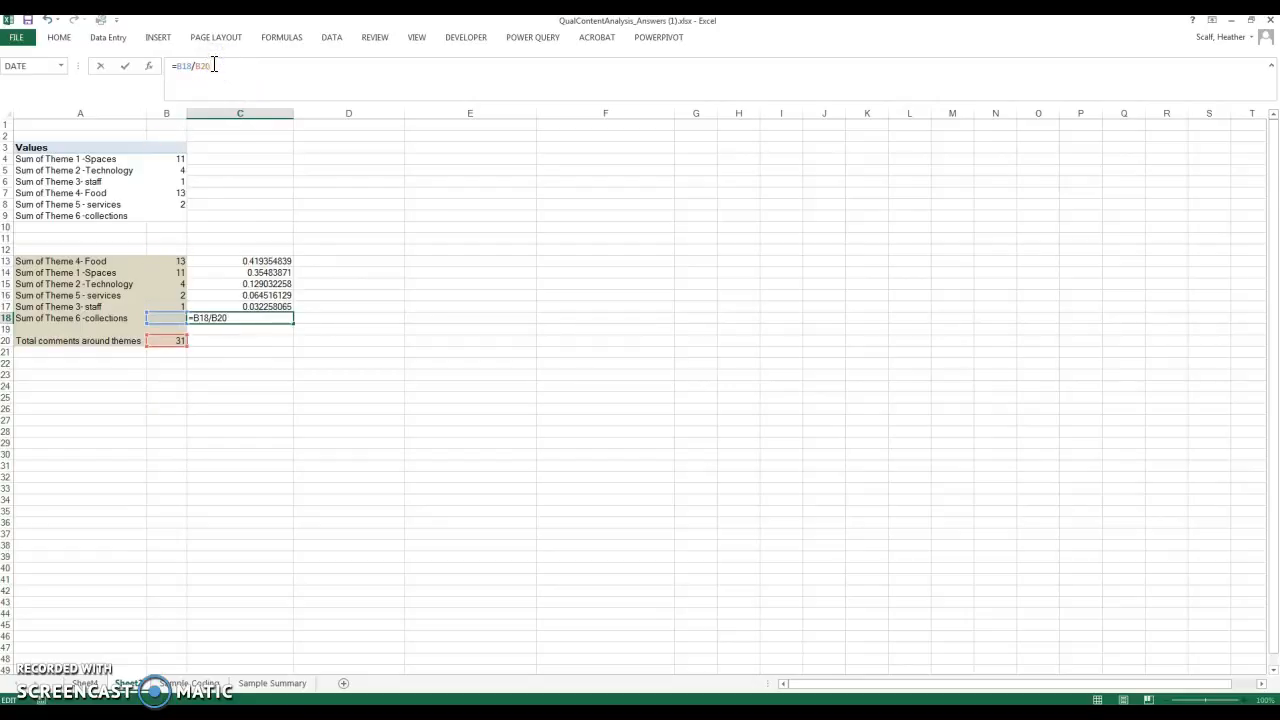
key("Enter")
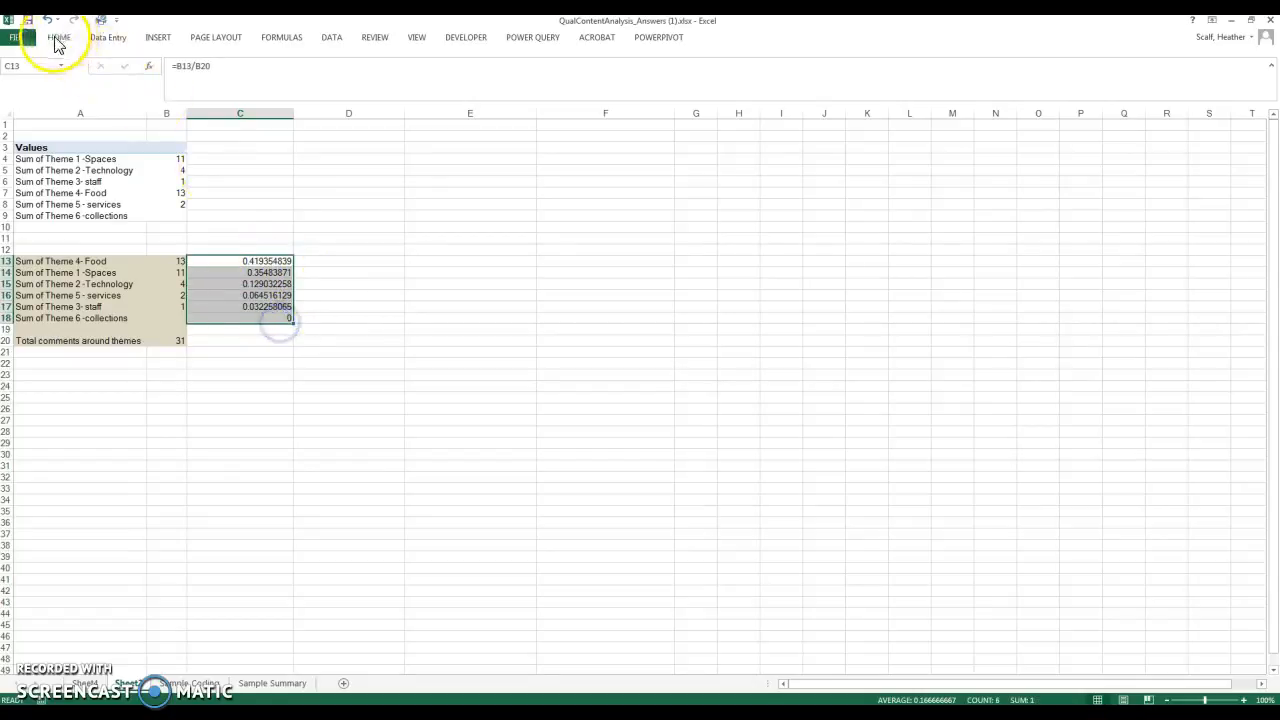
Step: Format the theme shares C13:C18 as percentages: 42%, 35%, 13%, 6%, 3%, 0%
left_click(60, 36)
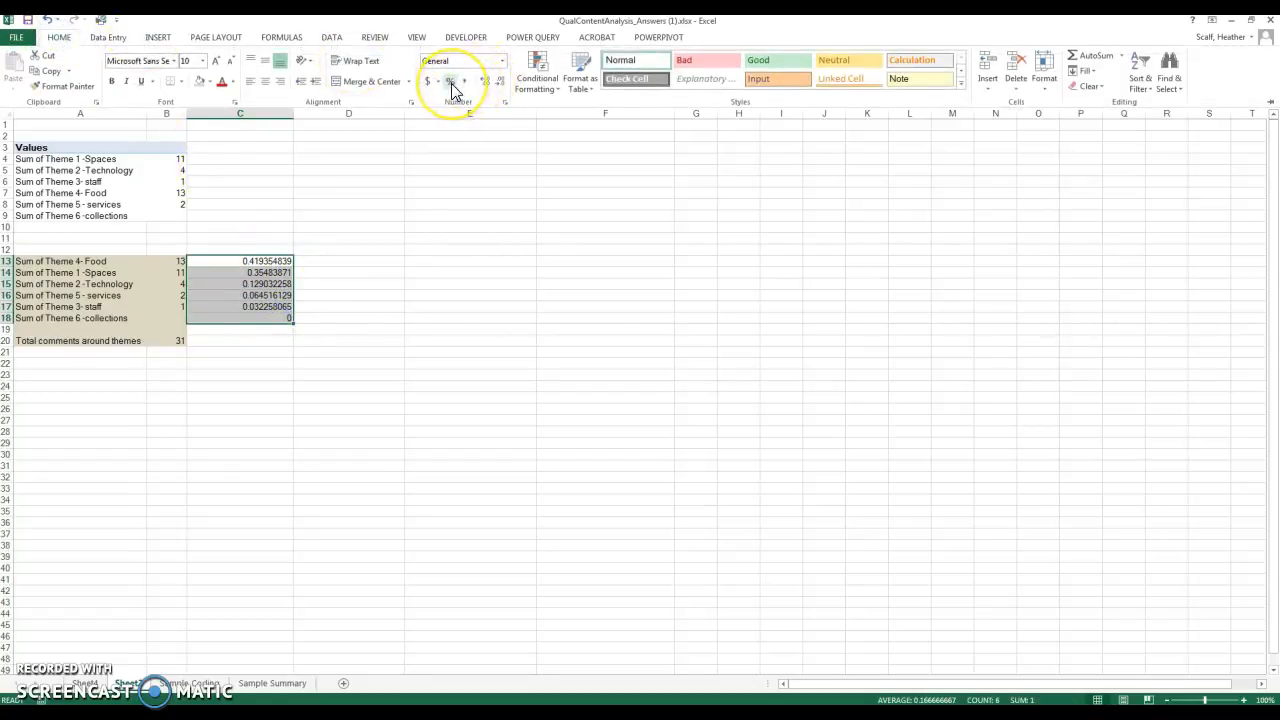
left_click(448, 80)
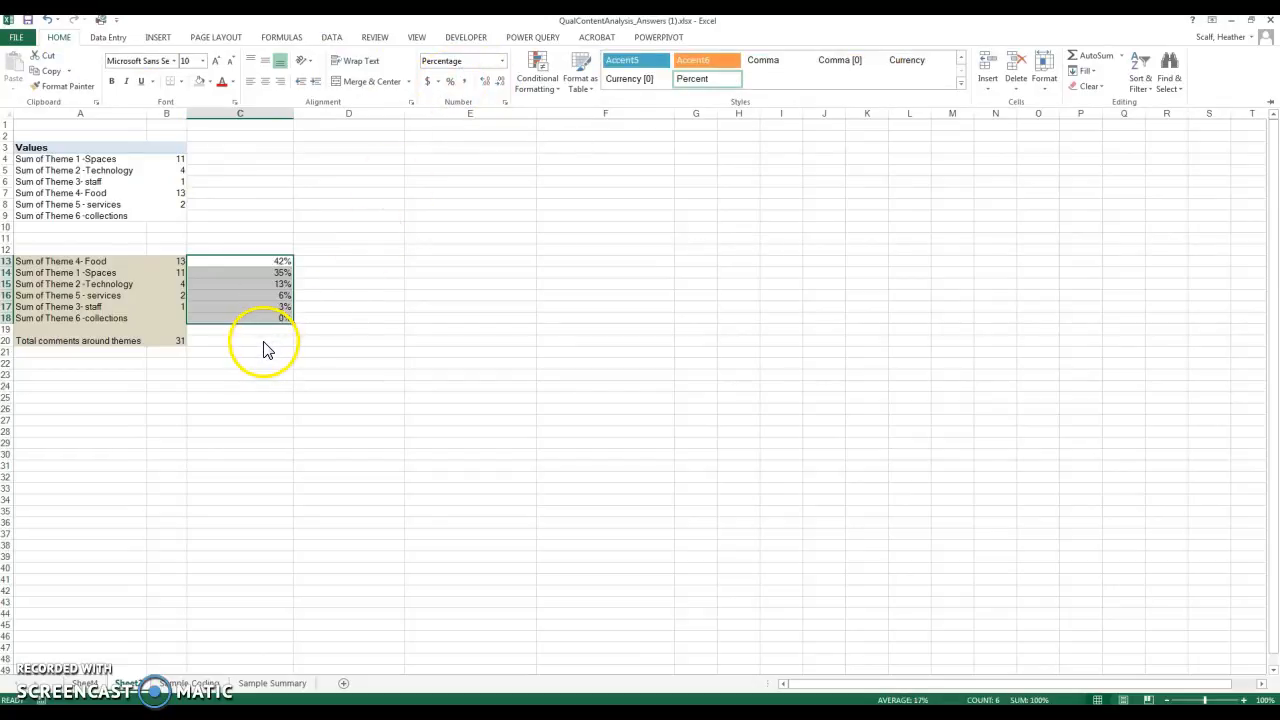
mouse_move(170, 316)
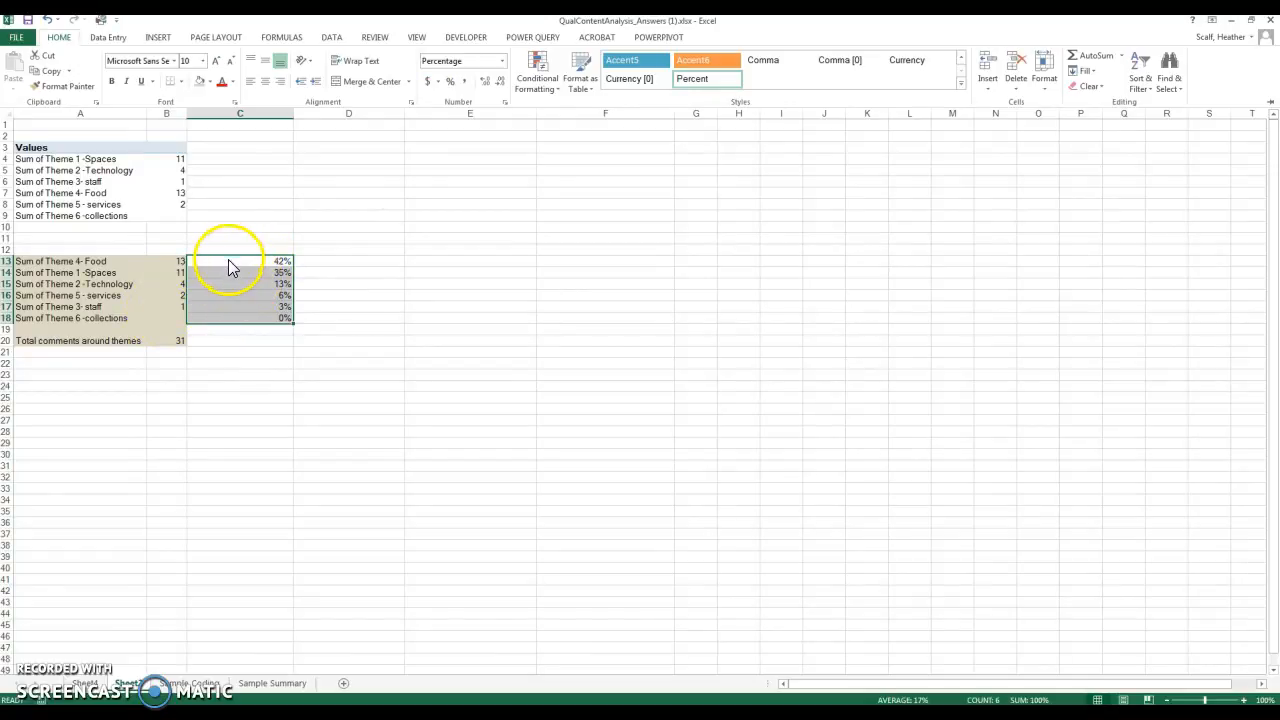
mouse_move(252, 272)
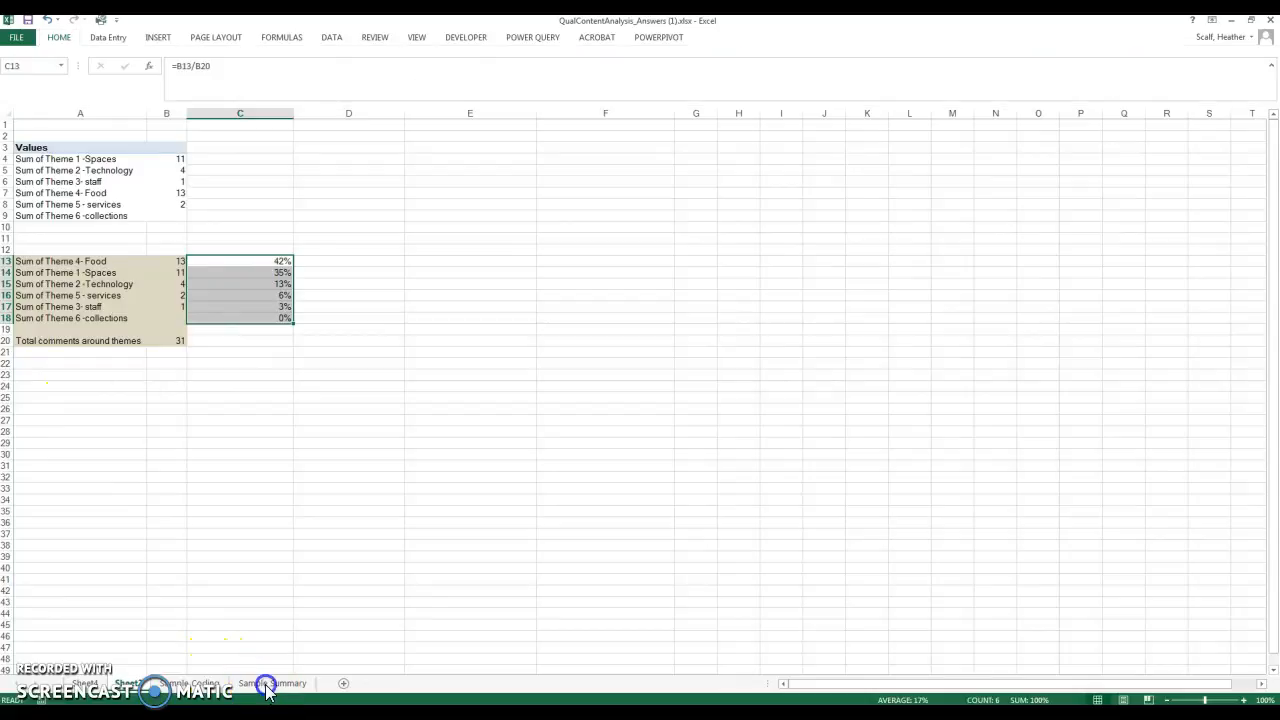
Step: Switch to the Sample Summary sheet to compare its percentage table and write-up
left_click(266, 680)
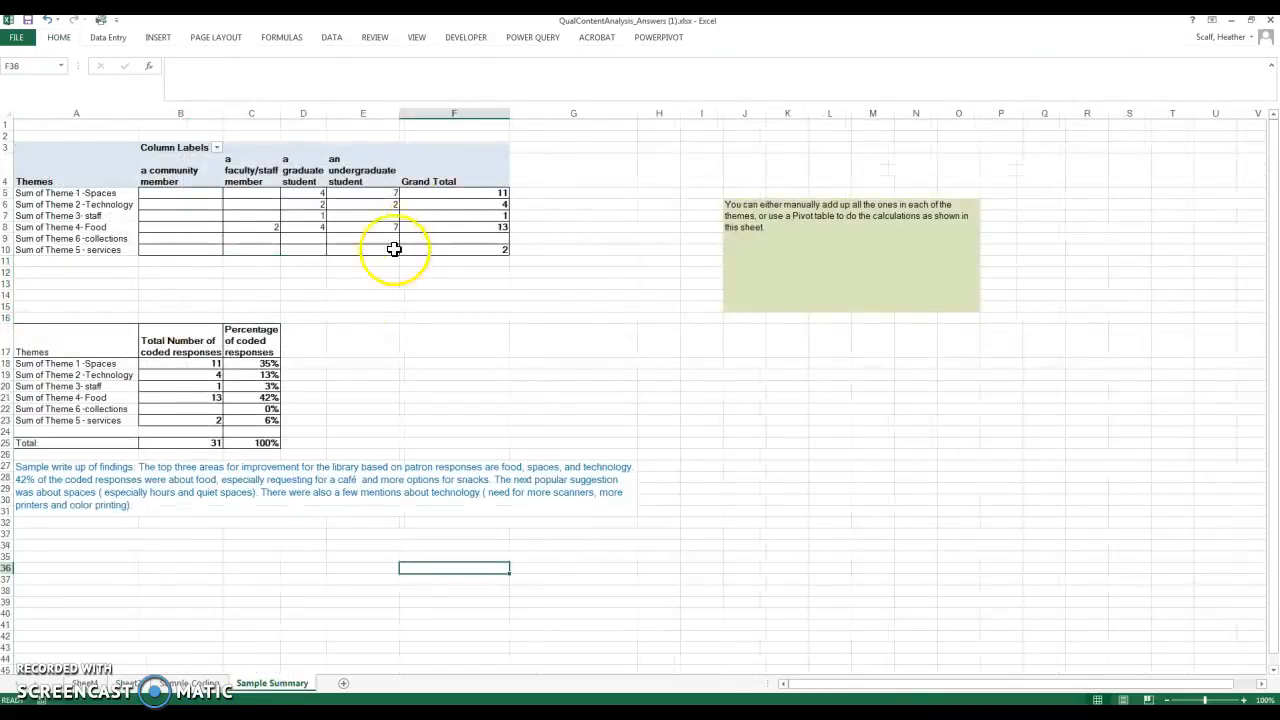
mouse_move(344, 348)
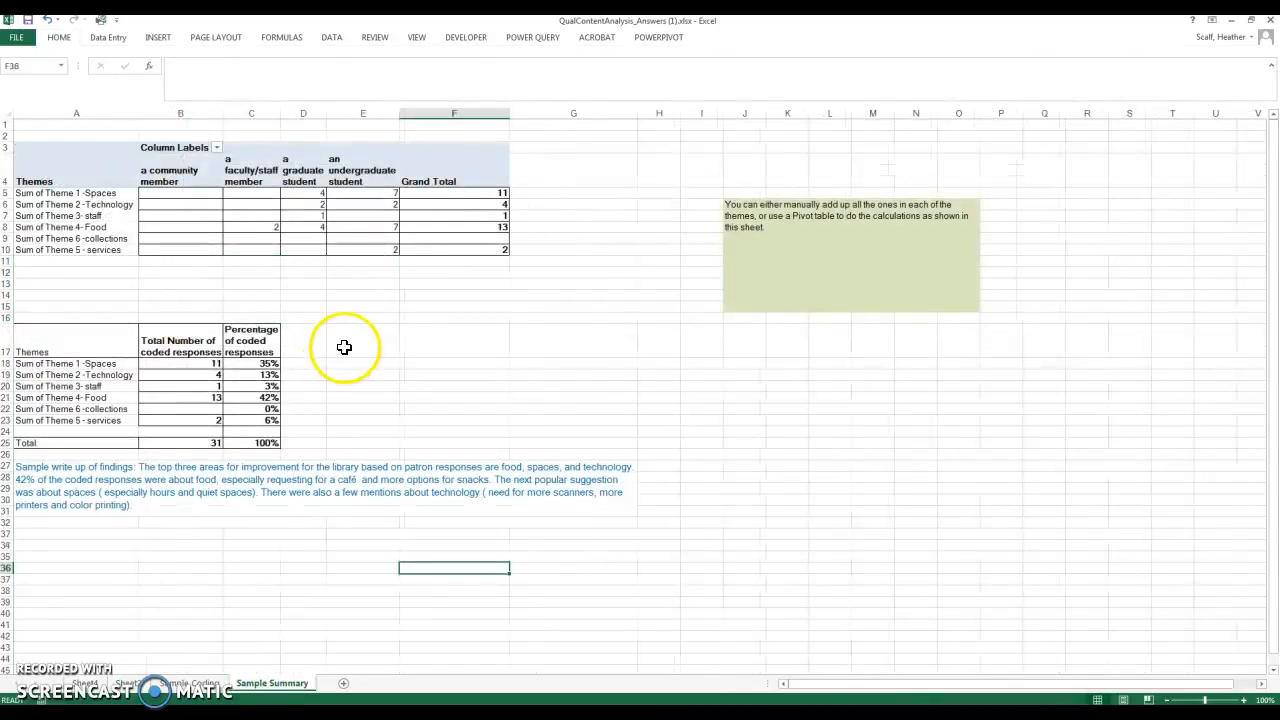
mouse_move(144, 366)
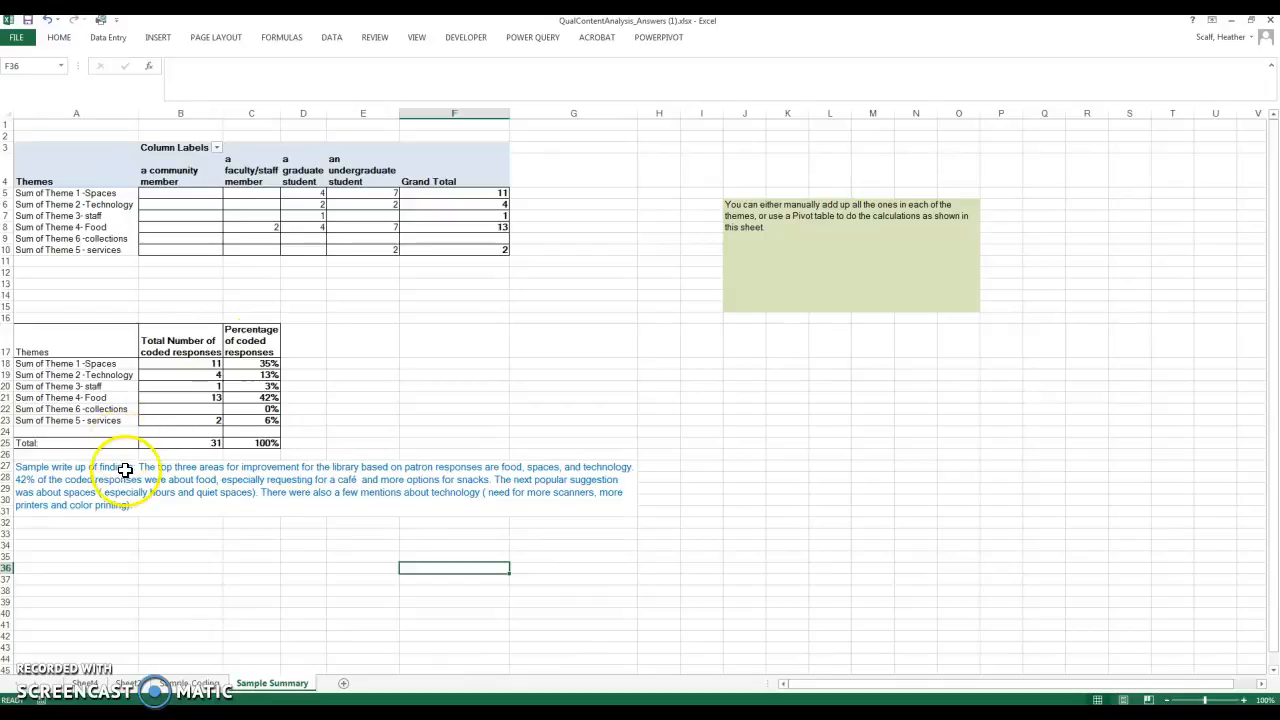
mouse_move(160, 472)
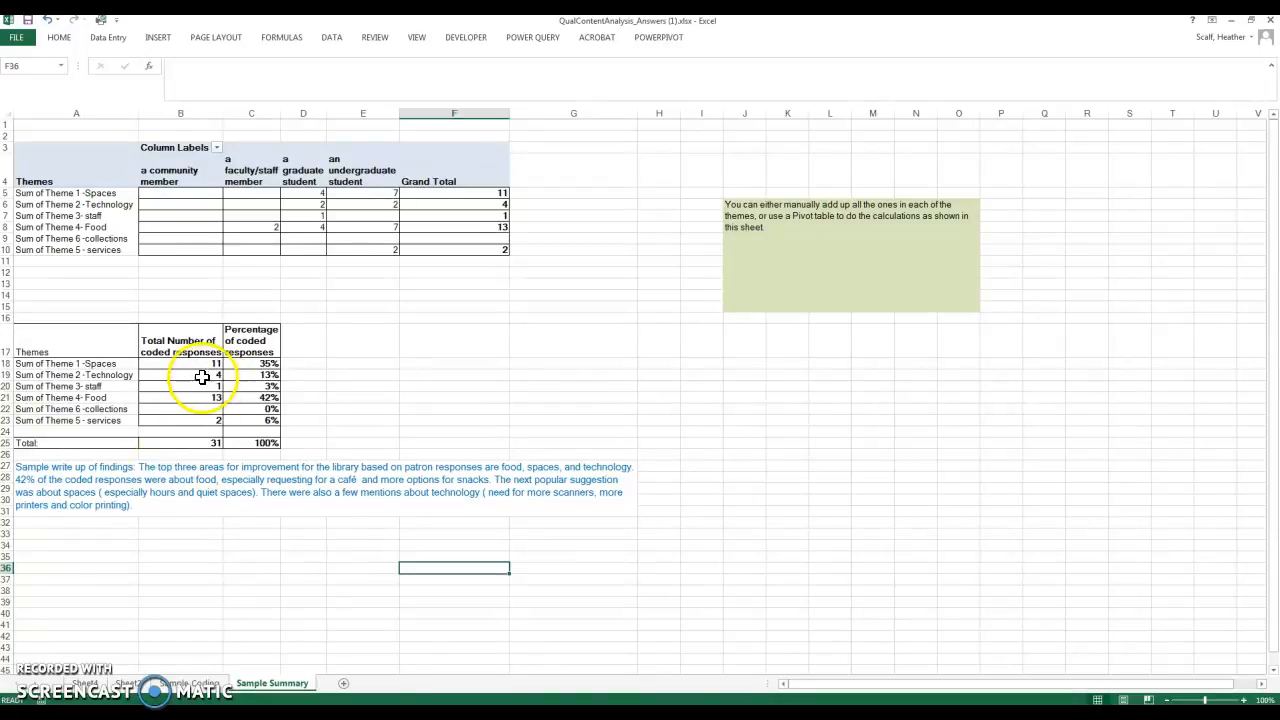
mouse_move(258, 364)
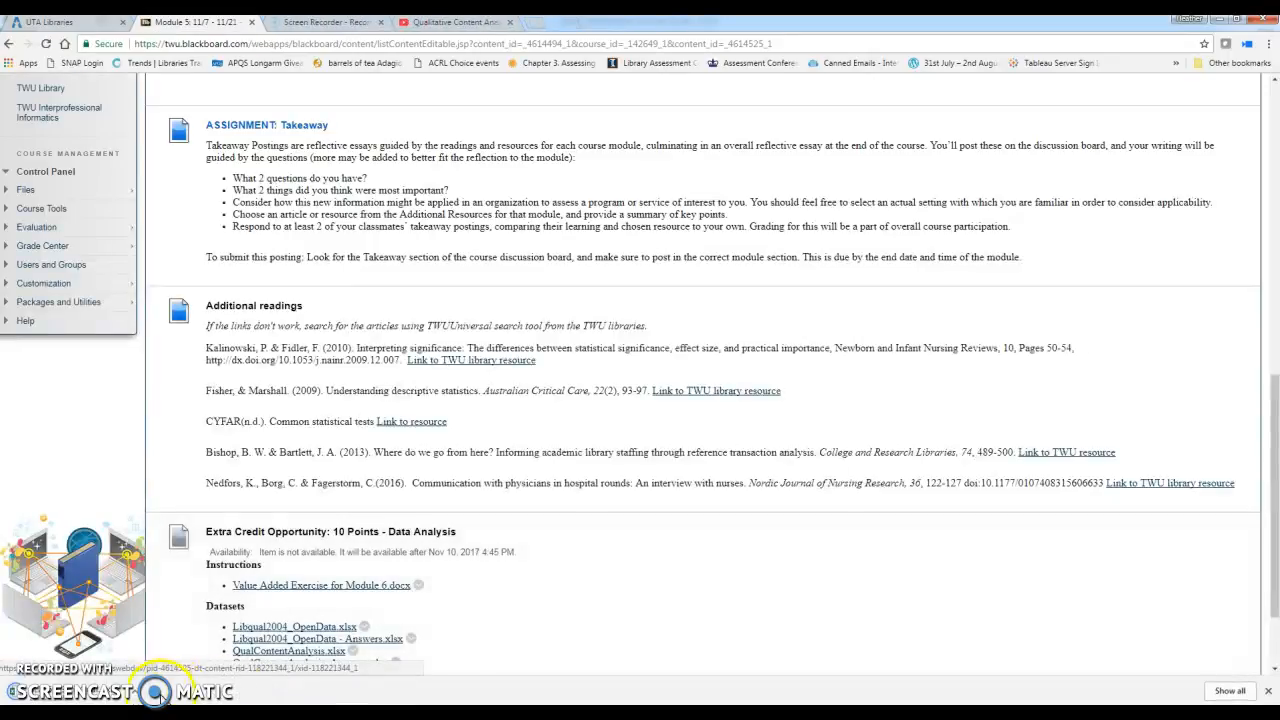
Step: Scroll the Blackboard module page to the Extra Credit: Data Analysis datasets
scroll("down", 3)
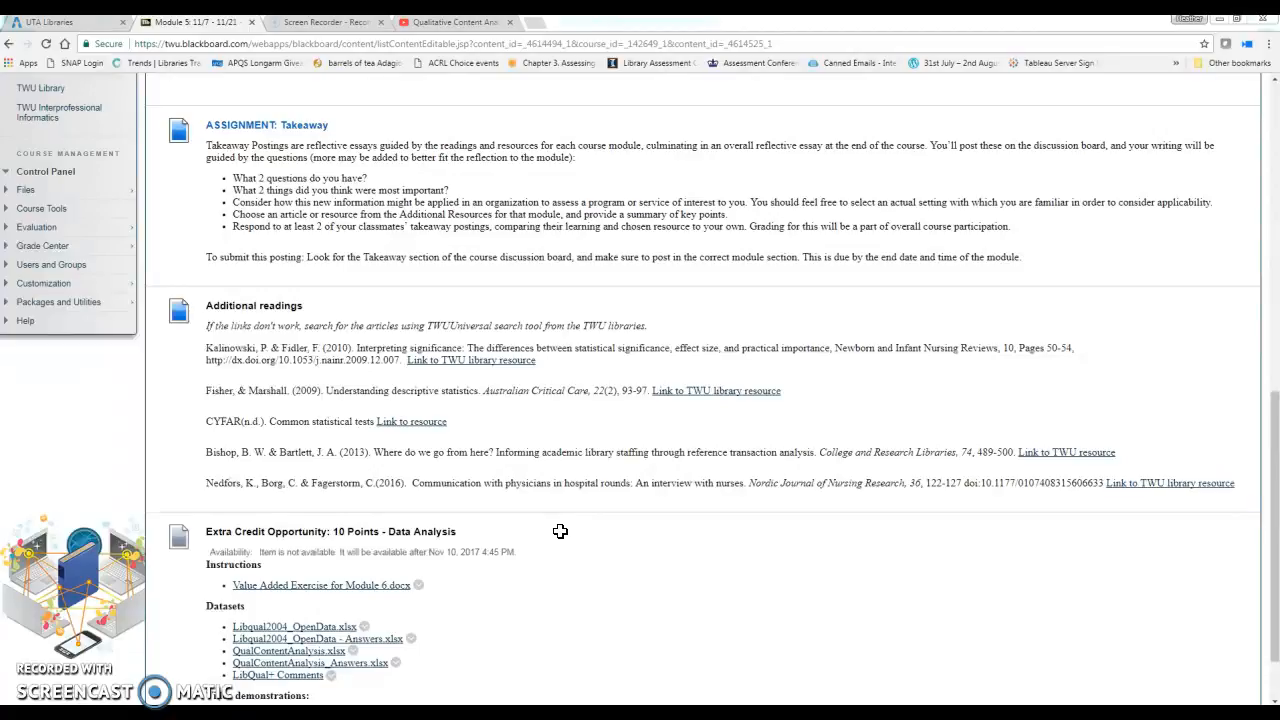
mouse_move(1276, 436)
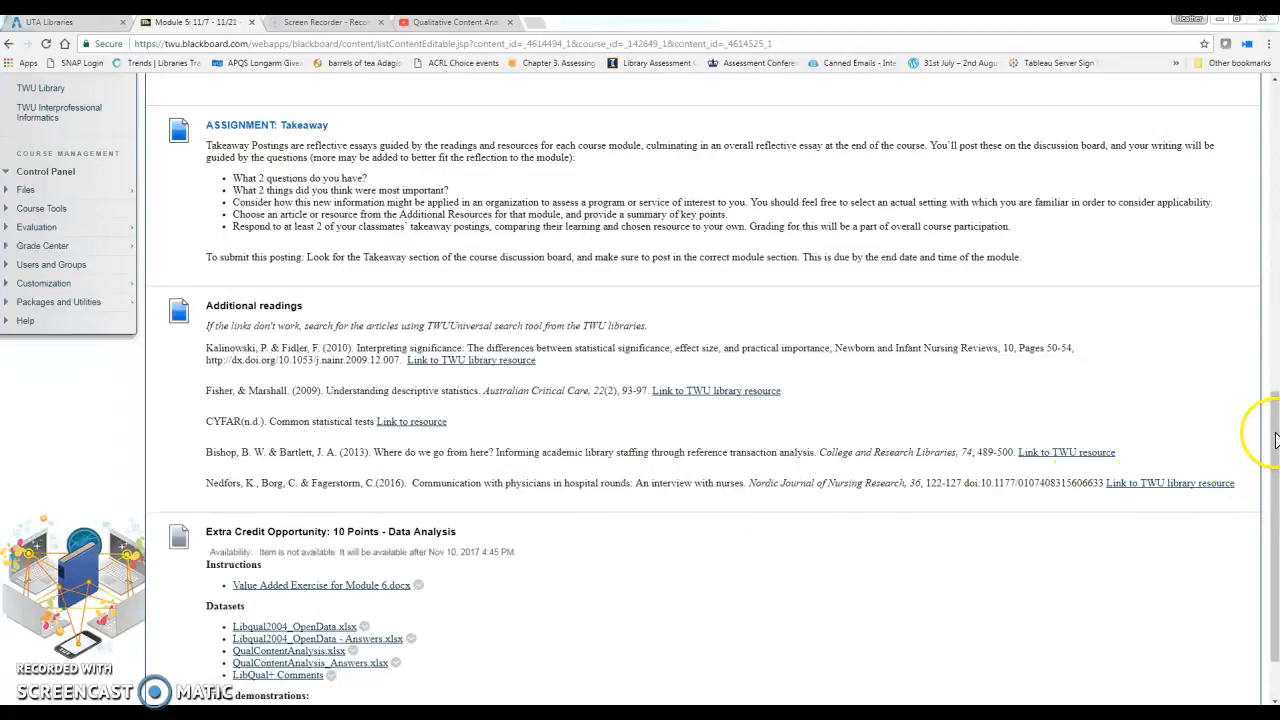
mouse_move(1256, 464)
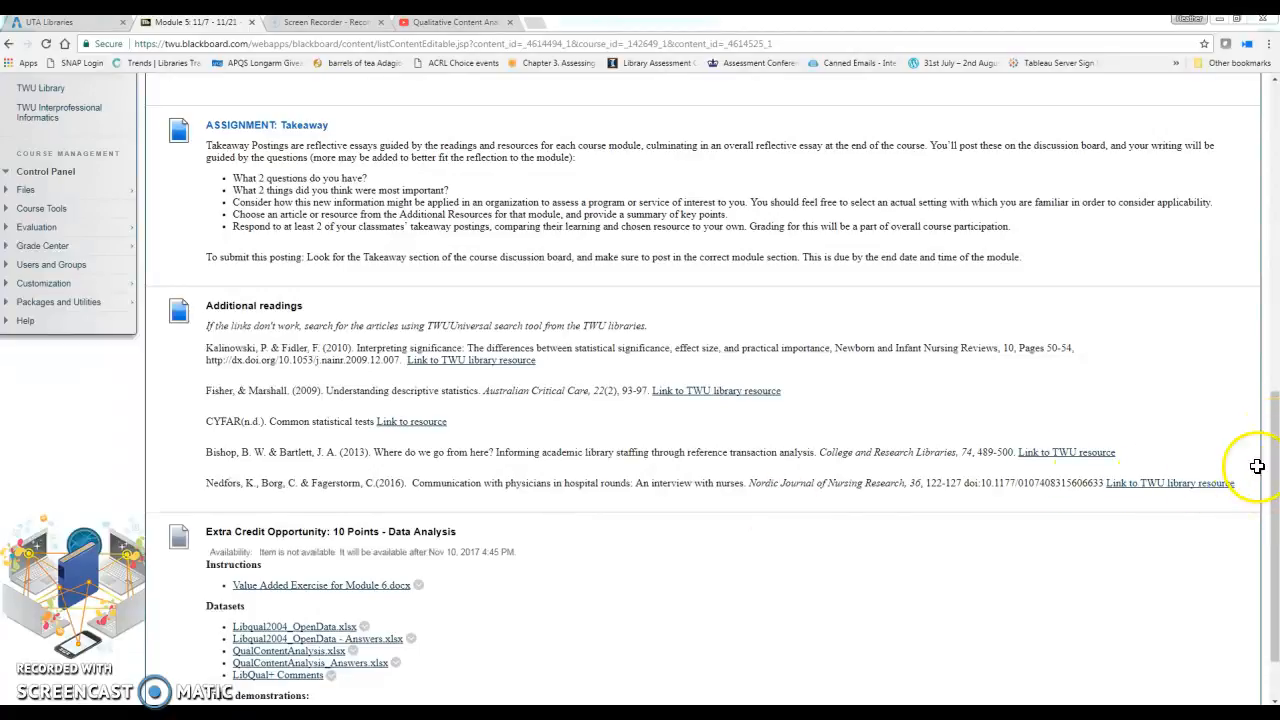
mouse_move(592, 564)
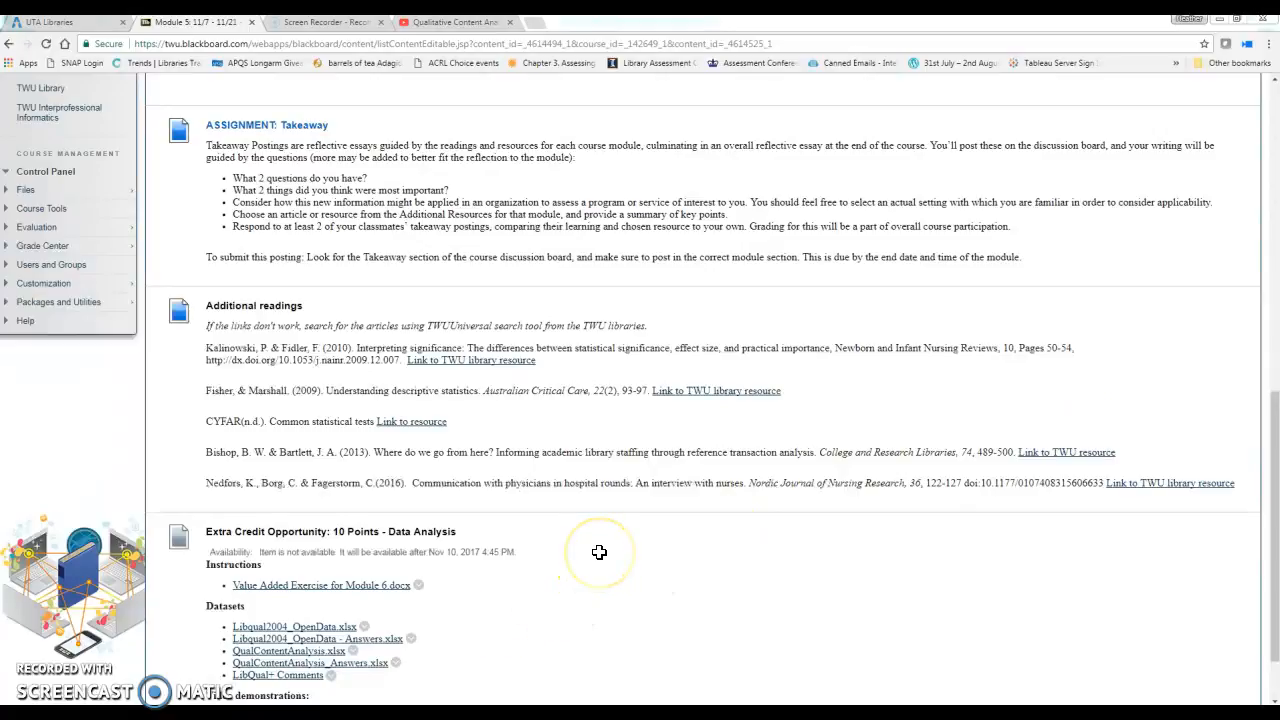
mouse_move(40, 710)
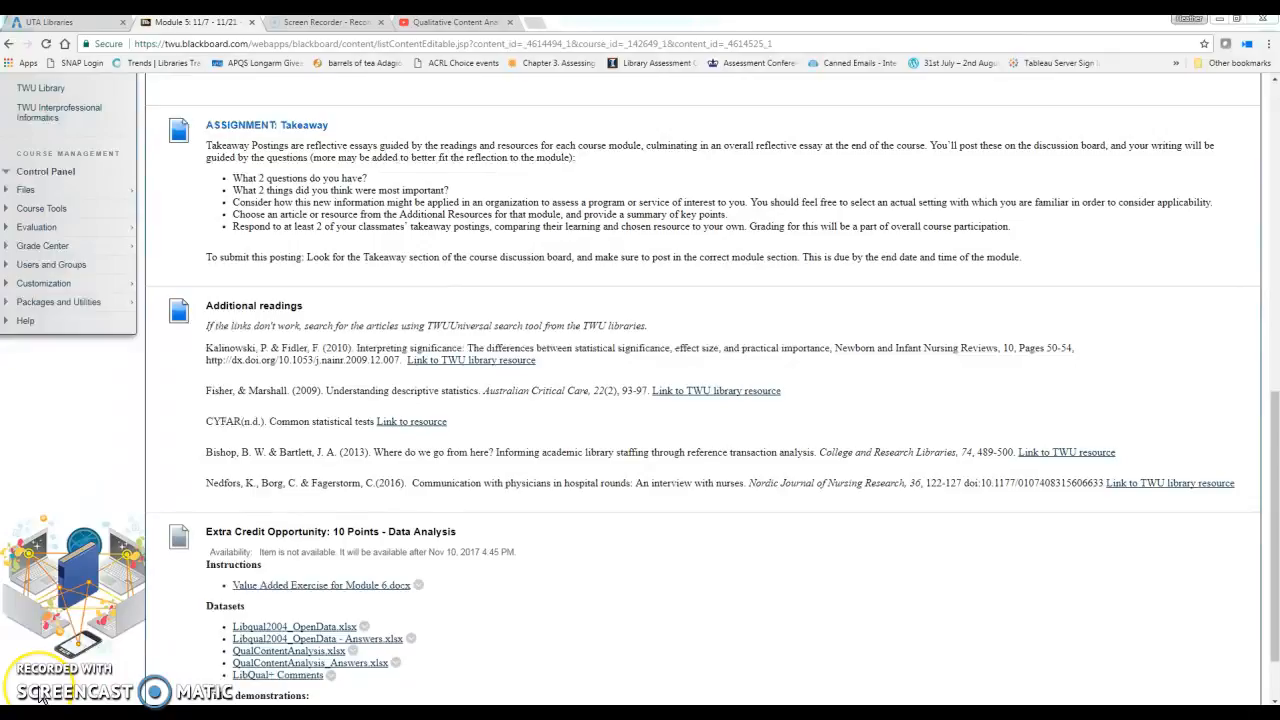